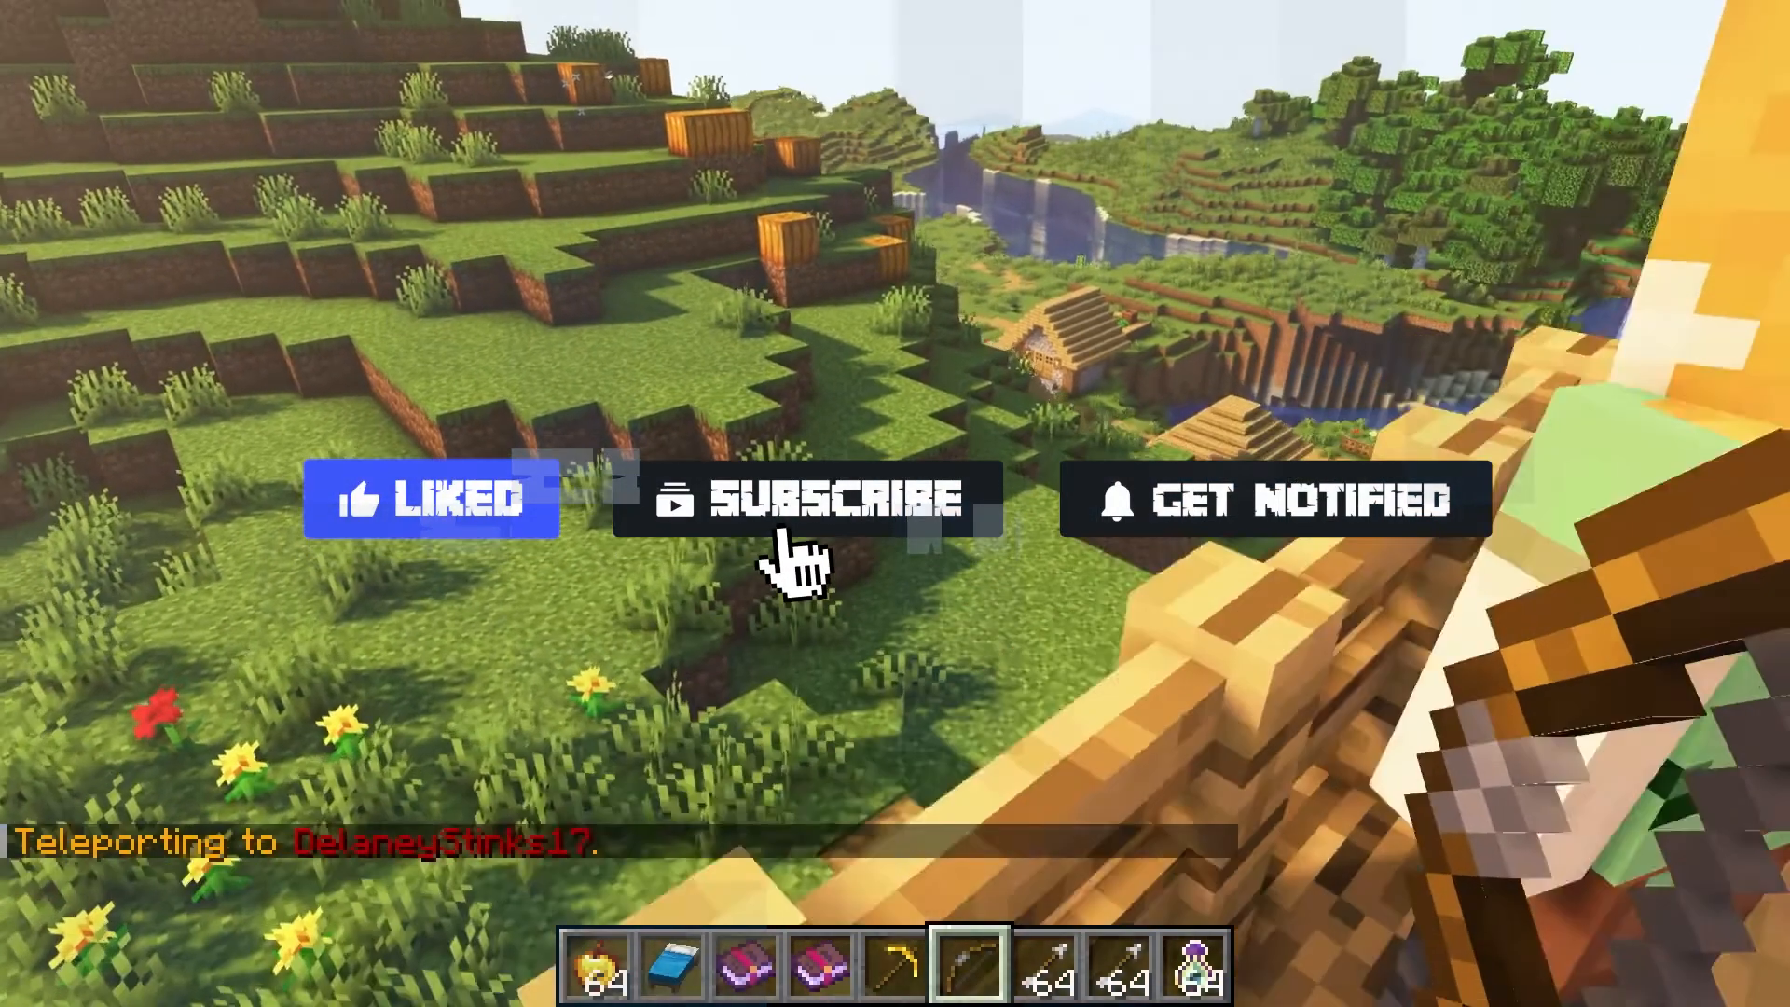
Enter the /warpinfo and createhome commands in Minecraft chat
left_click(805, 498)
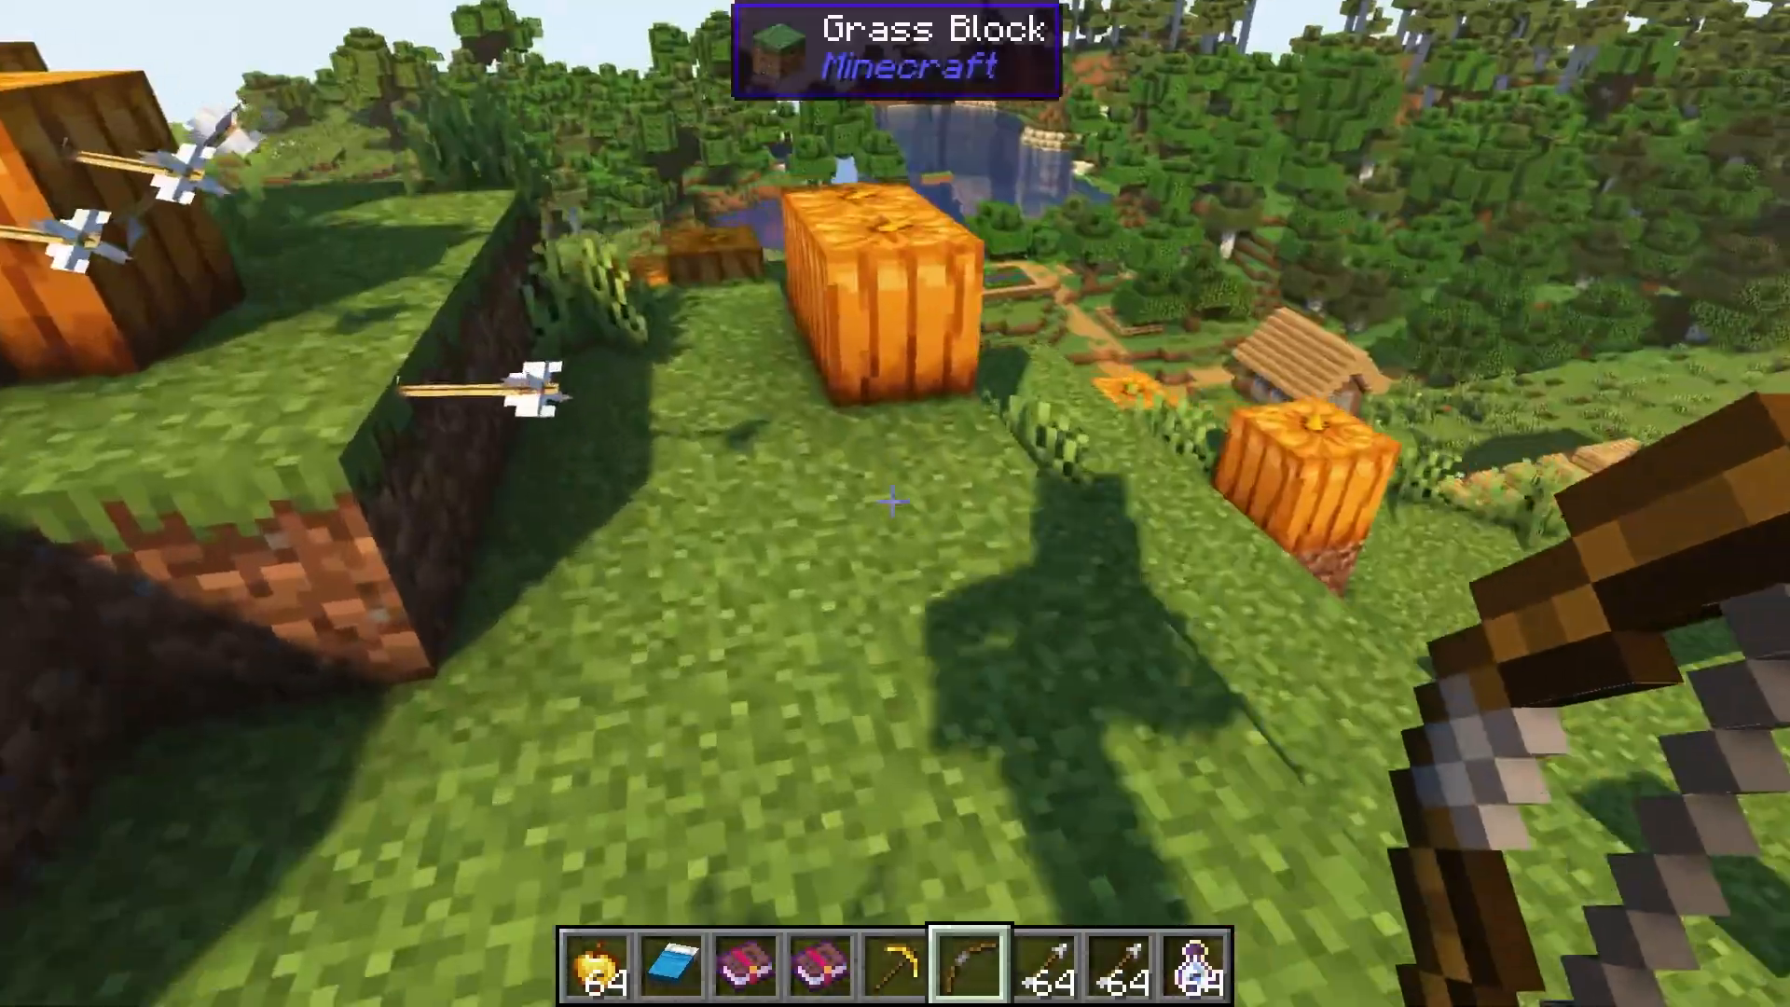
key("t")
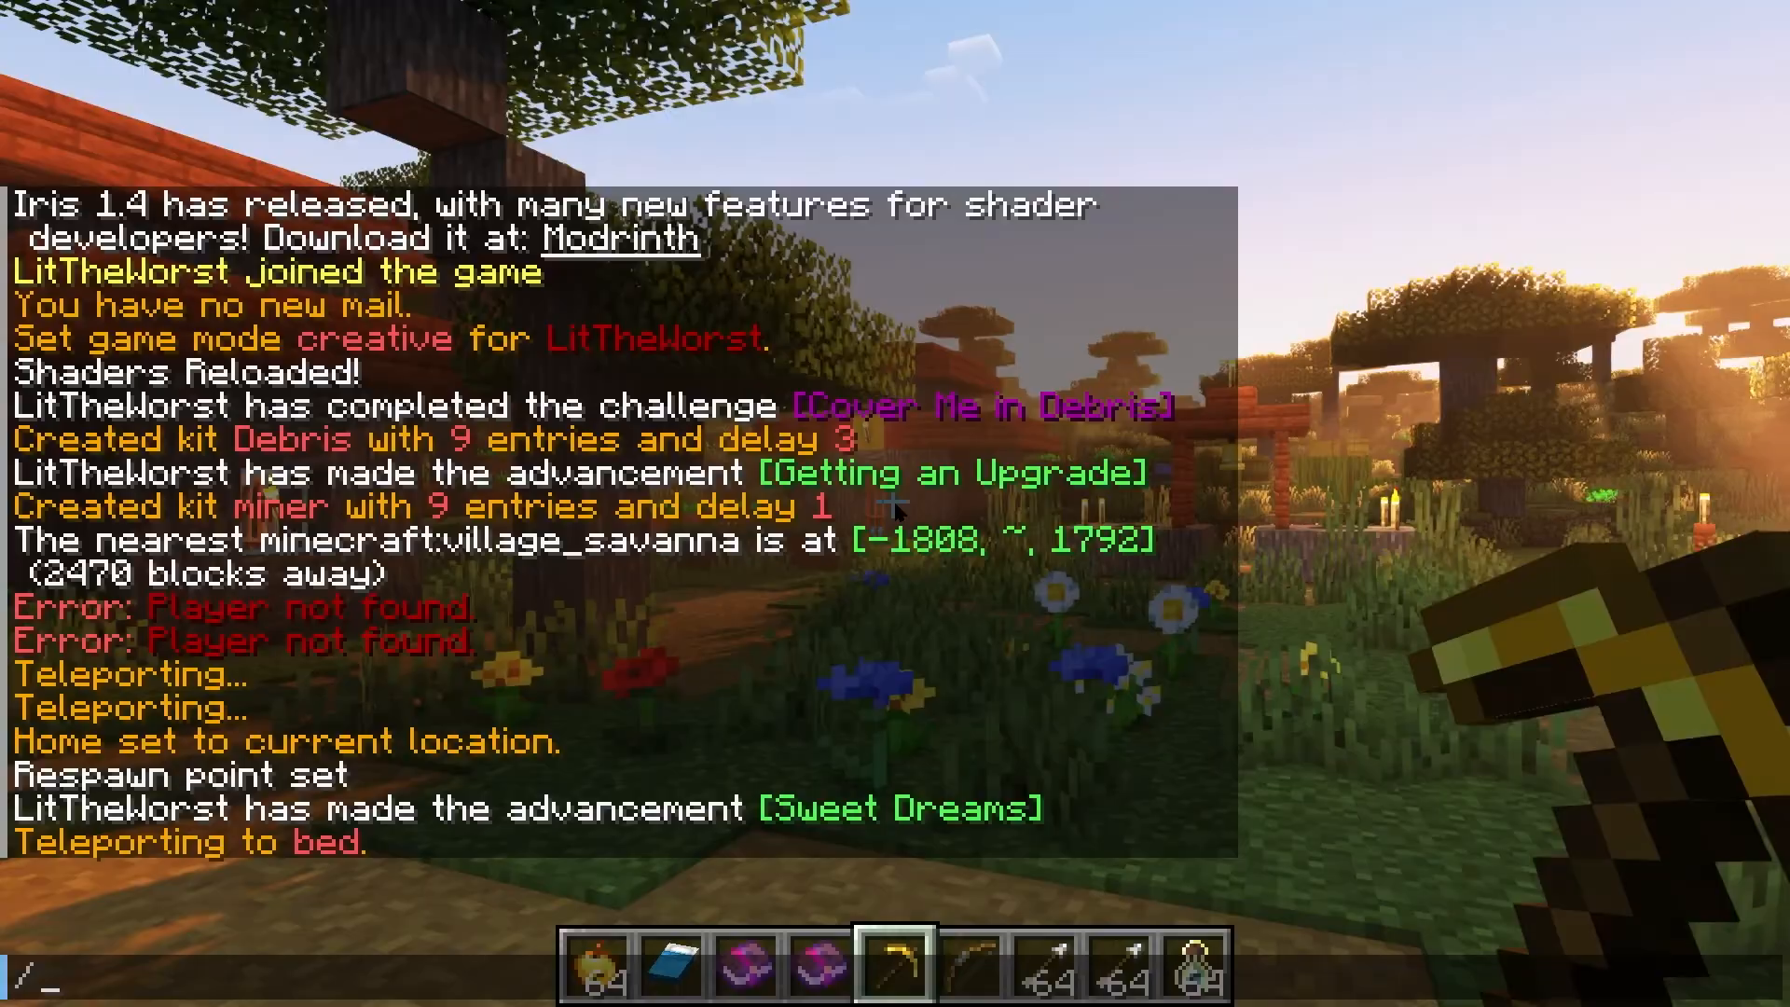
type("/warpinfo")
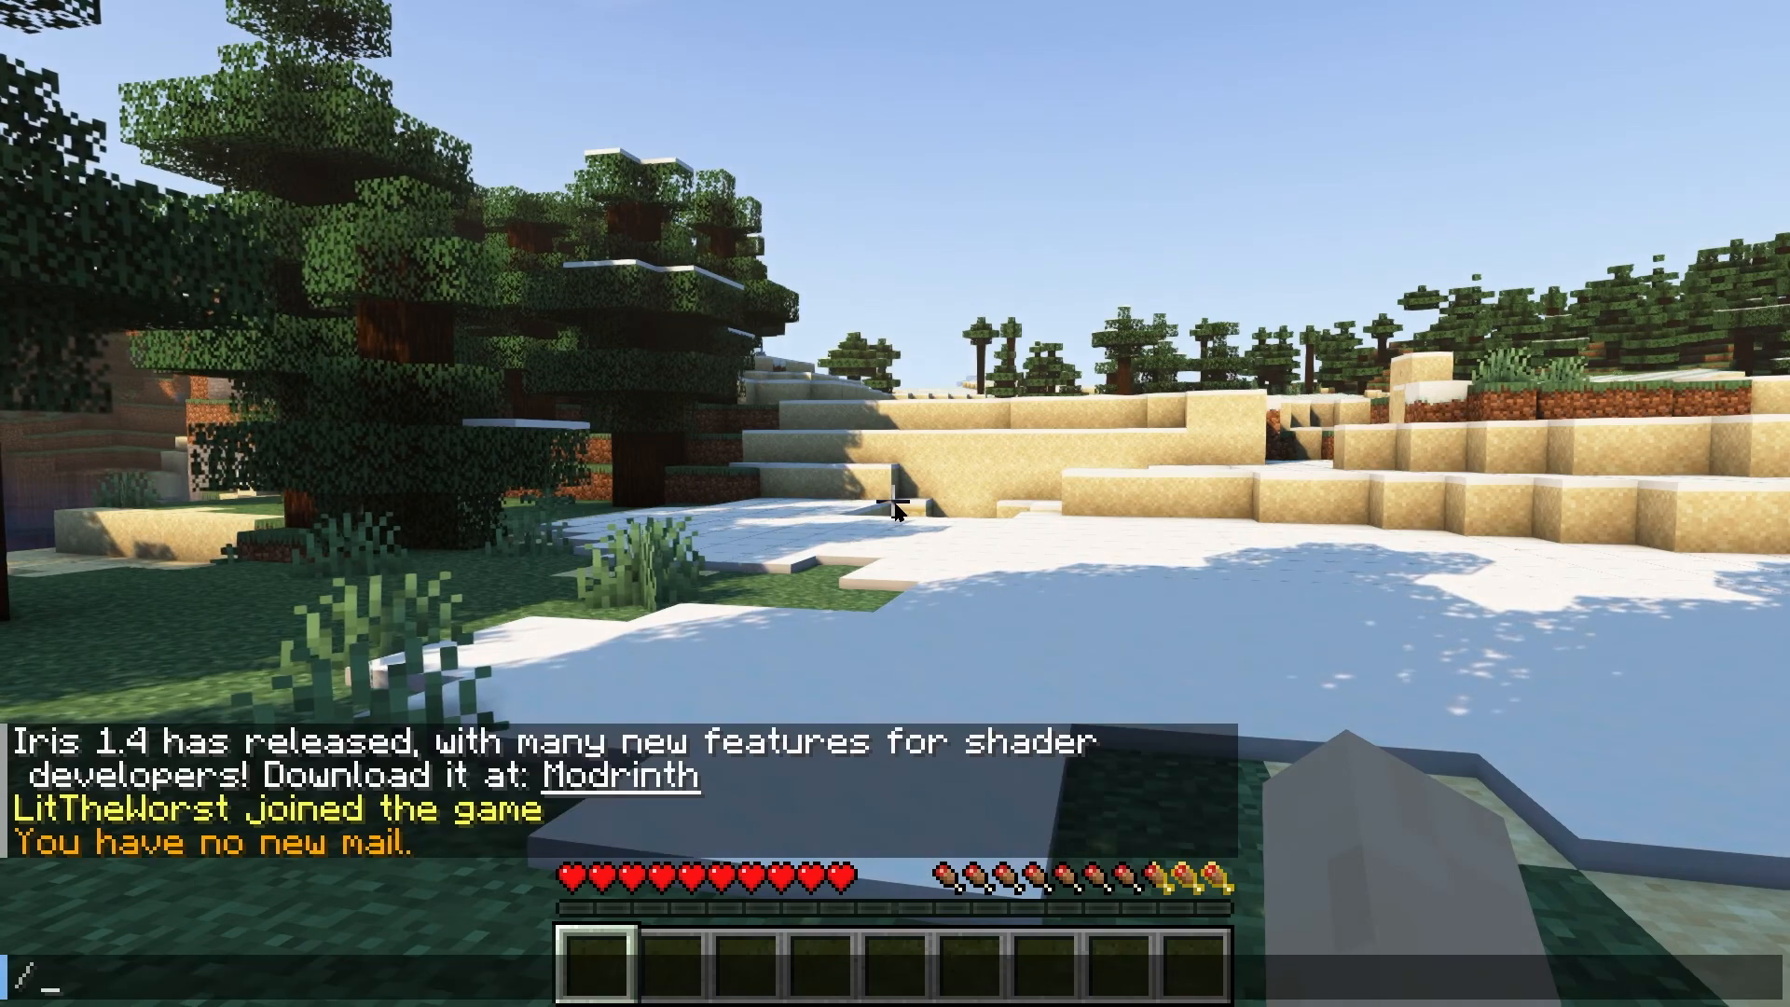
type("createhome")
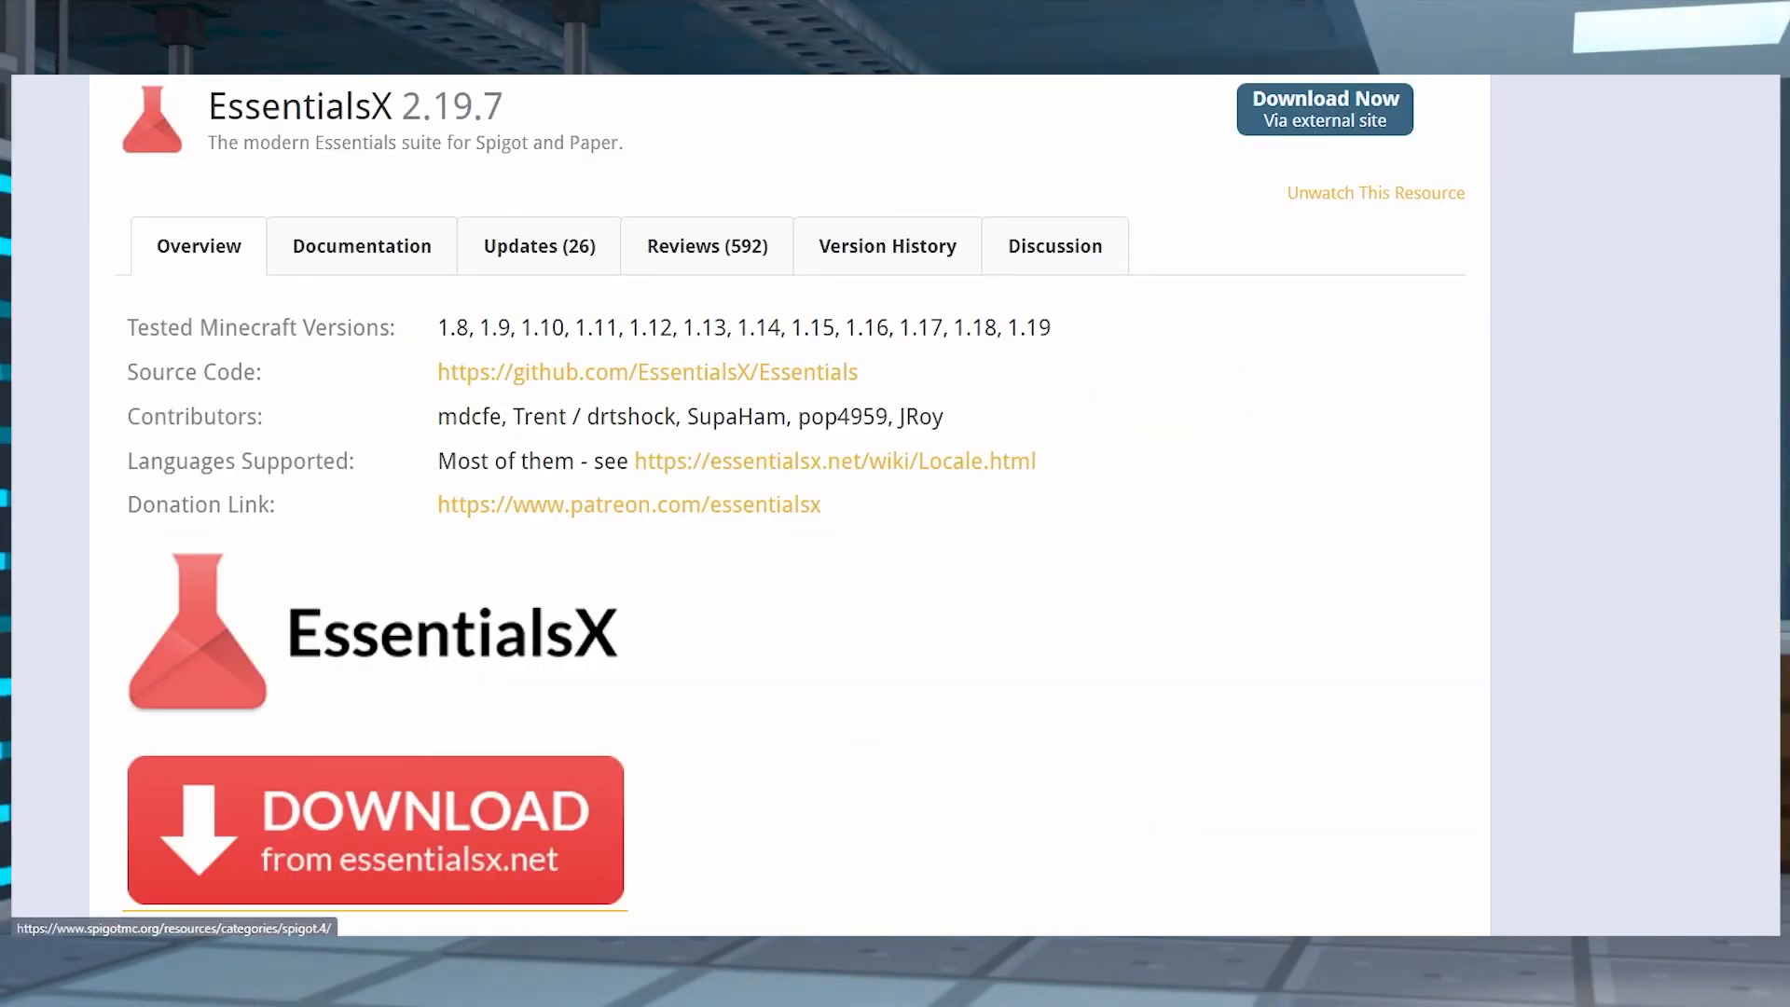
Download the core EssentialsX 2.19.7 jar from essentialsx.net into the essentialsx folder
left_click(373, 830)
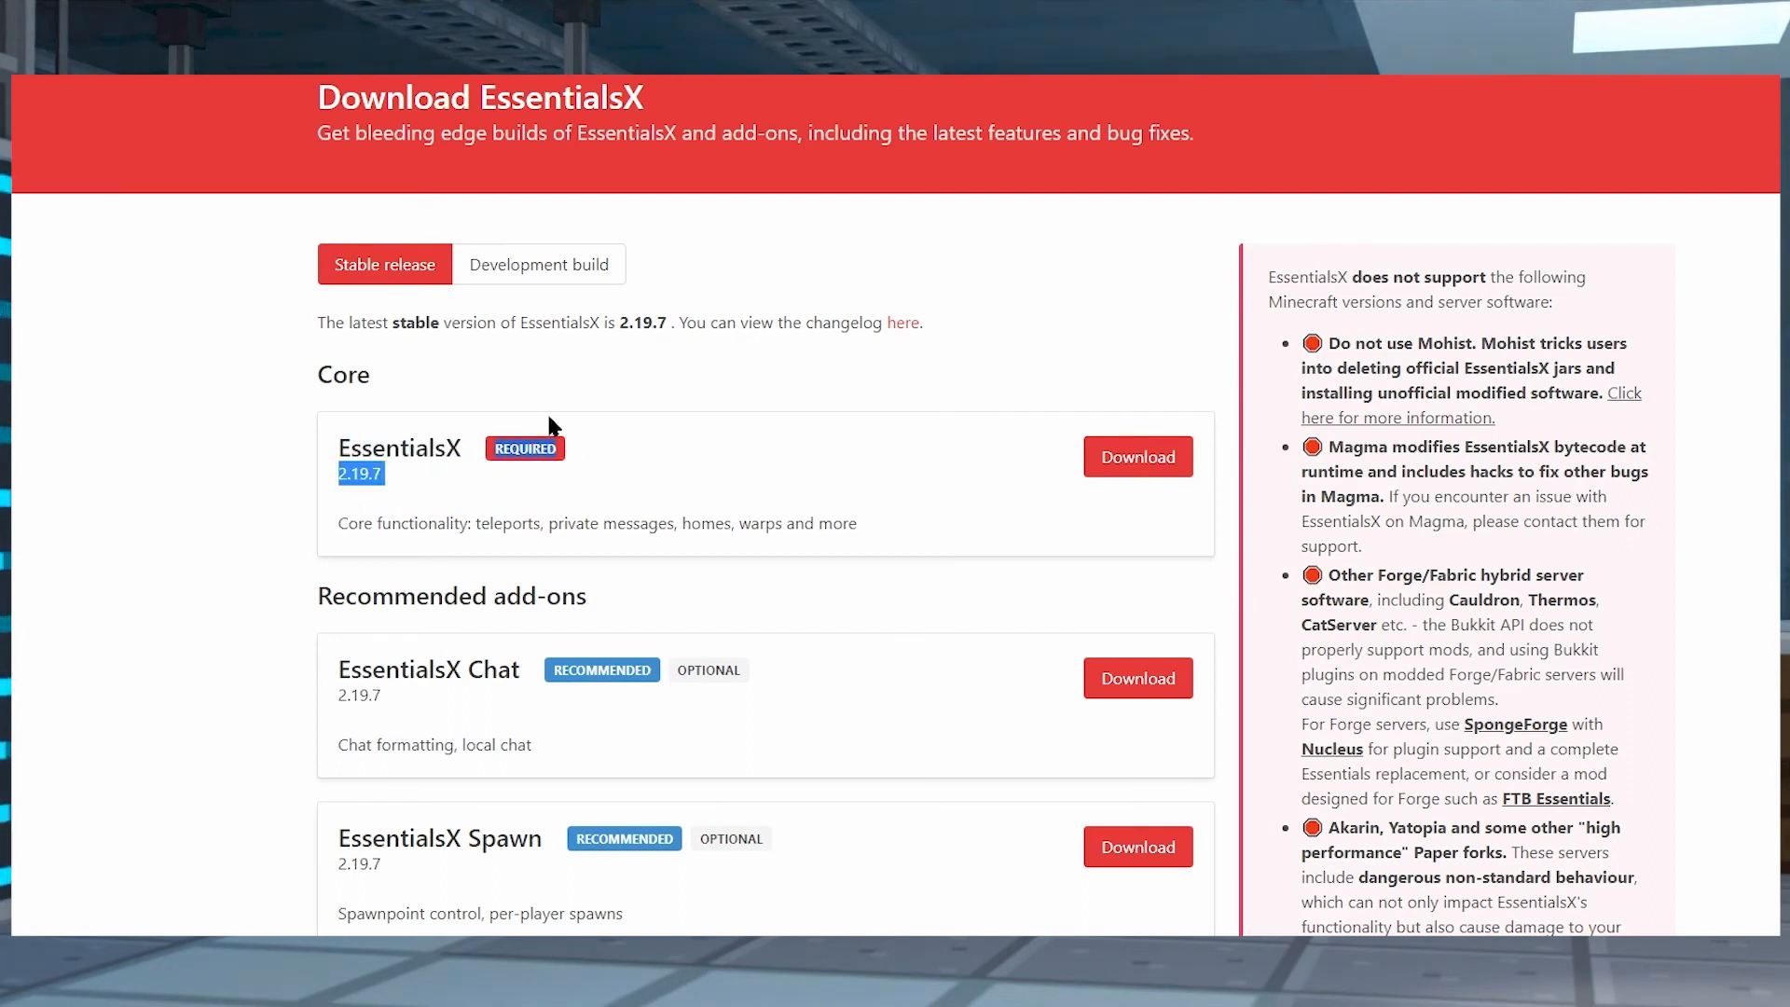
left_click(1134, 457)
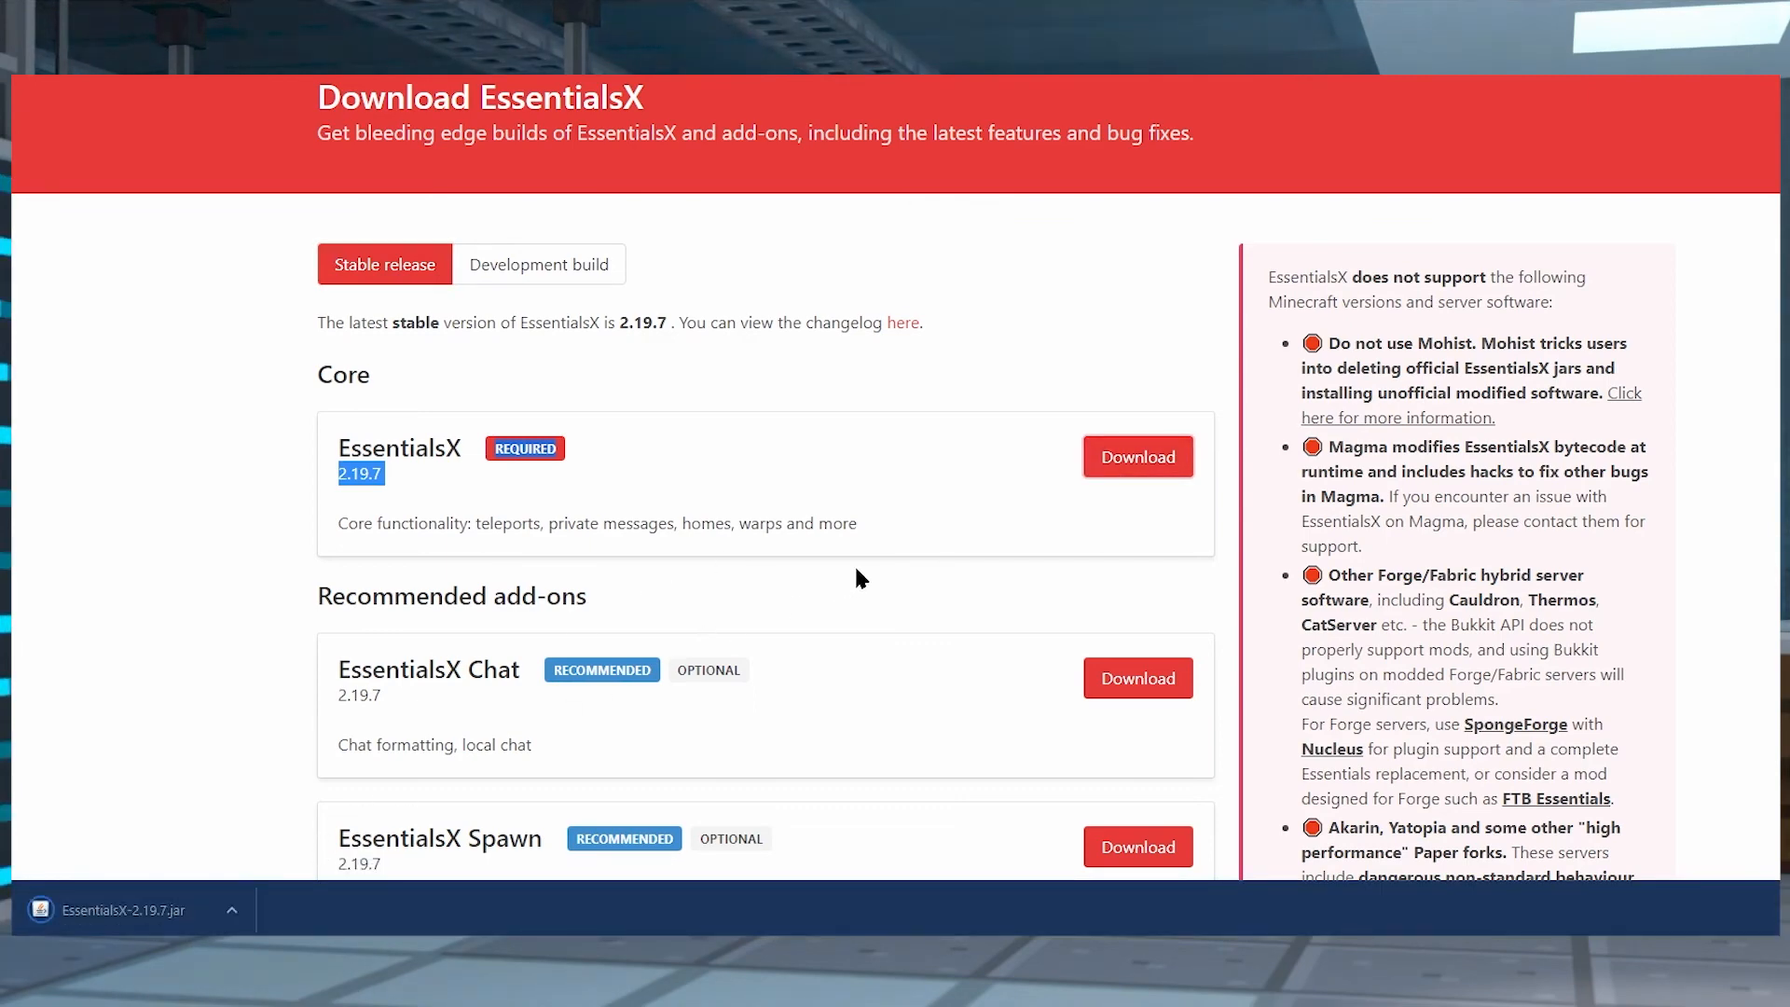
scroll("down", 3)
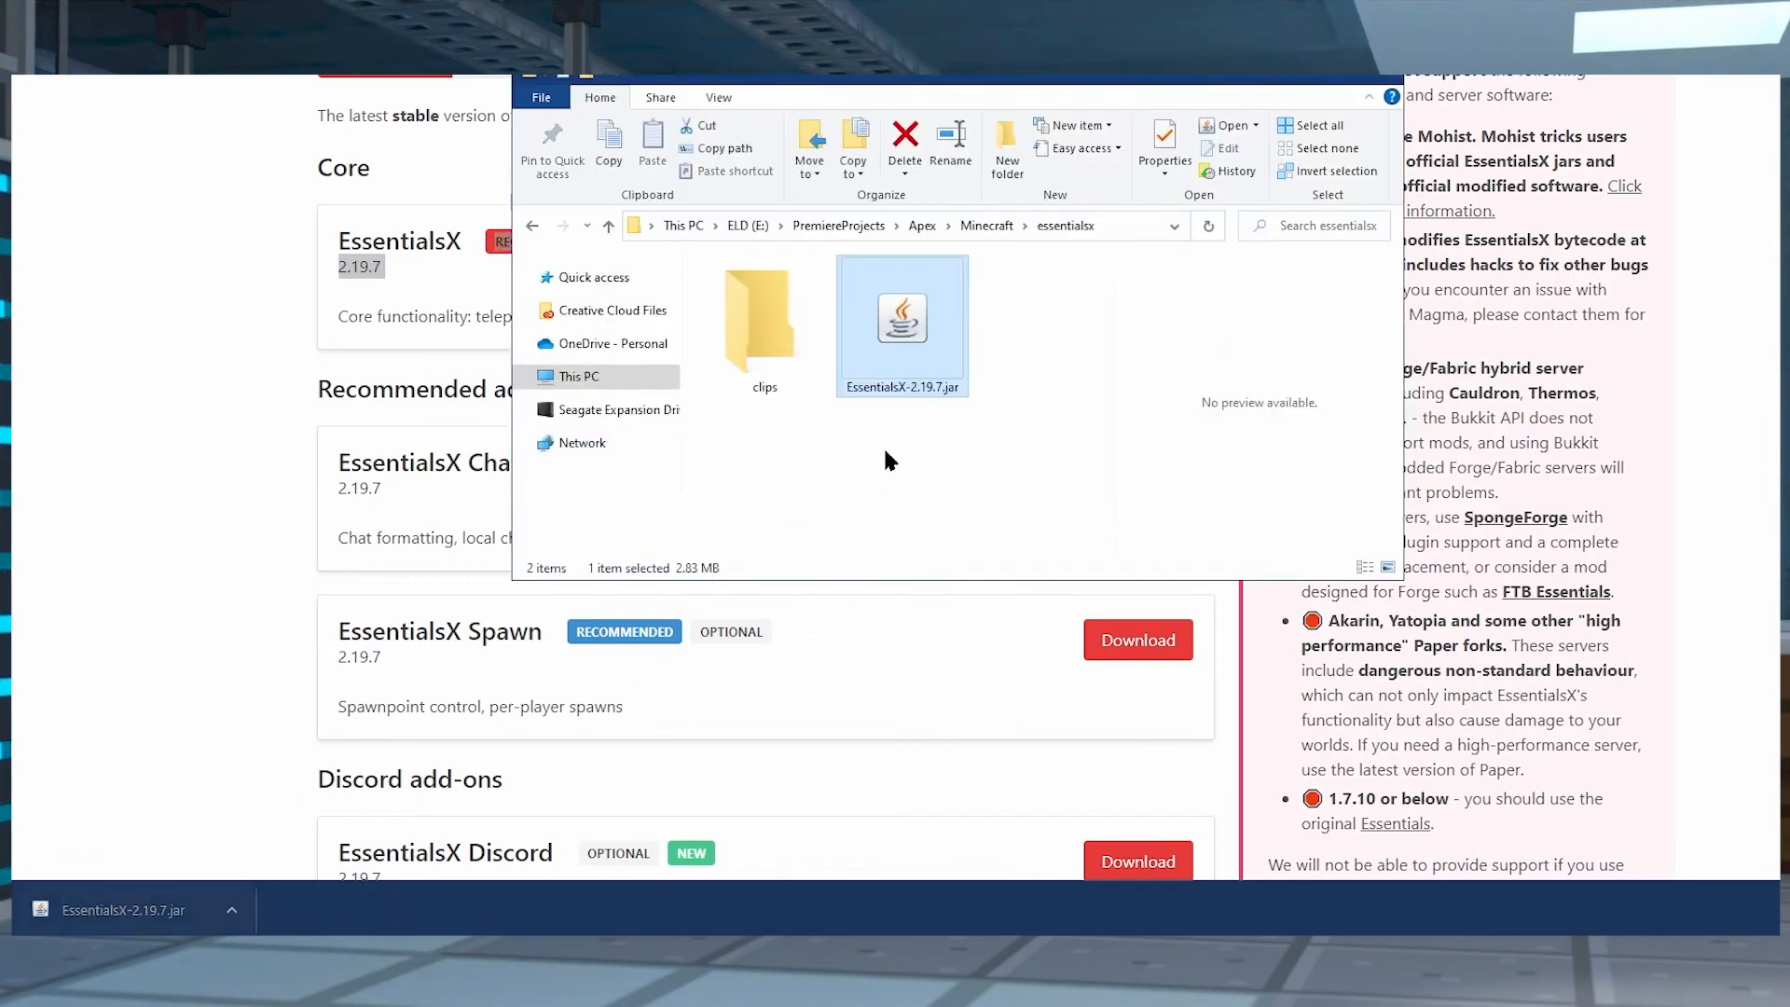
mouse_move(890, 412)
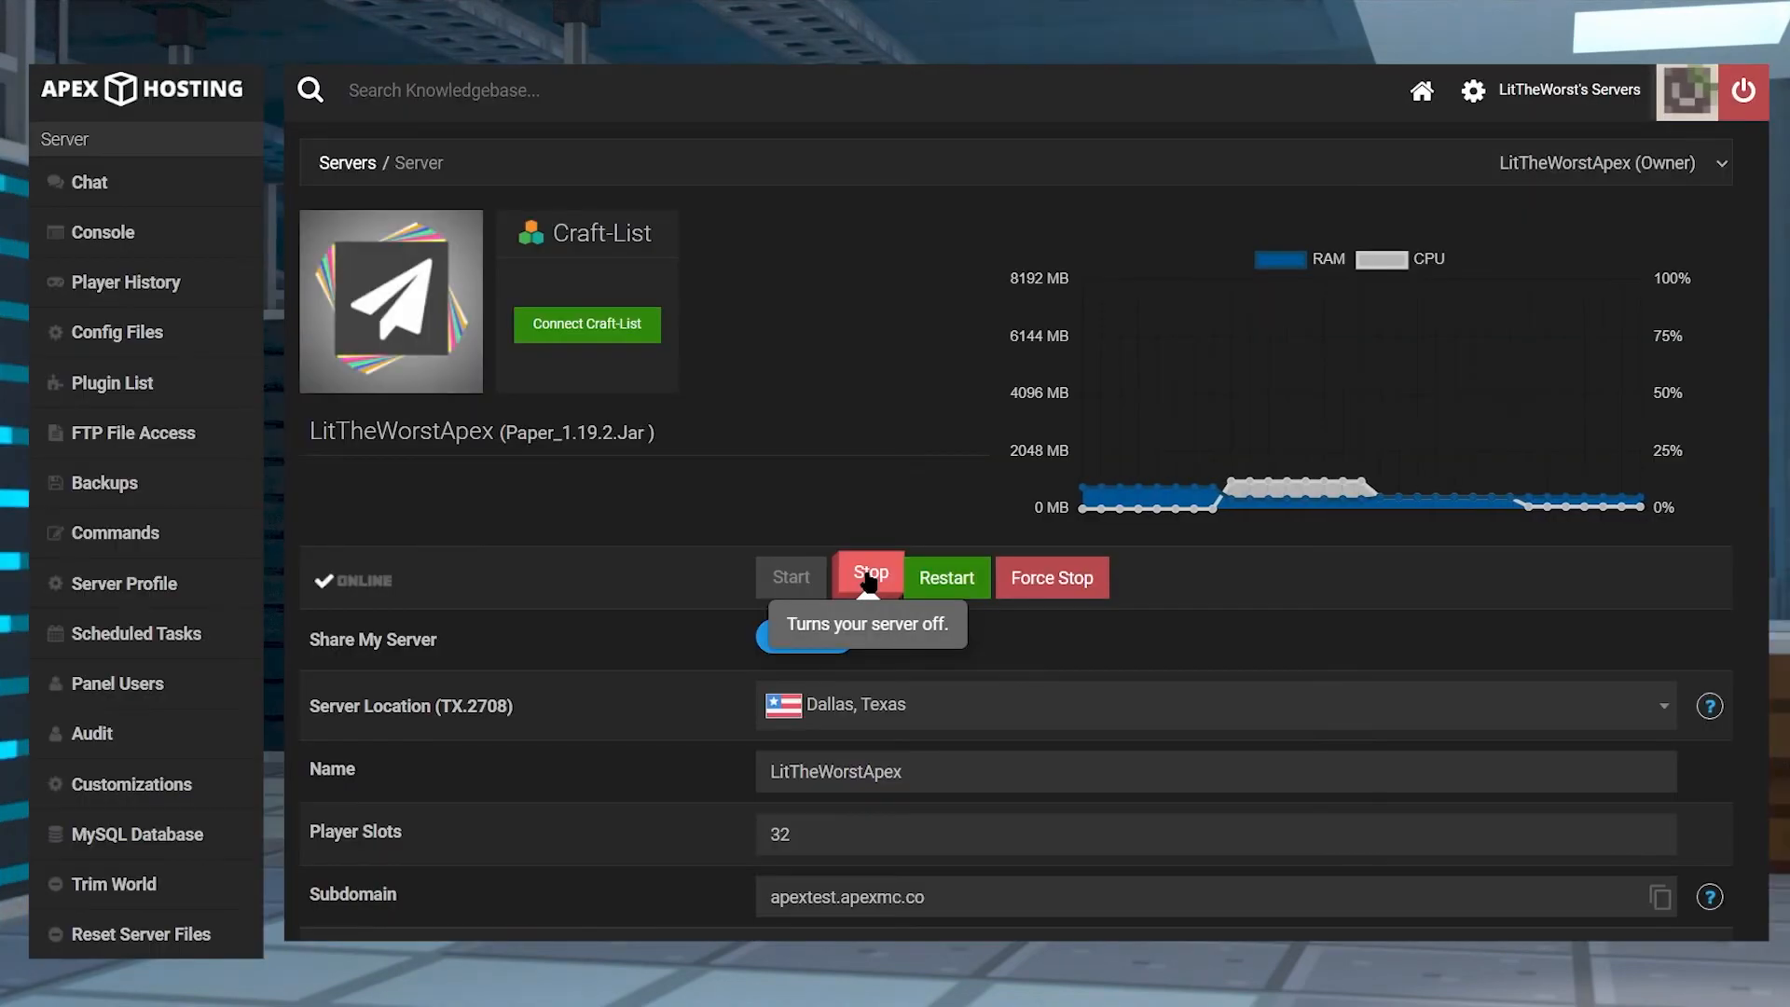
Stop the server, log in to FTP File Access and browse to the bStats-only folder
left_click(868, 577)
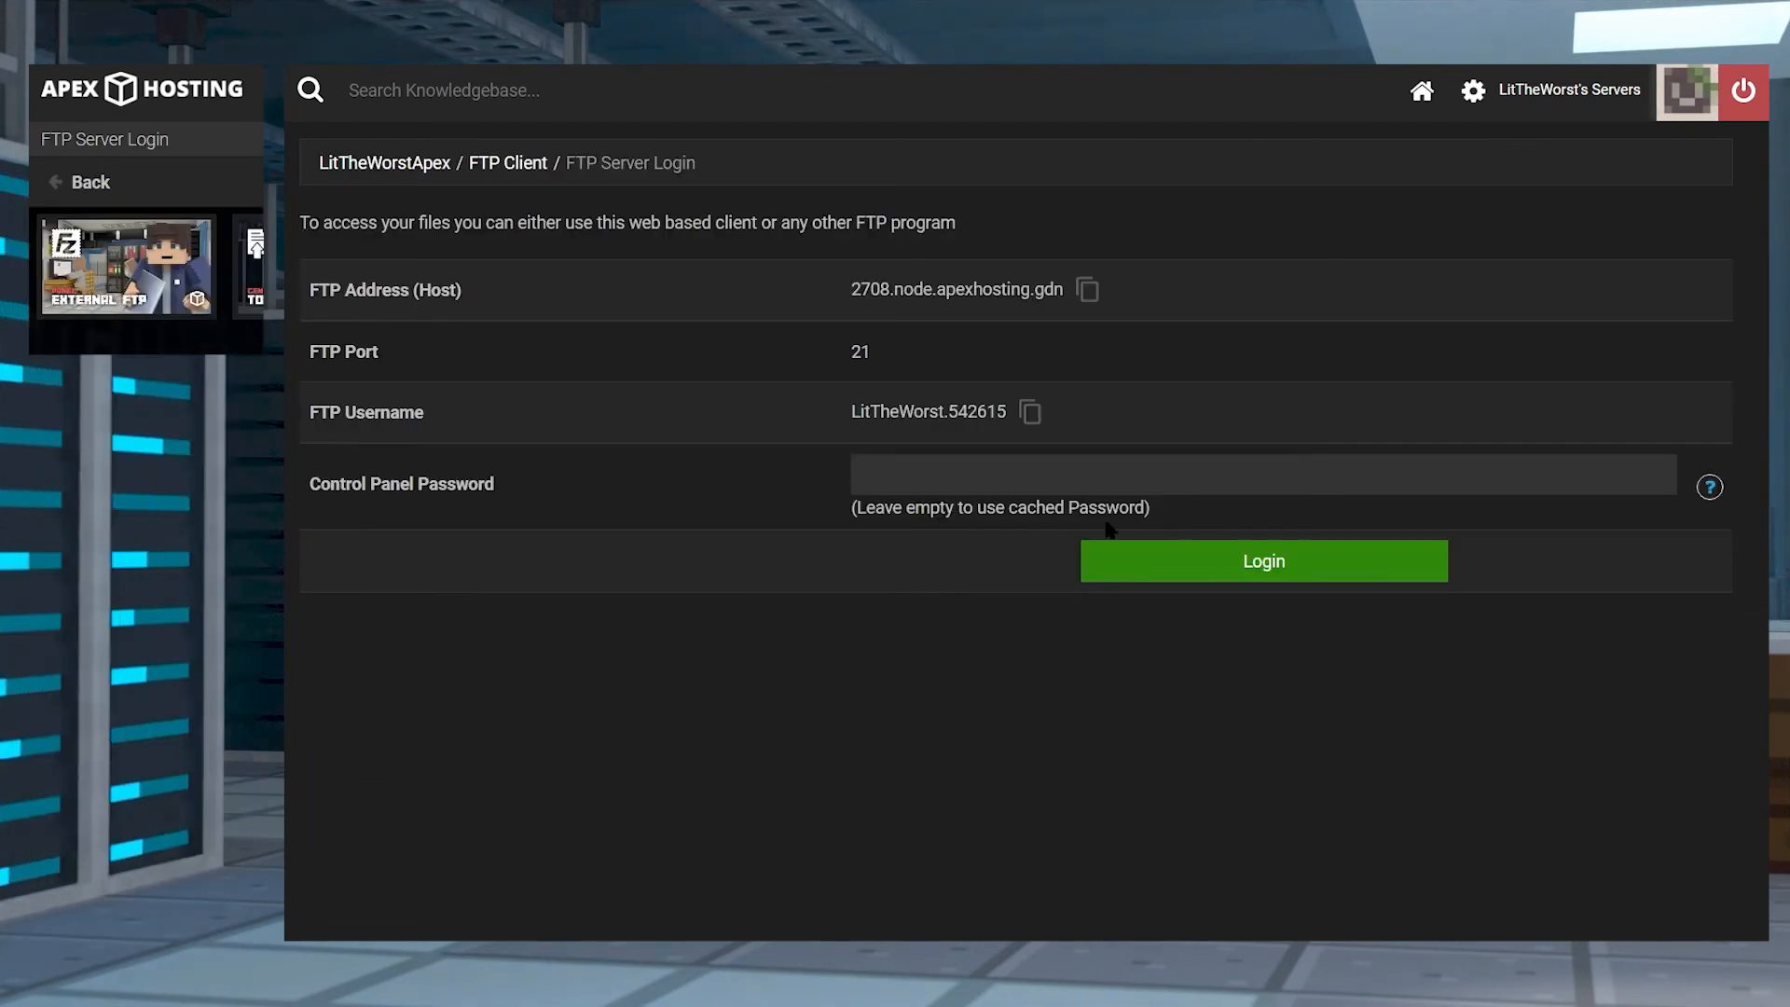
left_click(1262, 561)
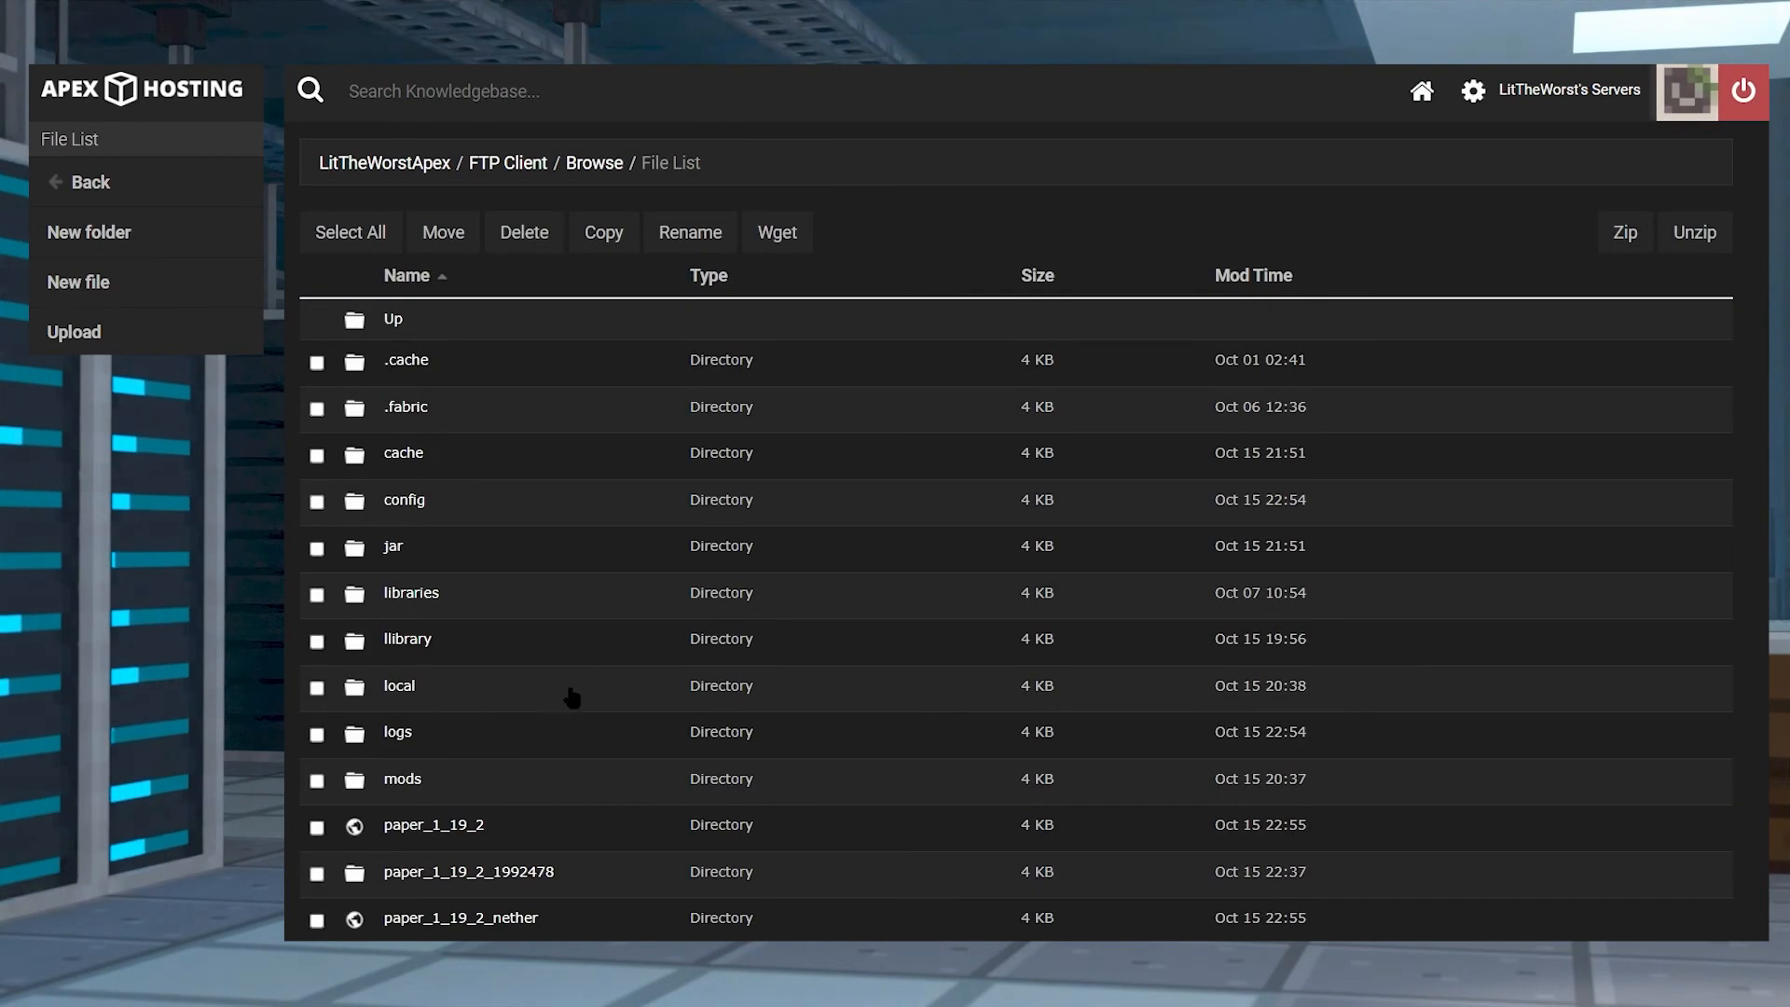
scroll("down", 3)
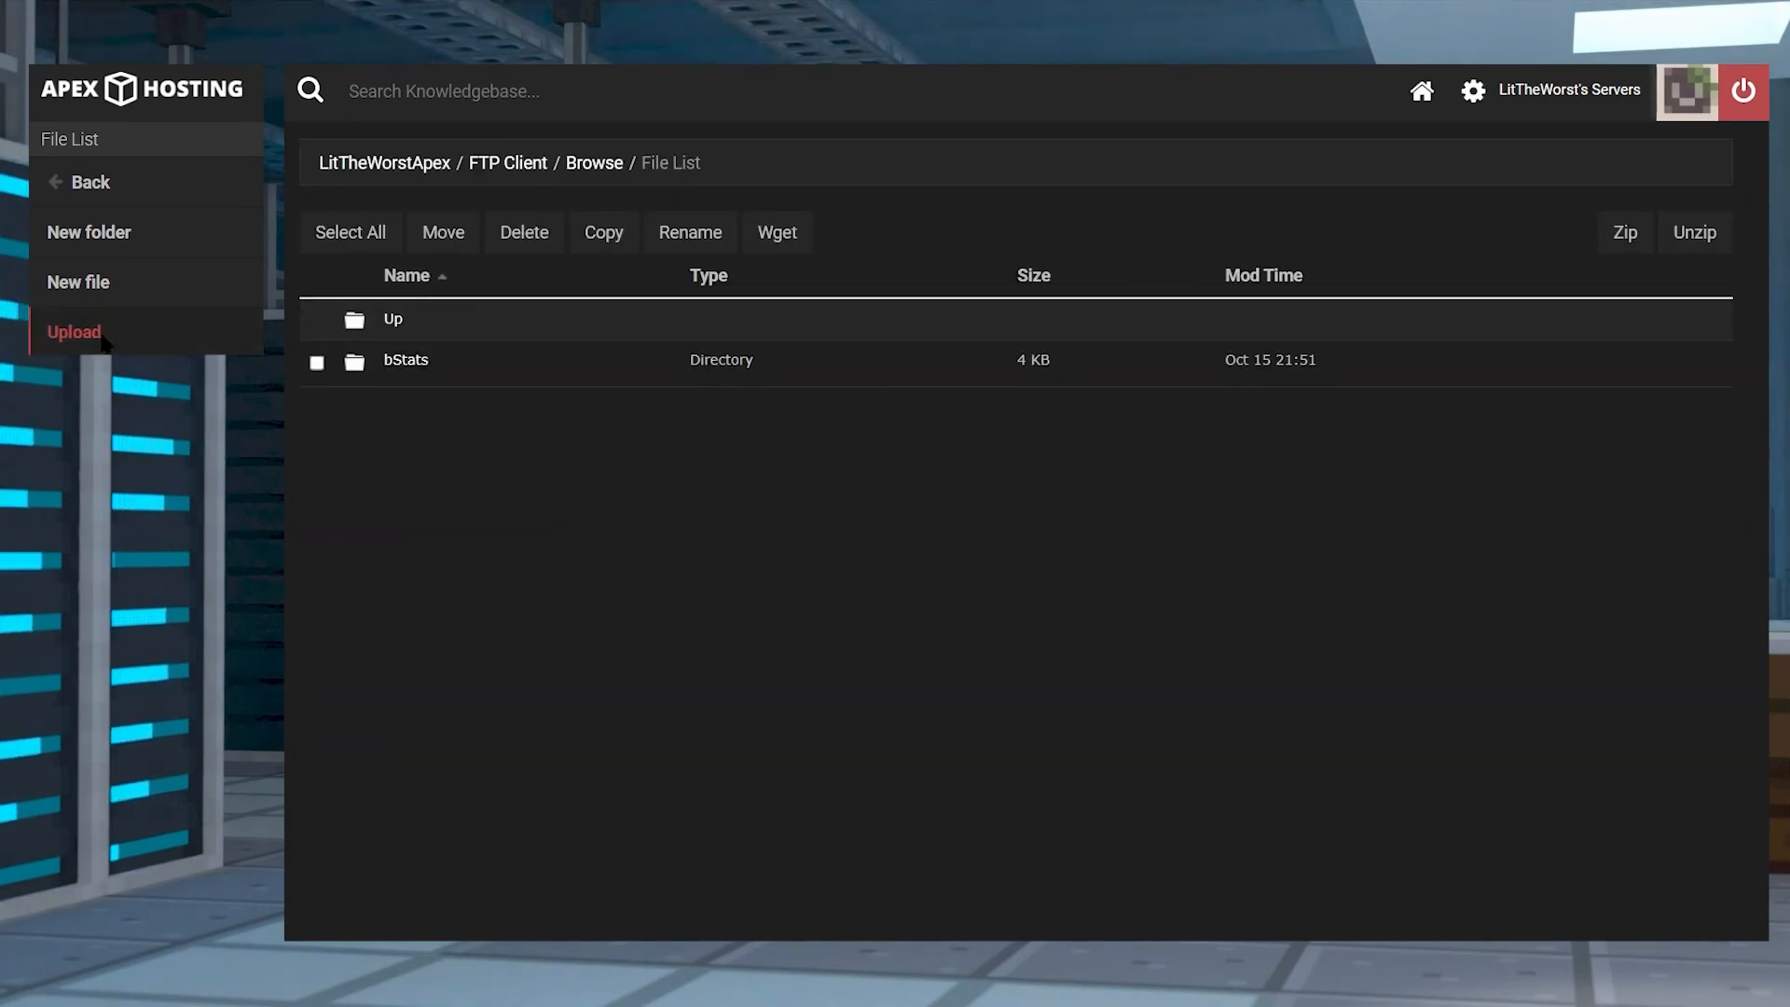
Upload the EssentialsX 2.19.7 jar by dragging it into the upload drop area
left_click(72, 331)
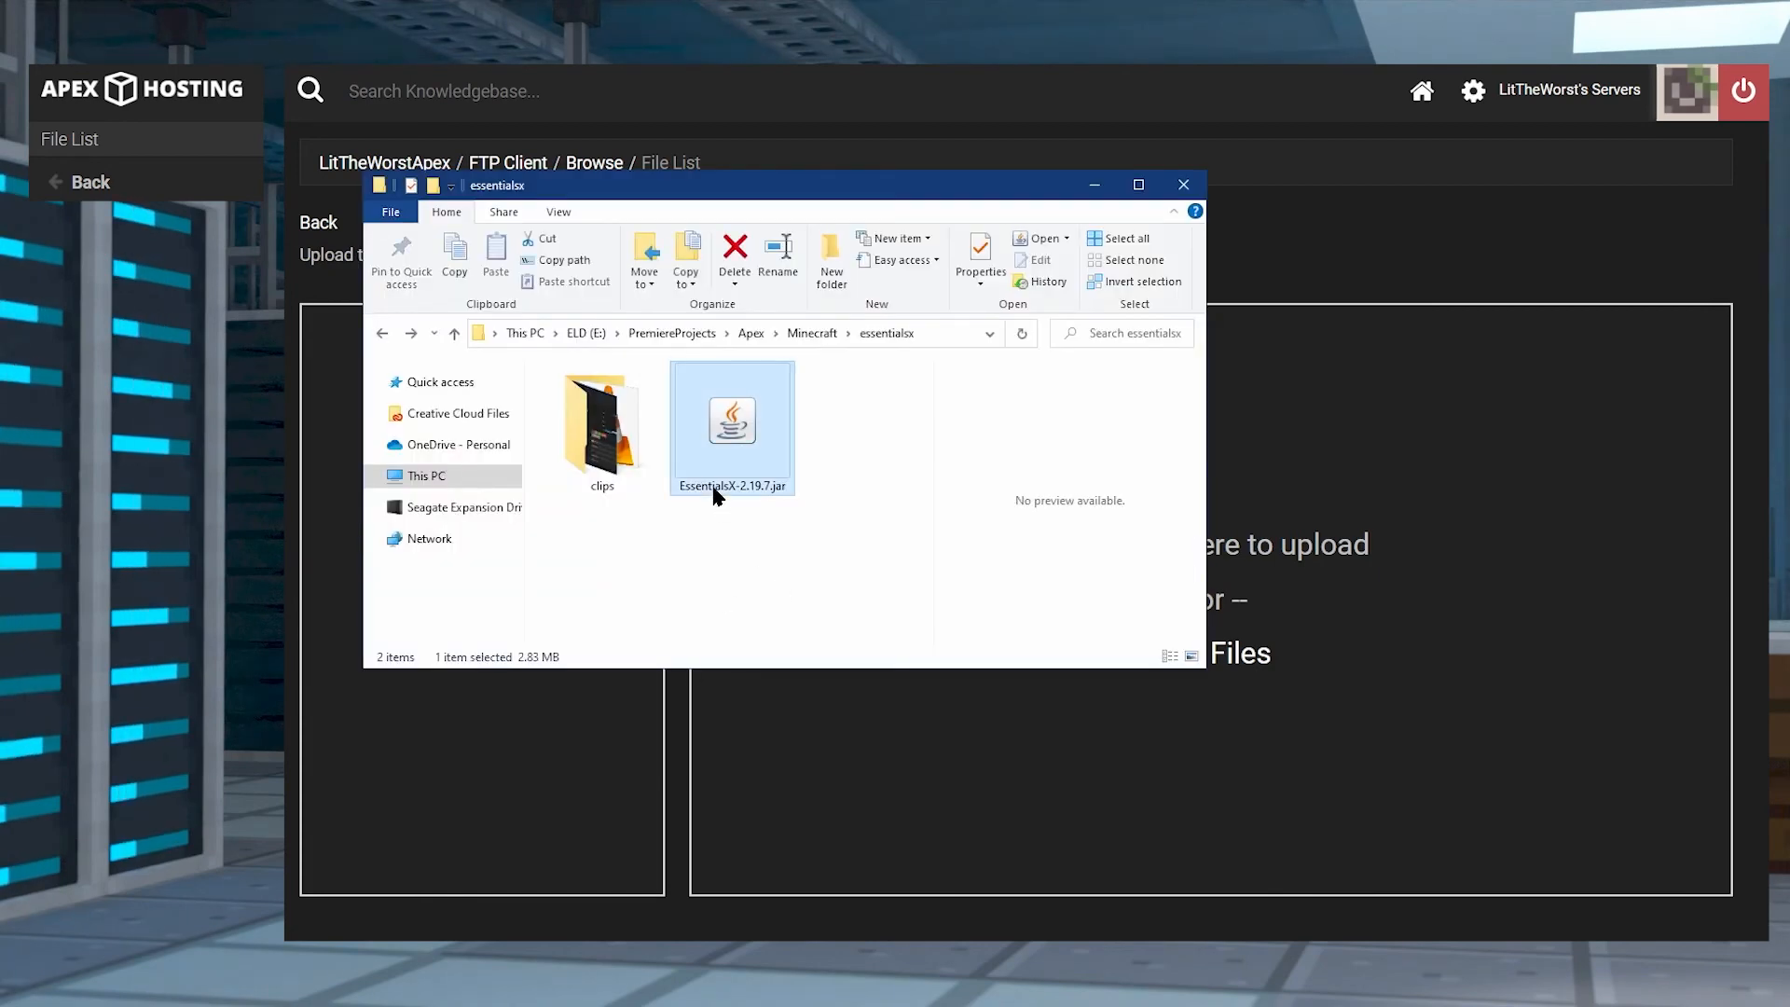
left_click_drag(732, 428, 950, 667)
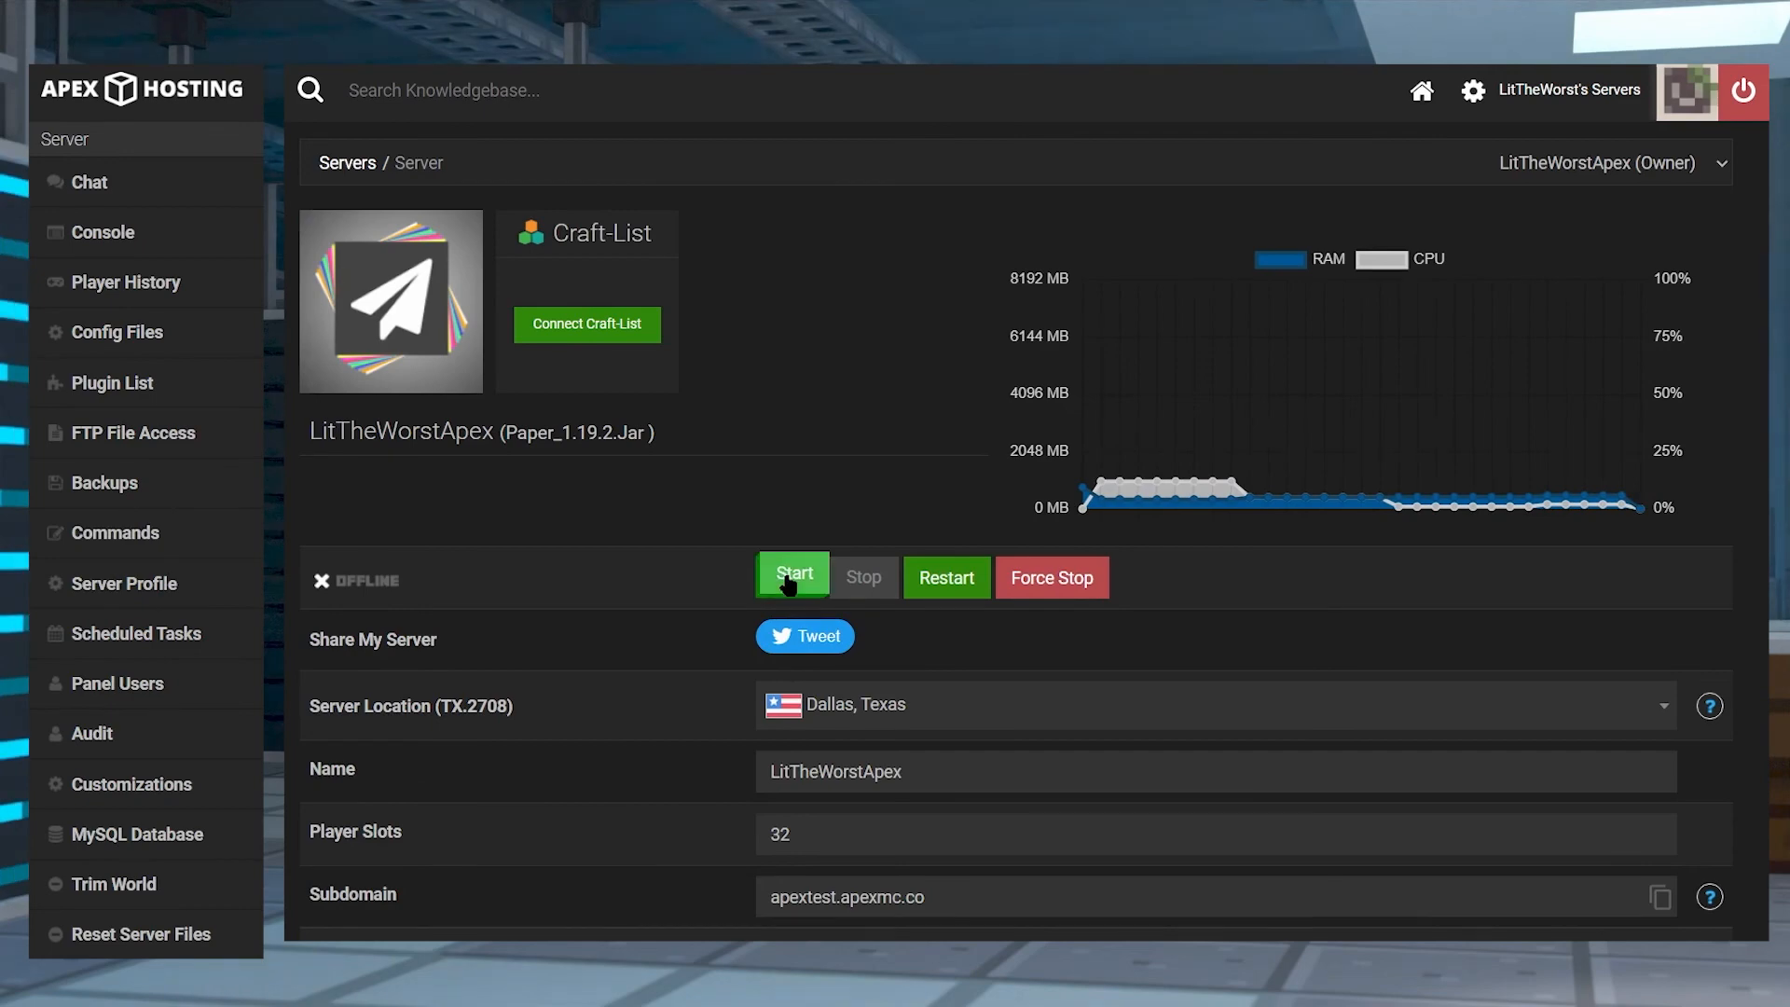
mouse_move(946, 576)
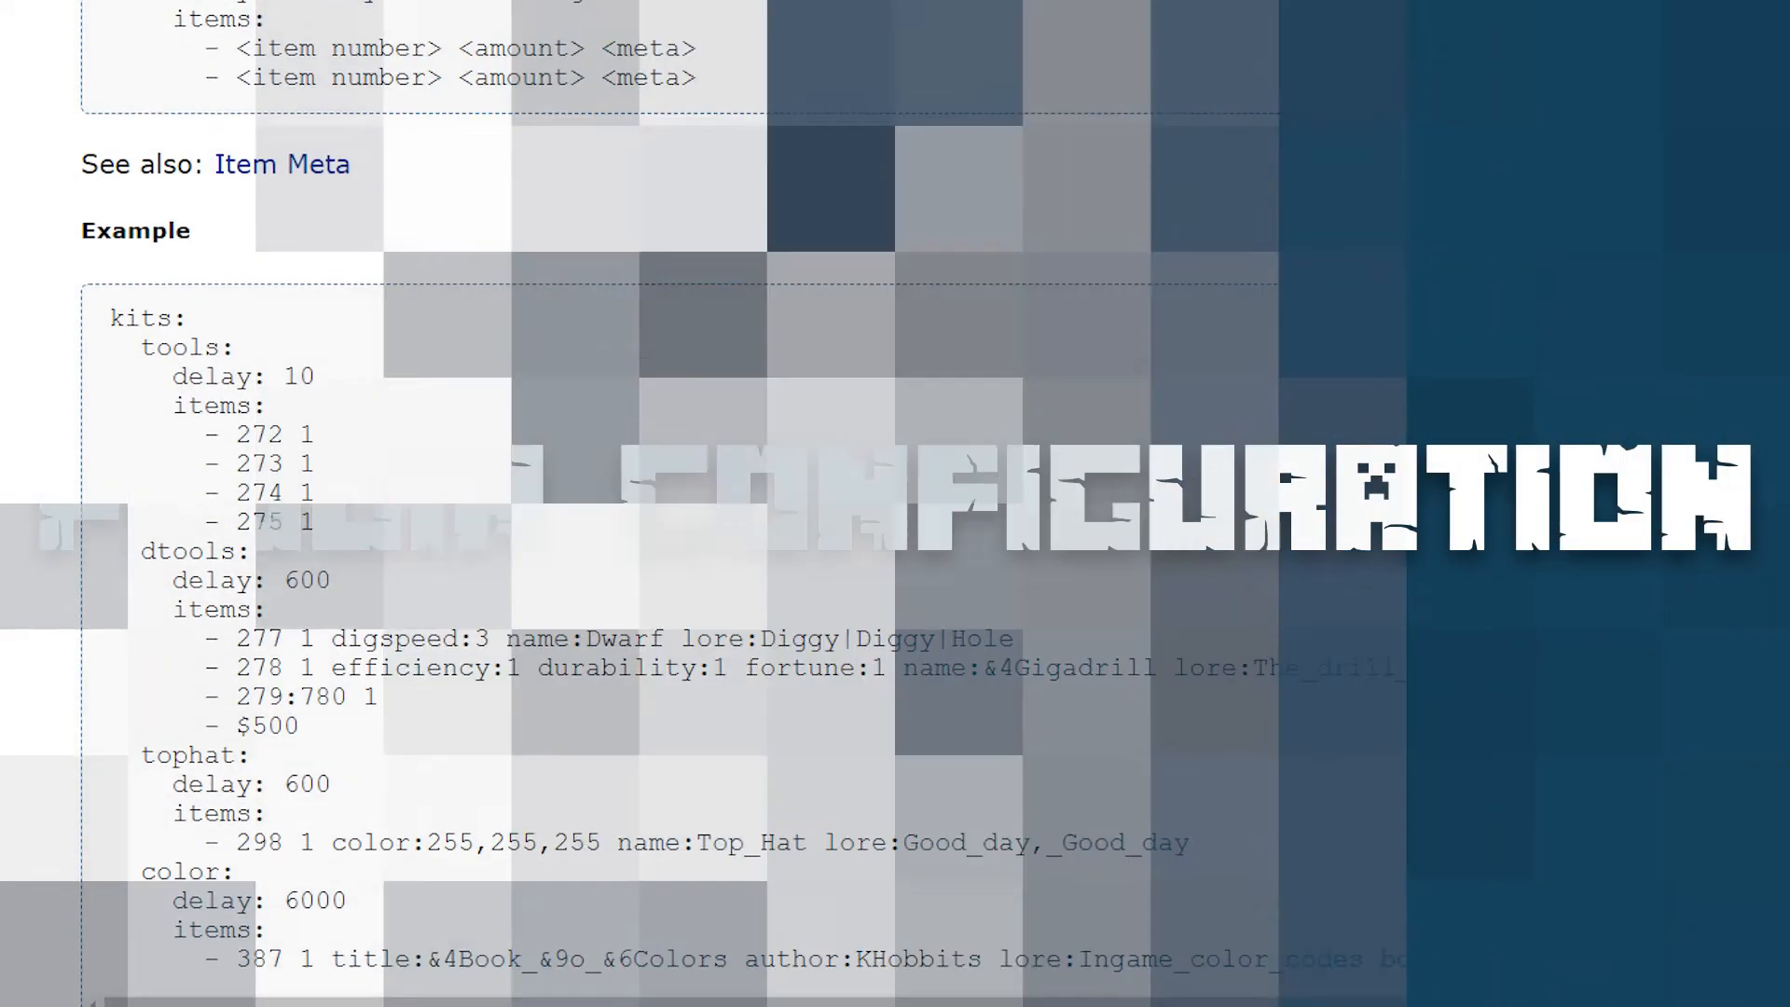
scroll("down", 3)
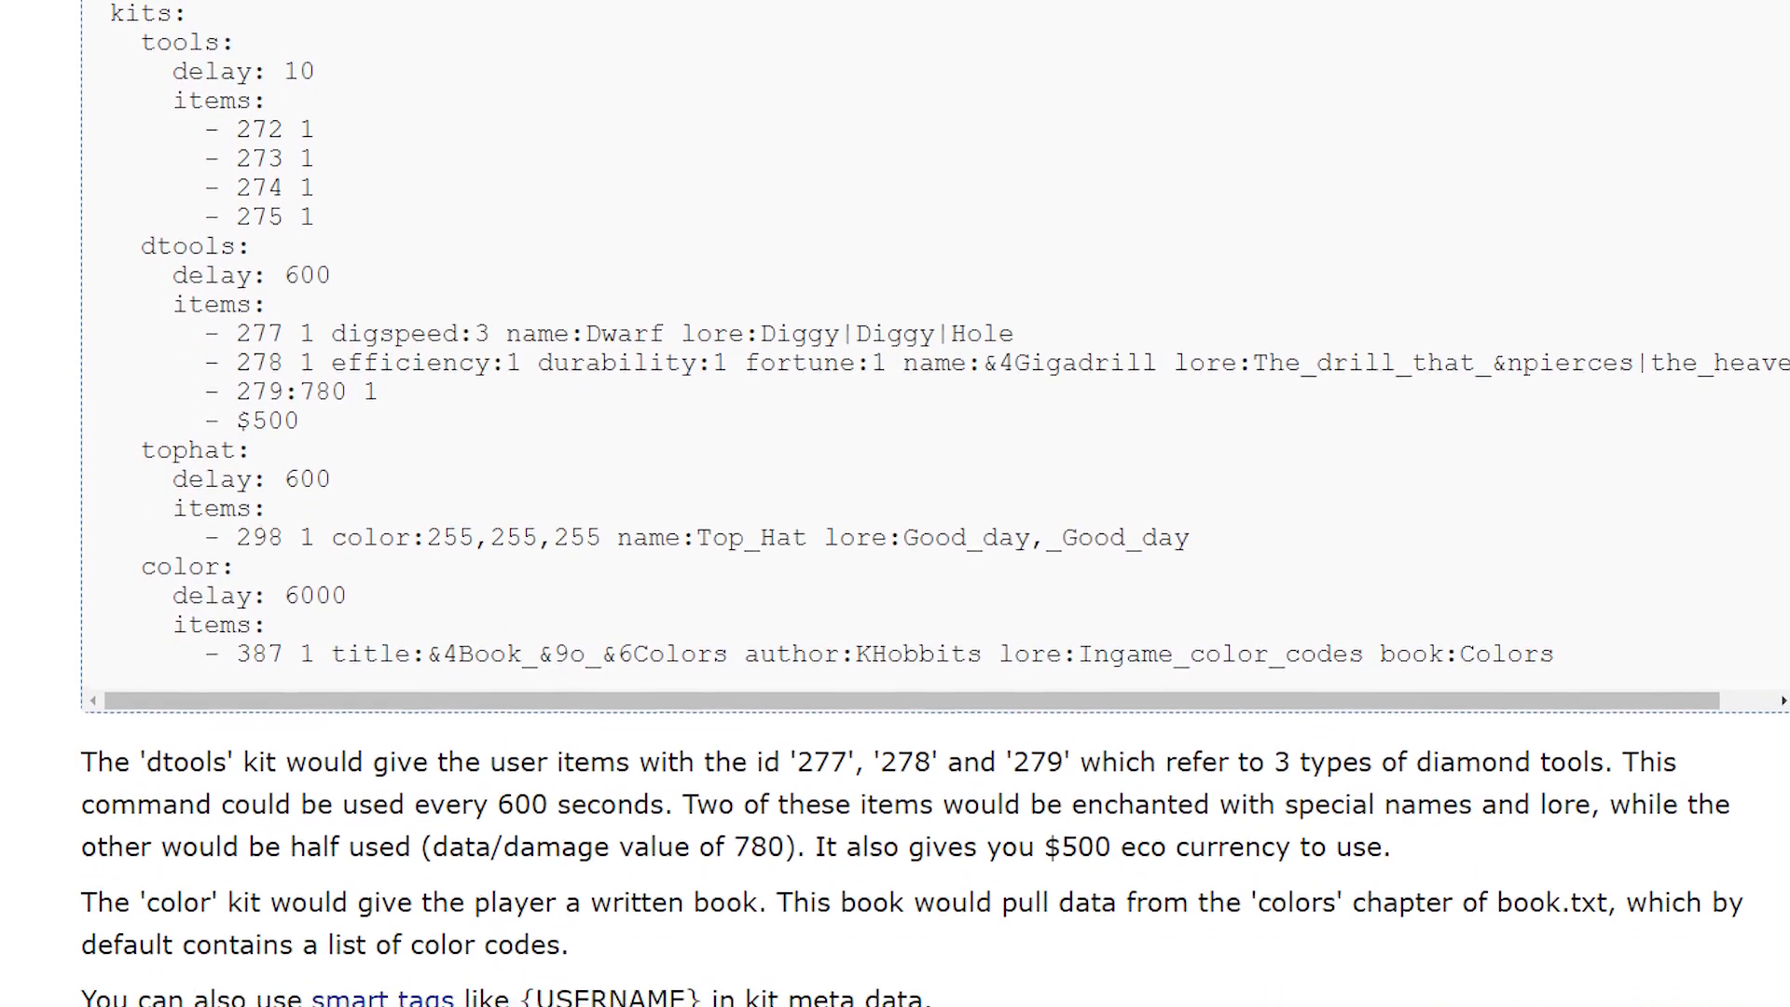
scroll("down", 3)
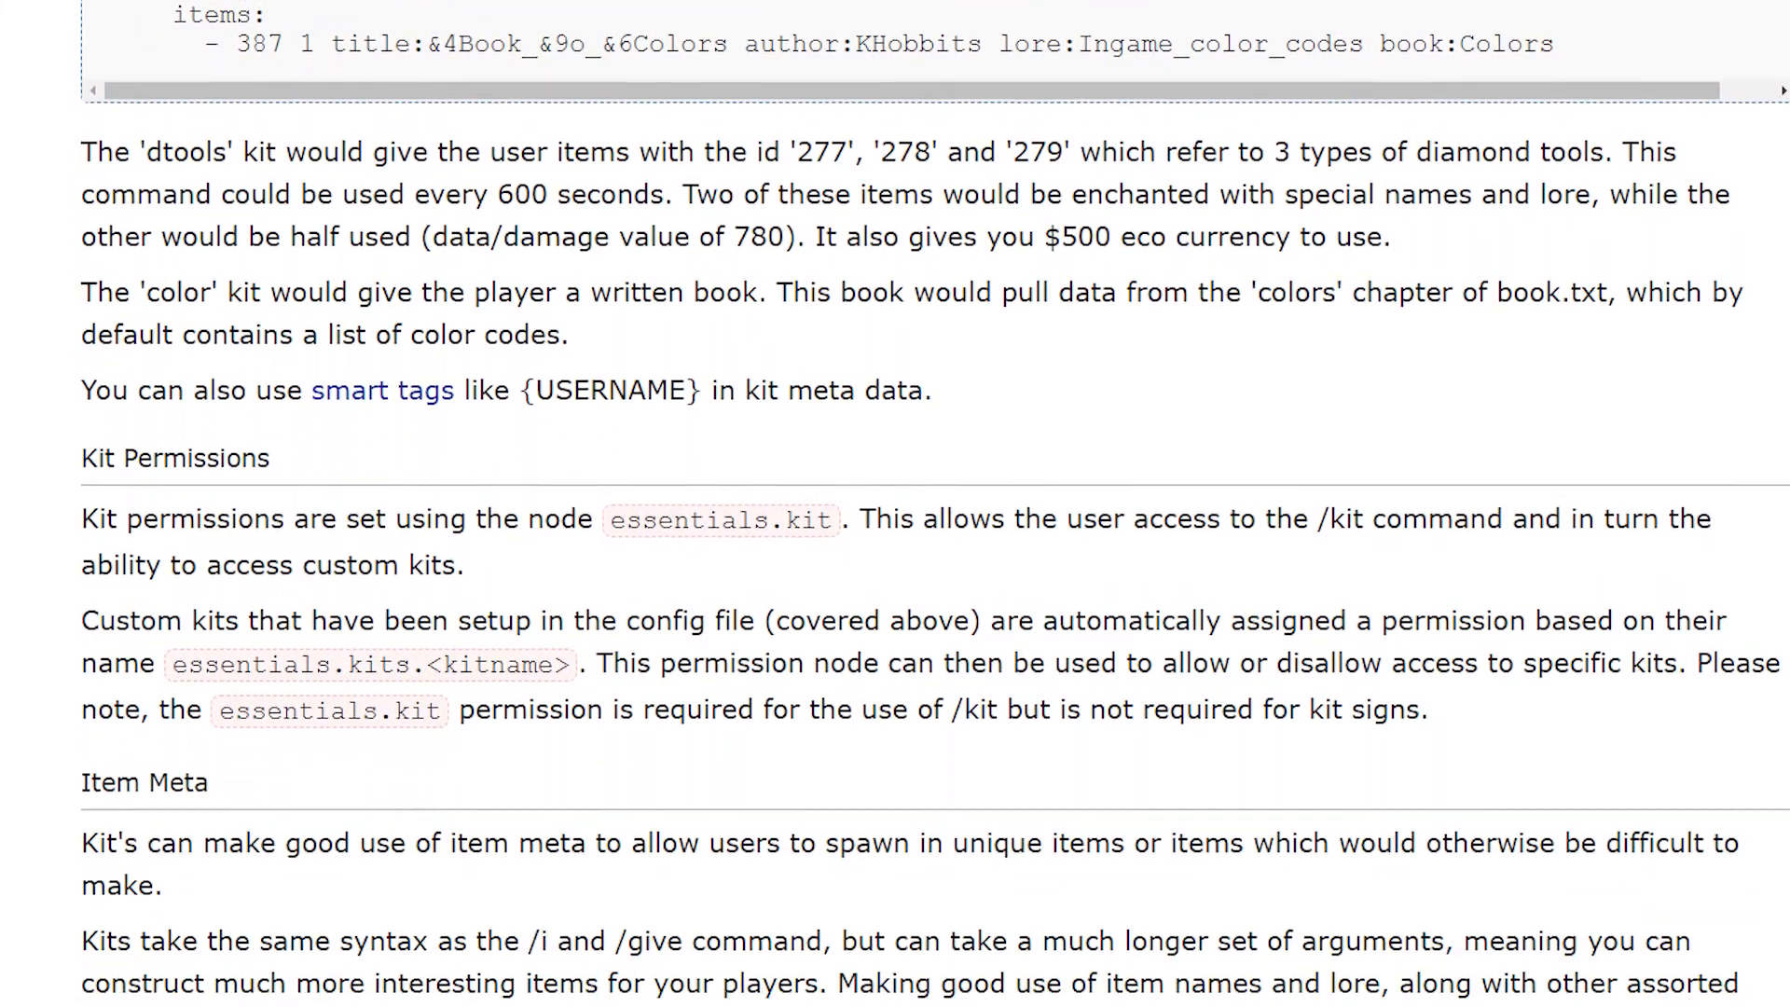
scroll("down", 3)
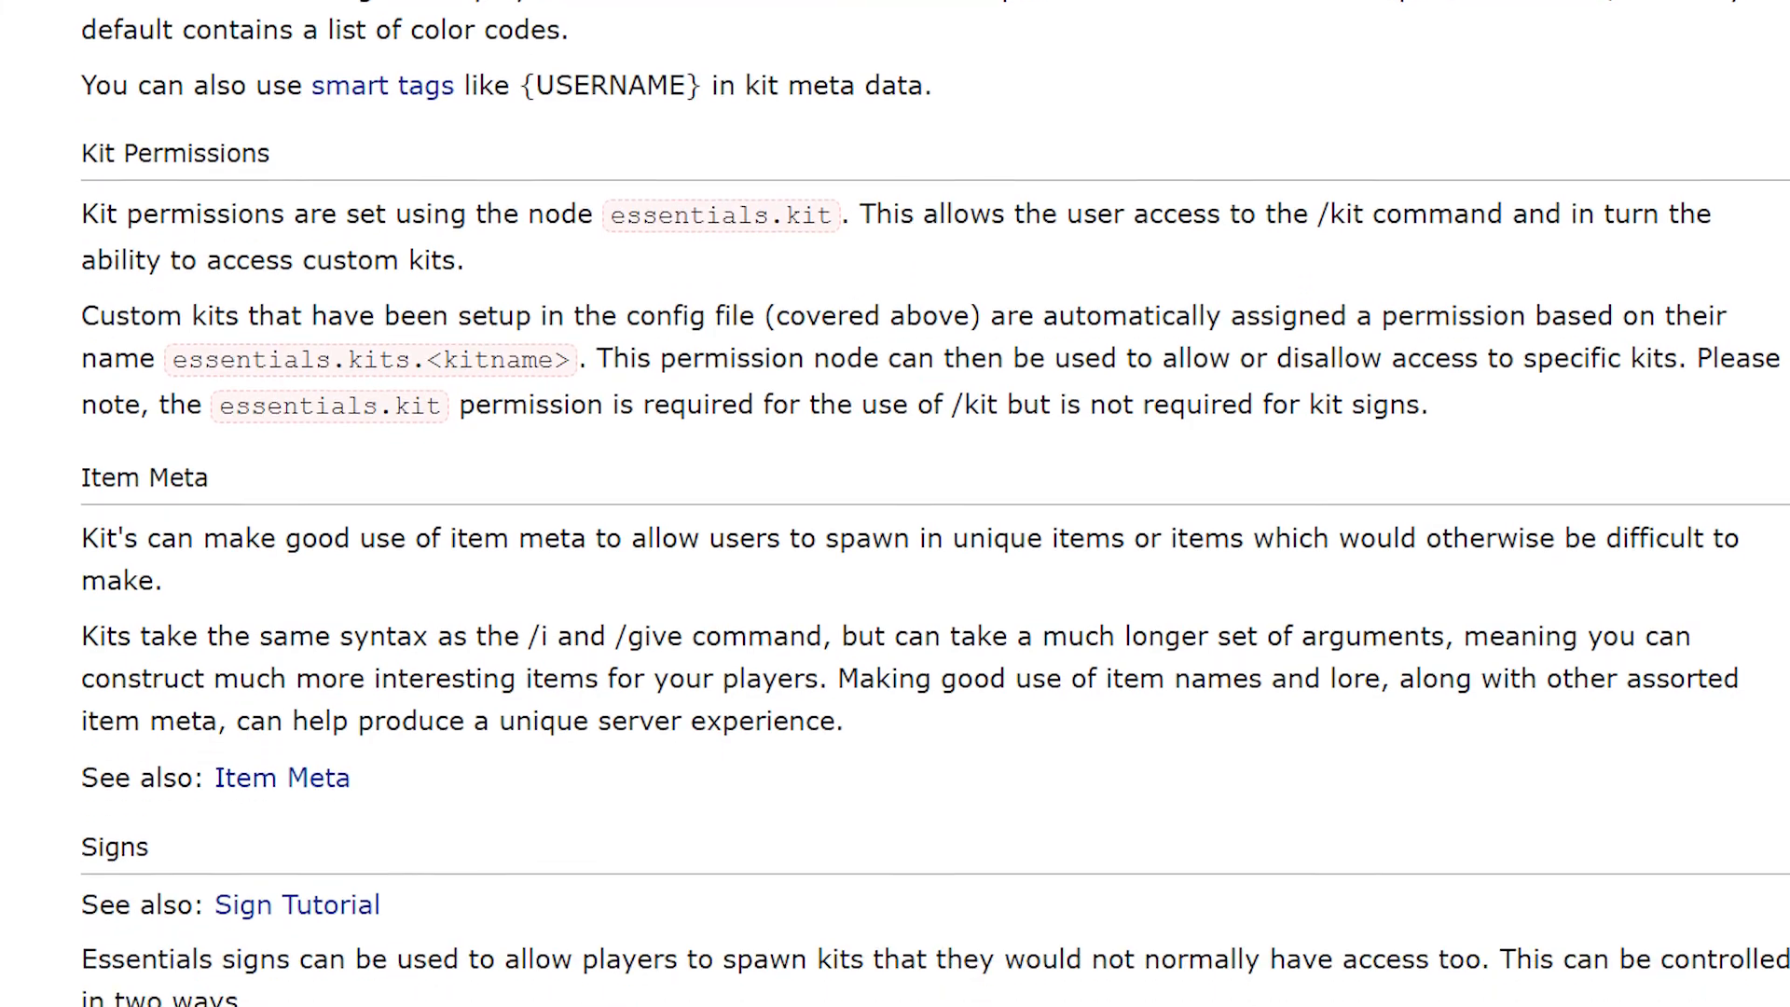
scroll("down", 3)
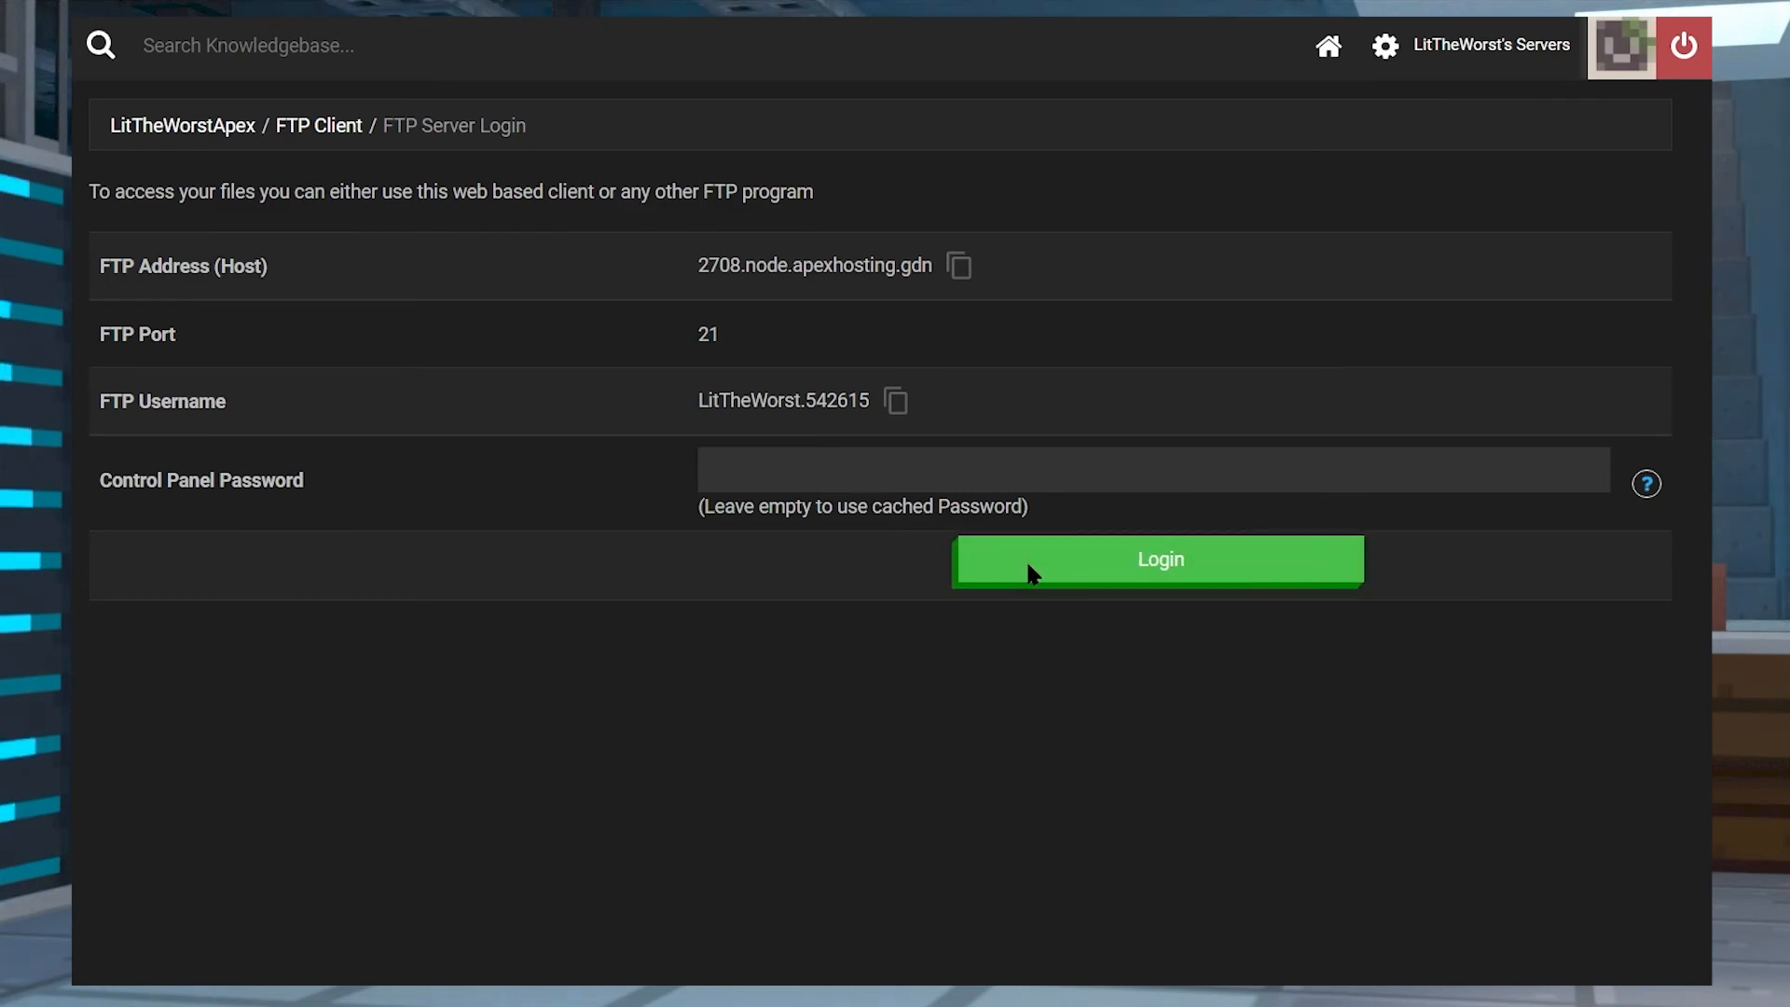
Log in to the file browser and open the Essentials plugin folder with config.yml and kits.yml
left_click(1156, 559)
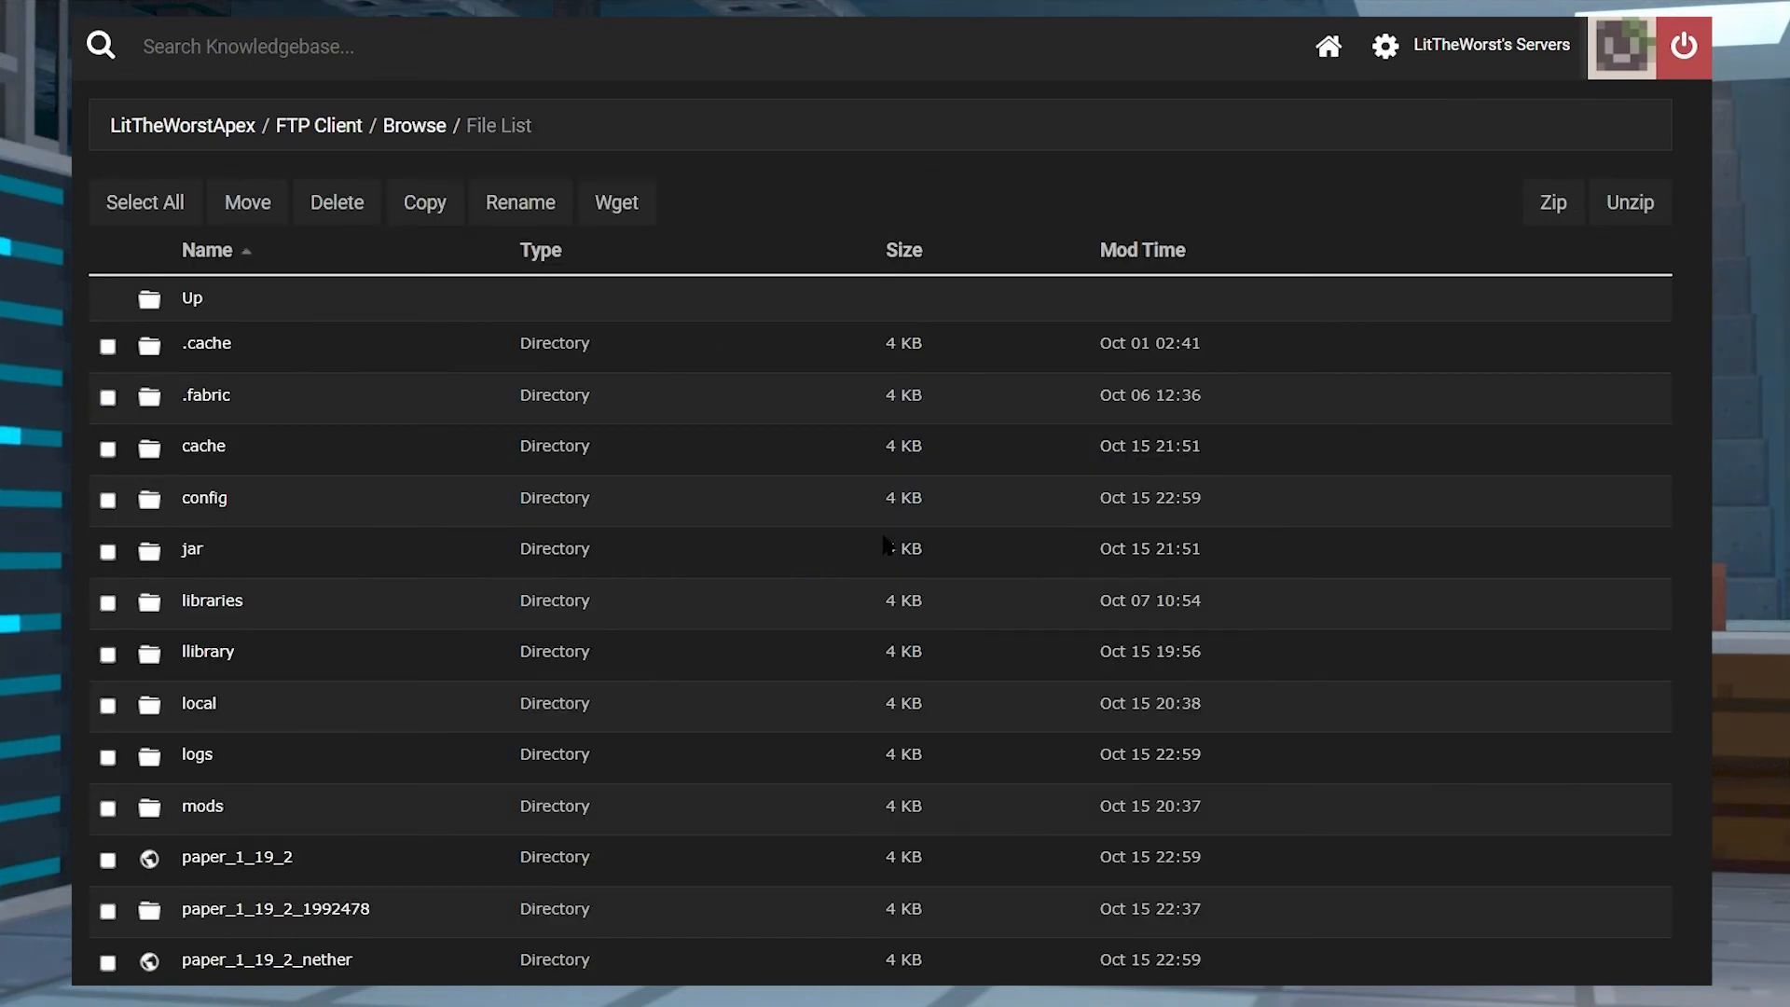
mouse_move(757, 876)
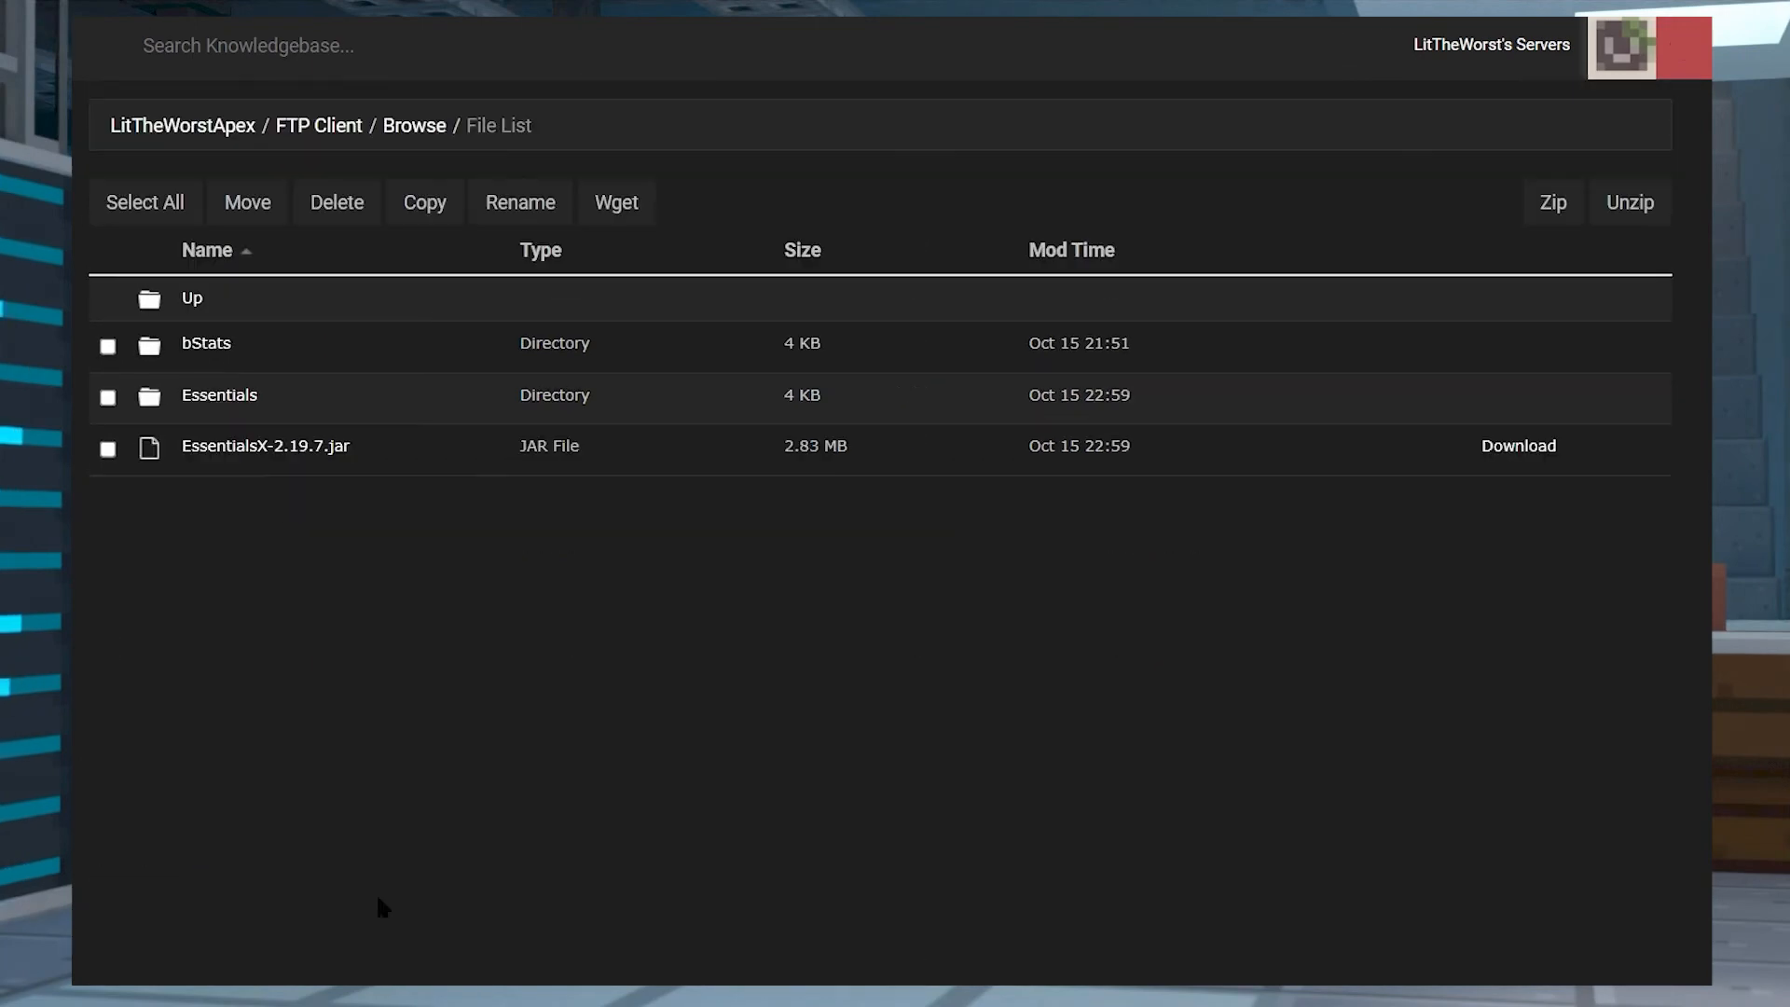
left_click(218, 393)
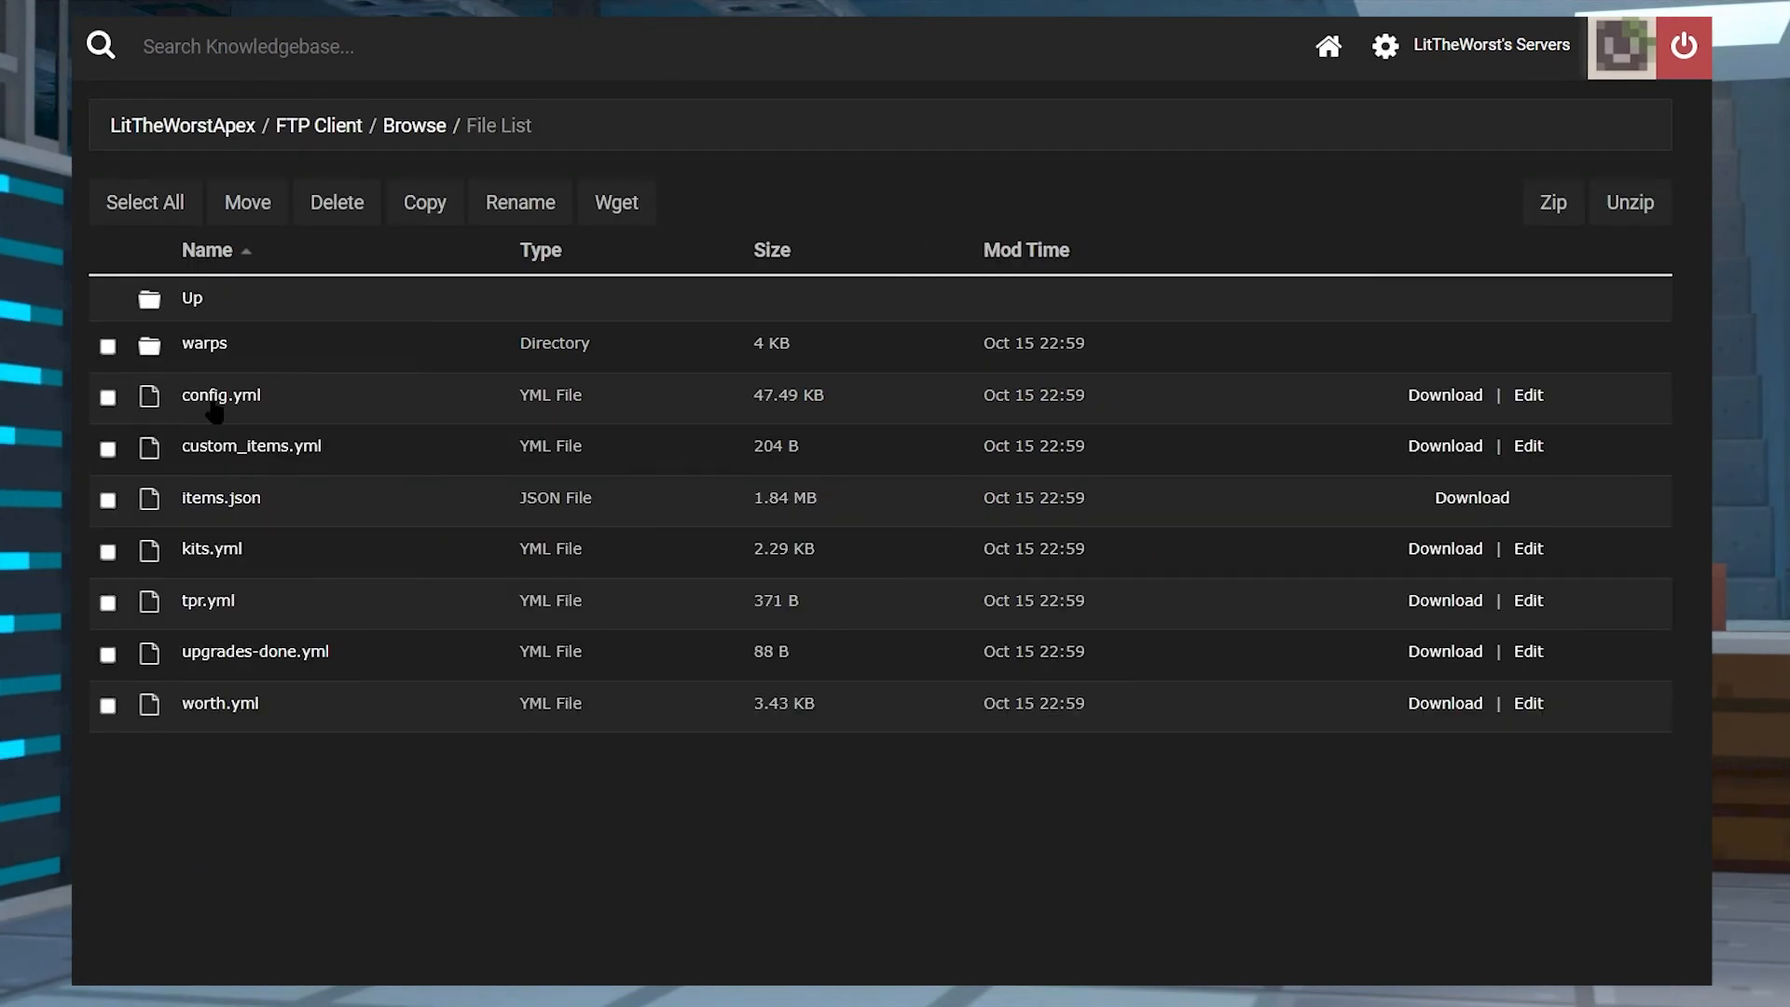
mouse_move(432, 402)
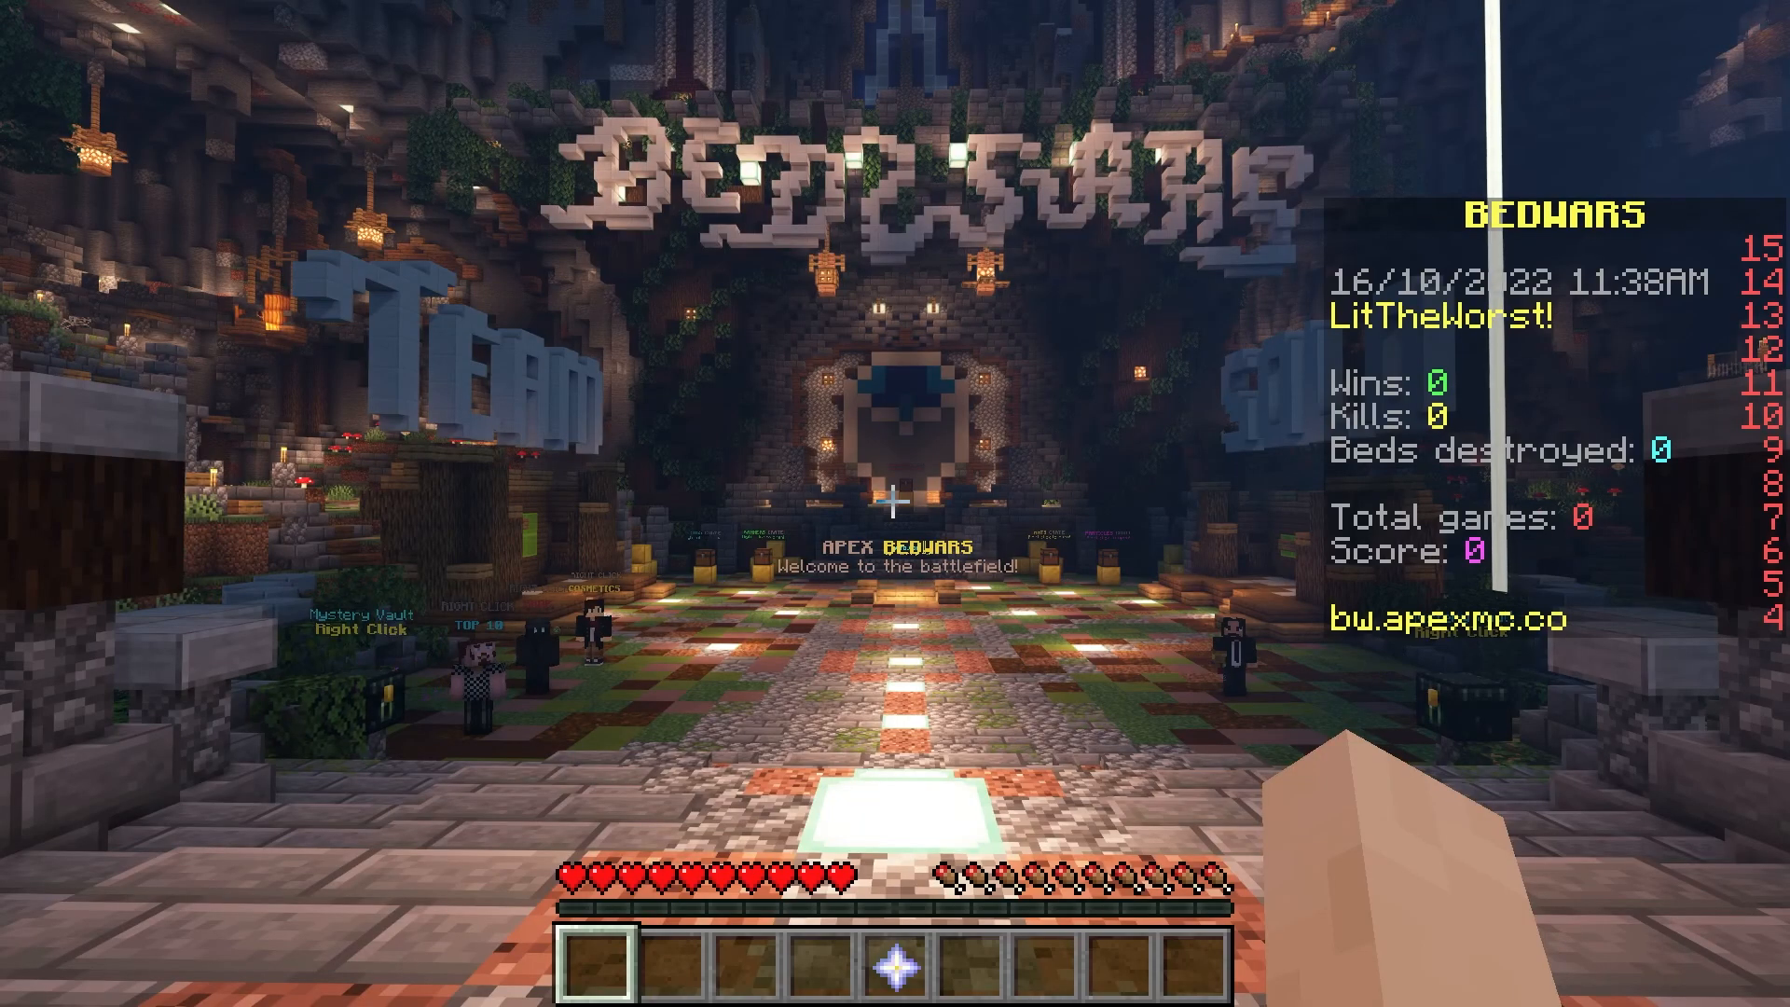
Open Minecraft chat with / to start the /createkit command
key("/")
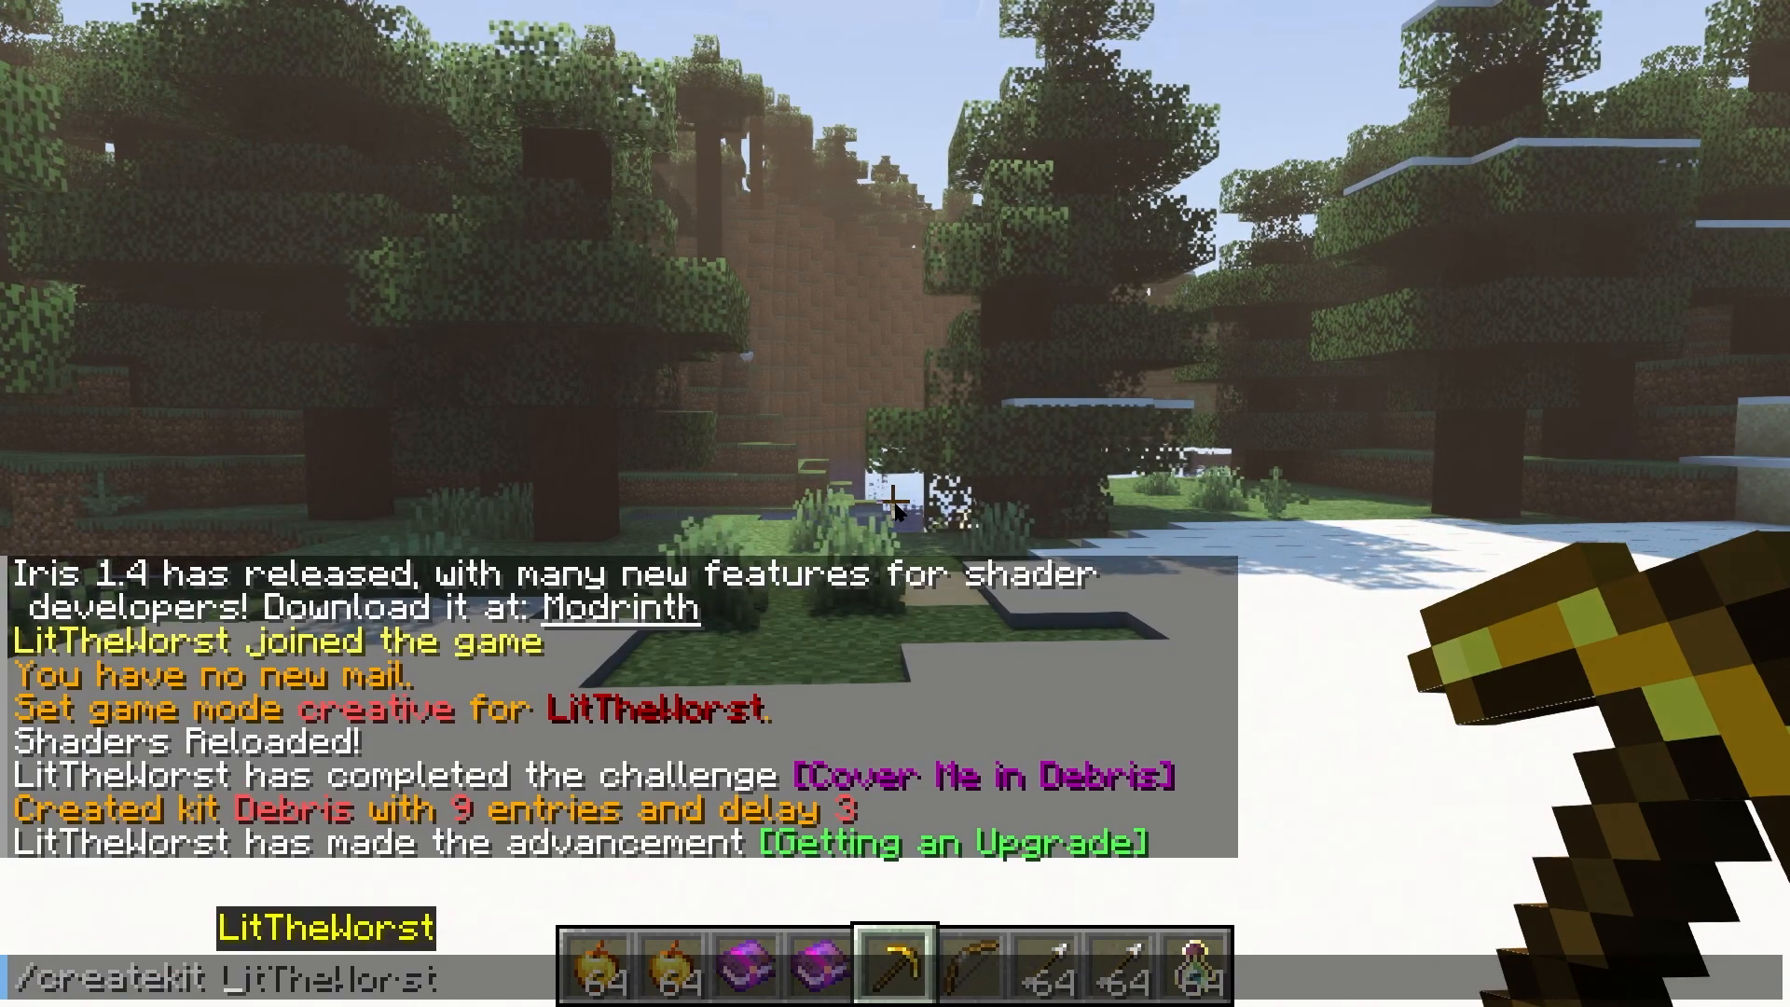
Send the chat command creating the miner kit ('miner LitTheWorst') and check the inventory
type("m")
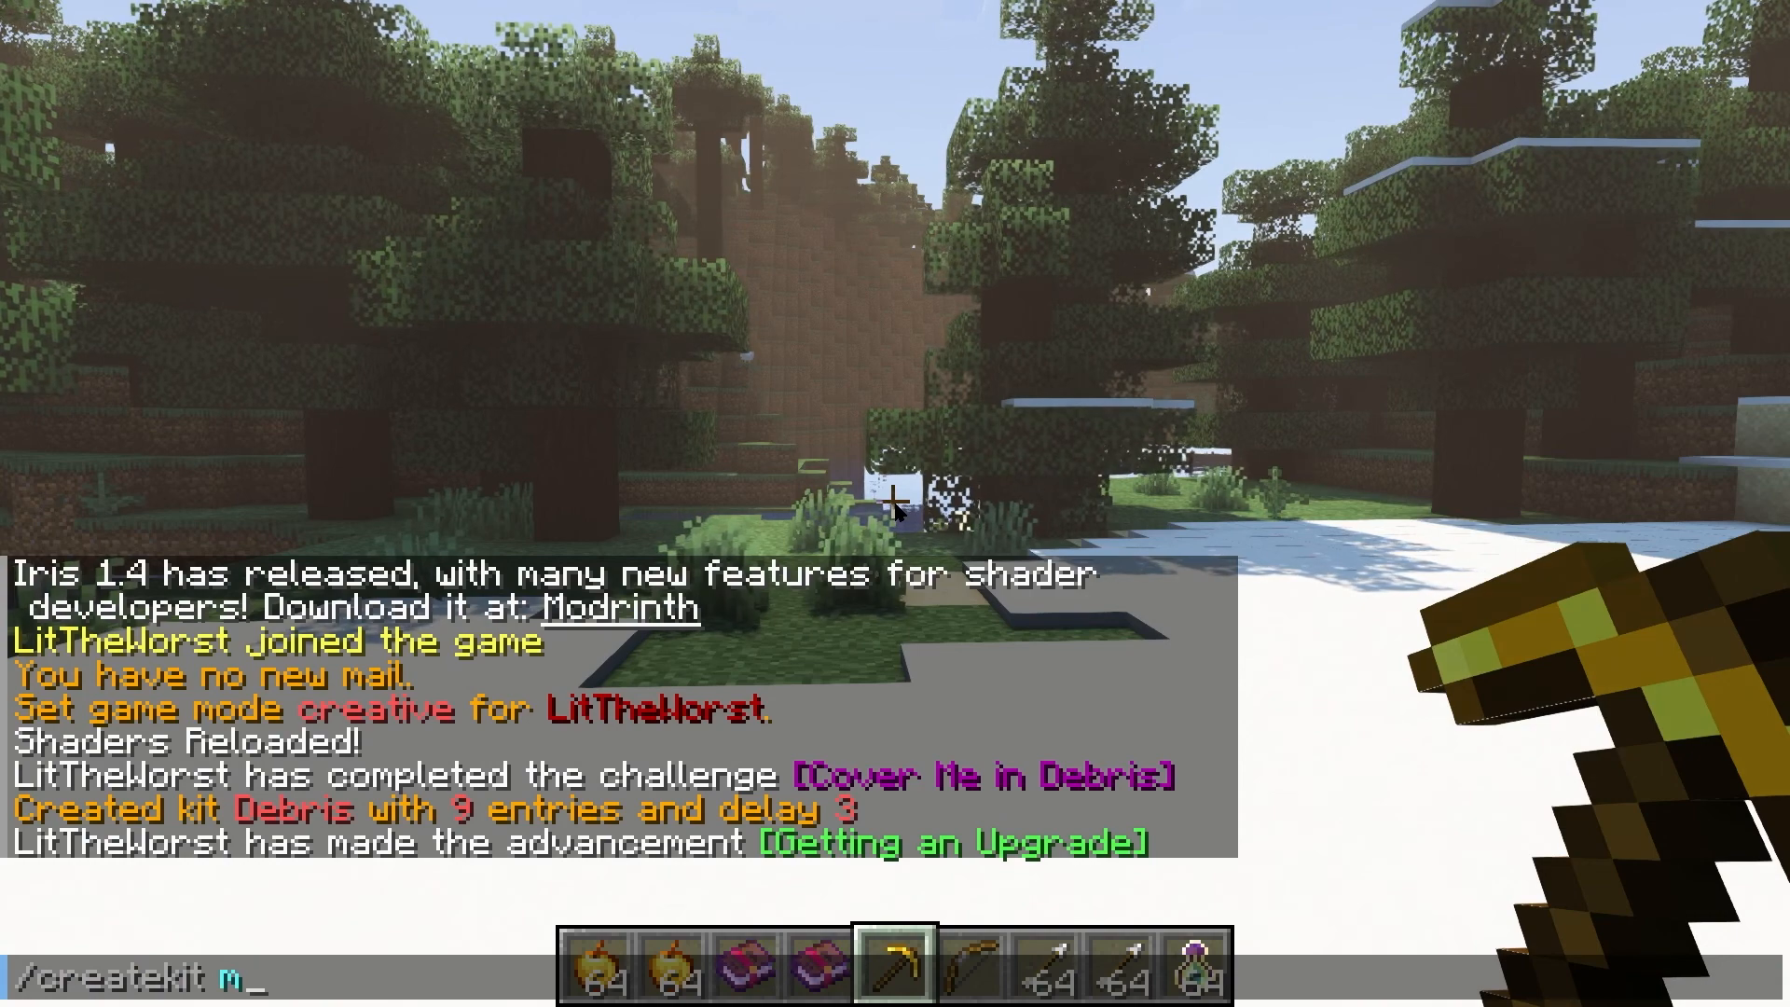
type("iner LitTheWorst")
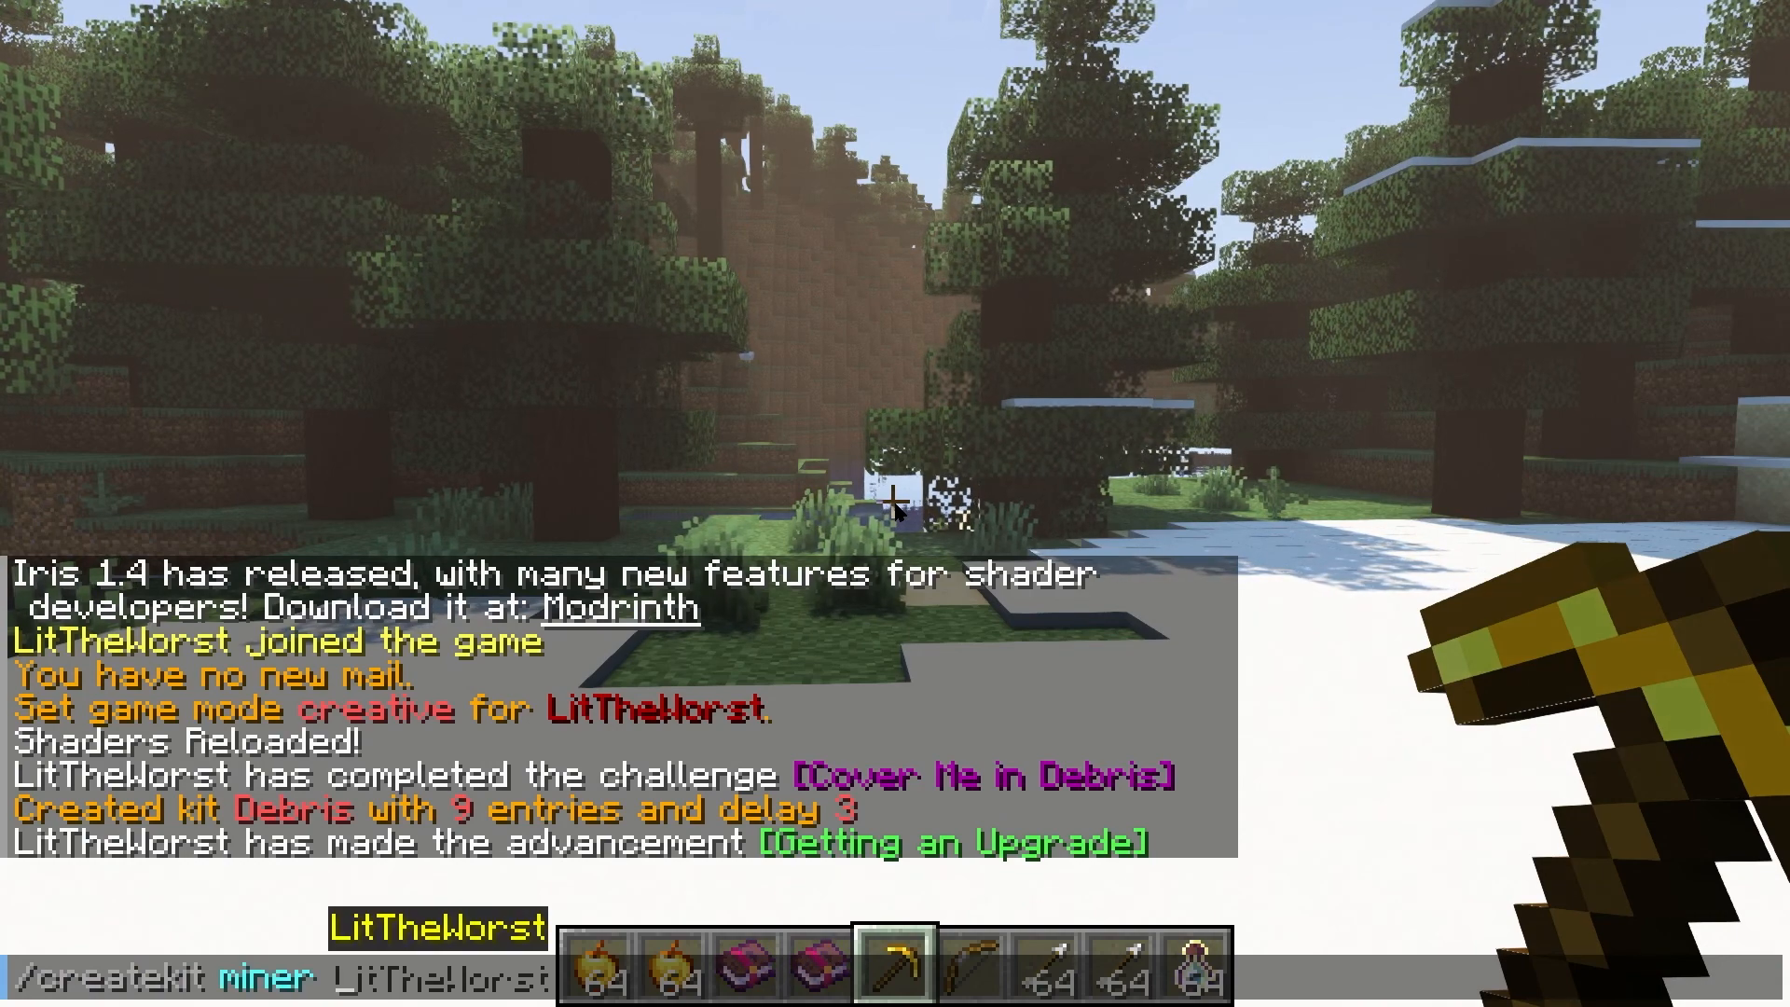
key("enter")
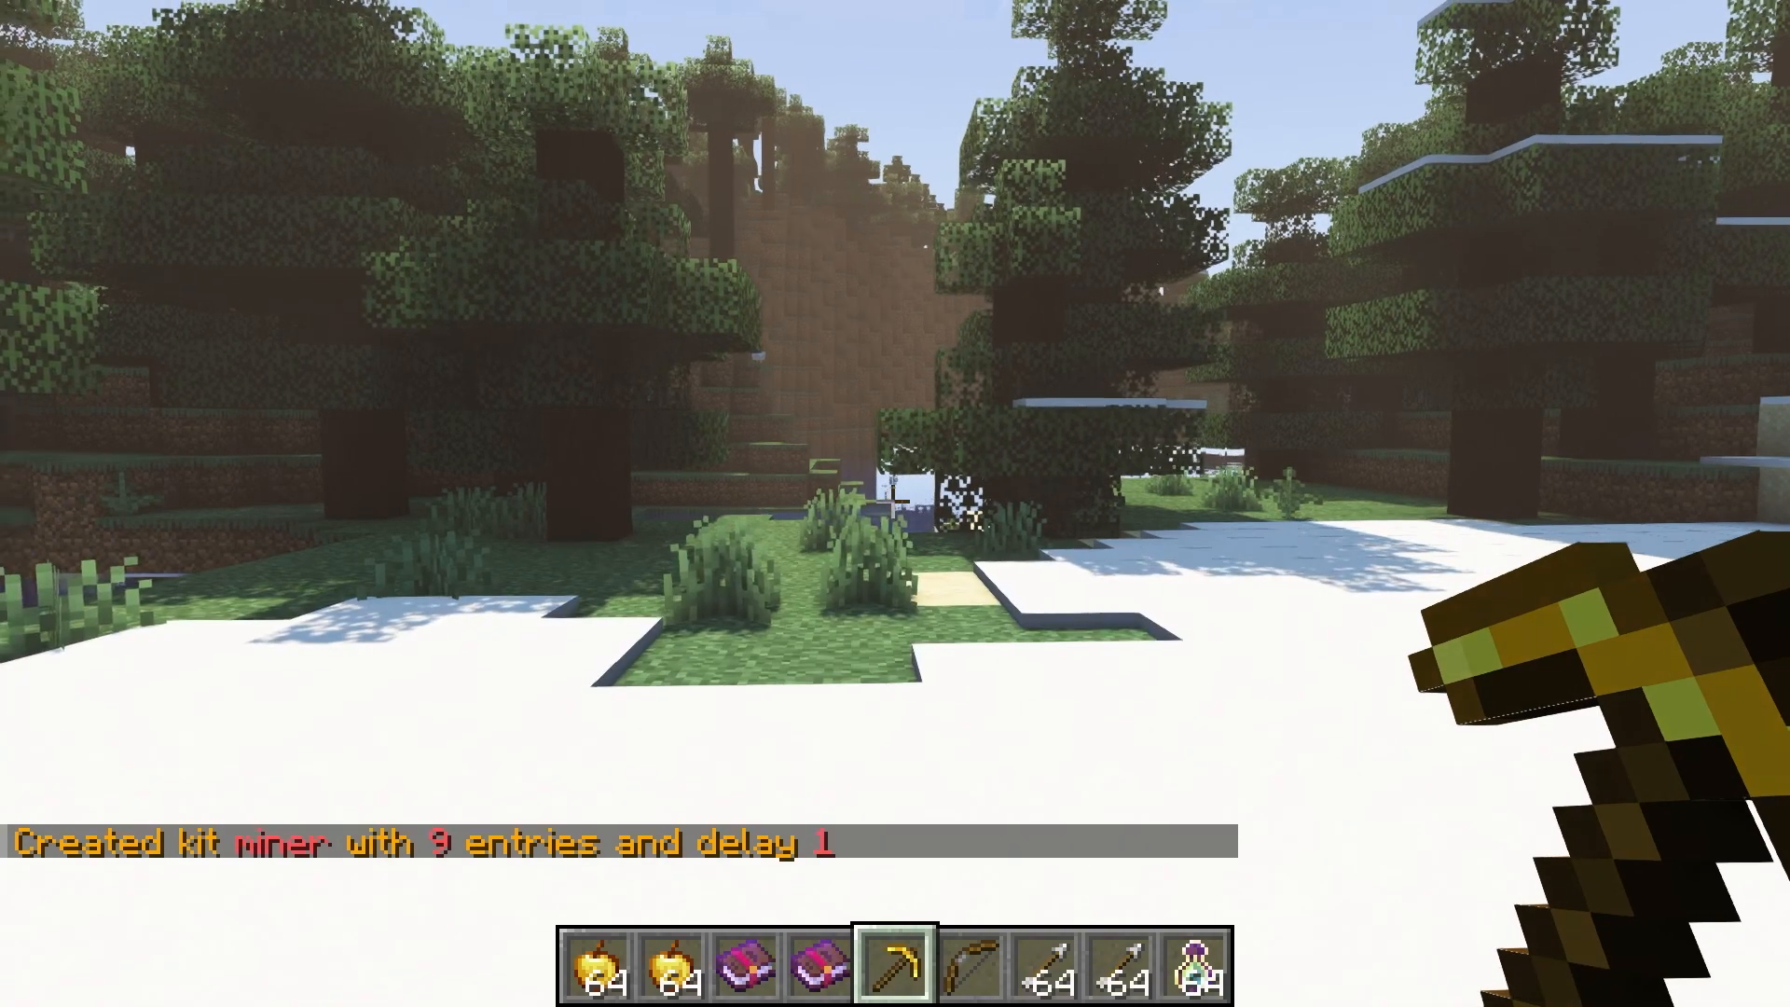
key("e")
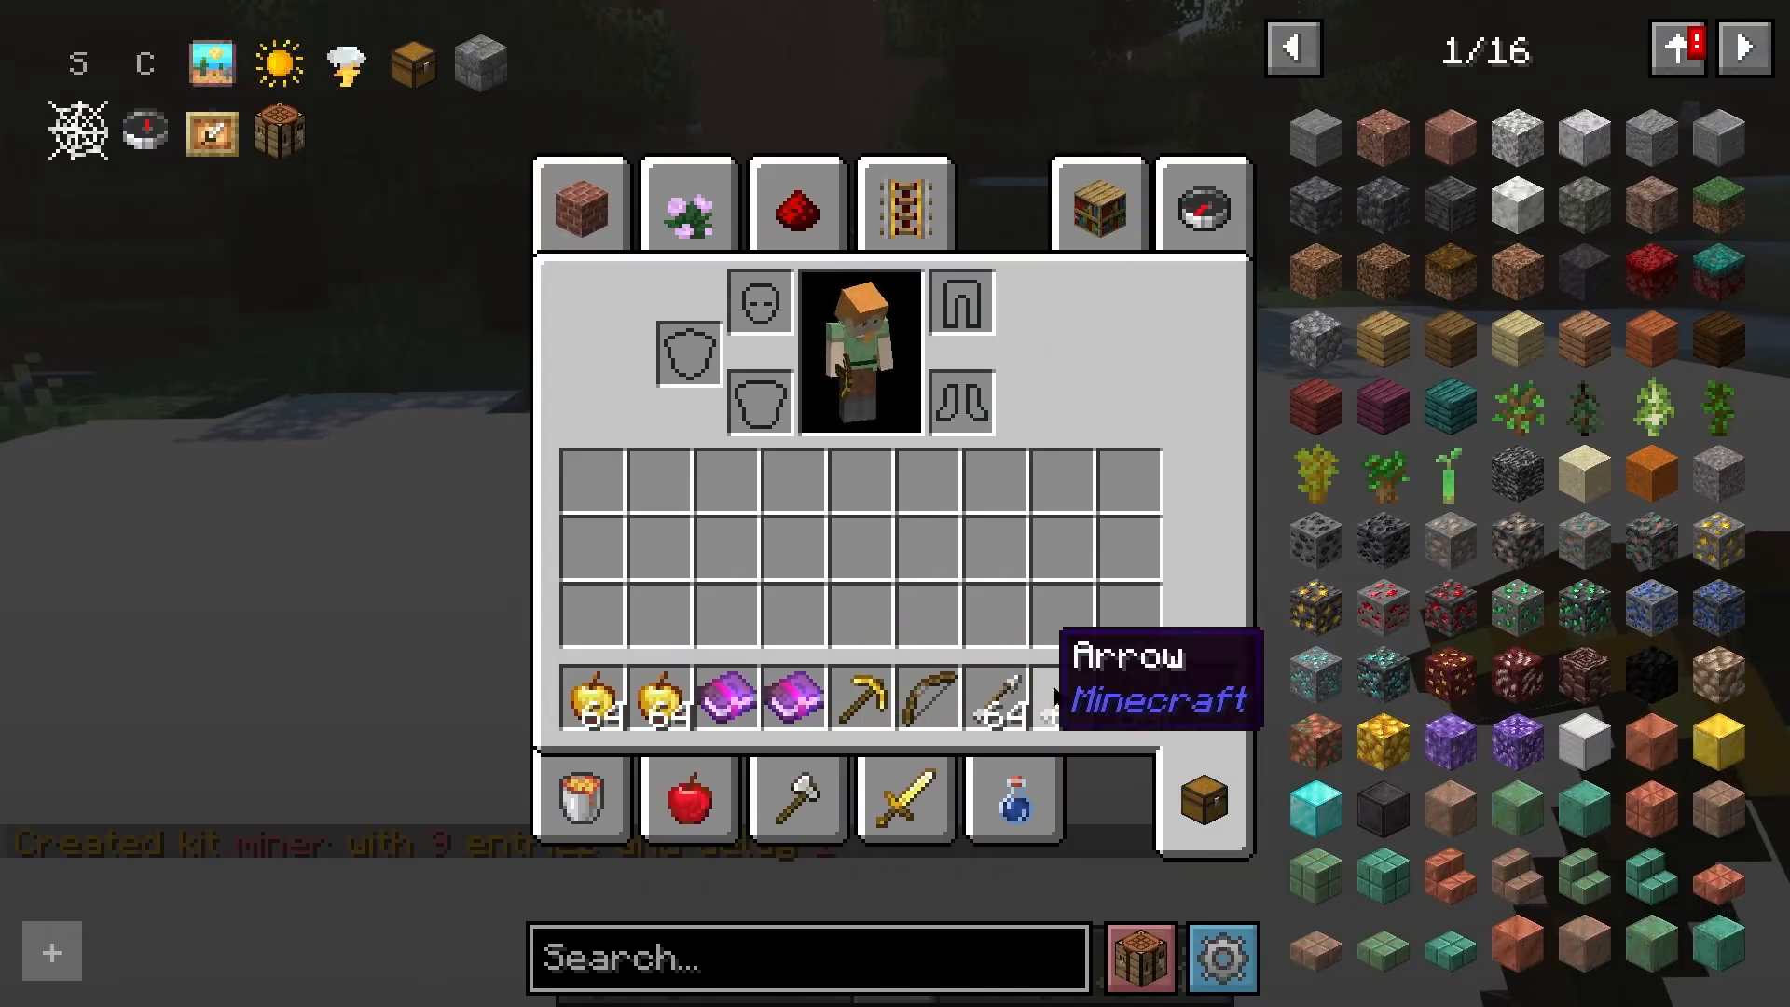
key("e")
type("/")
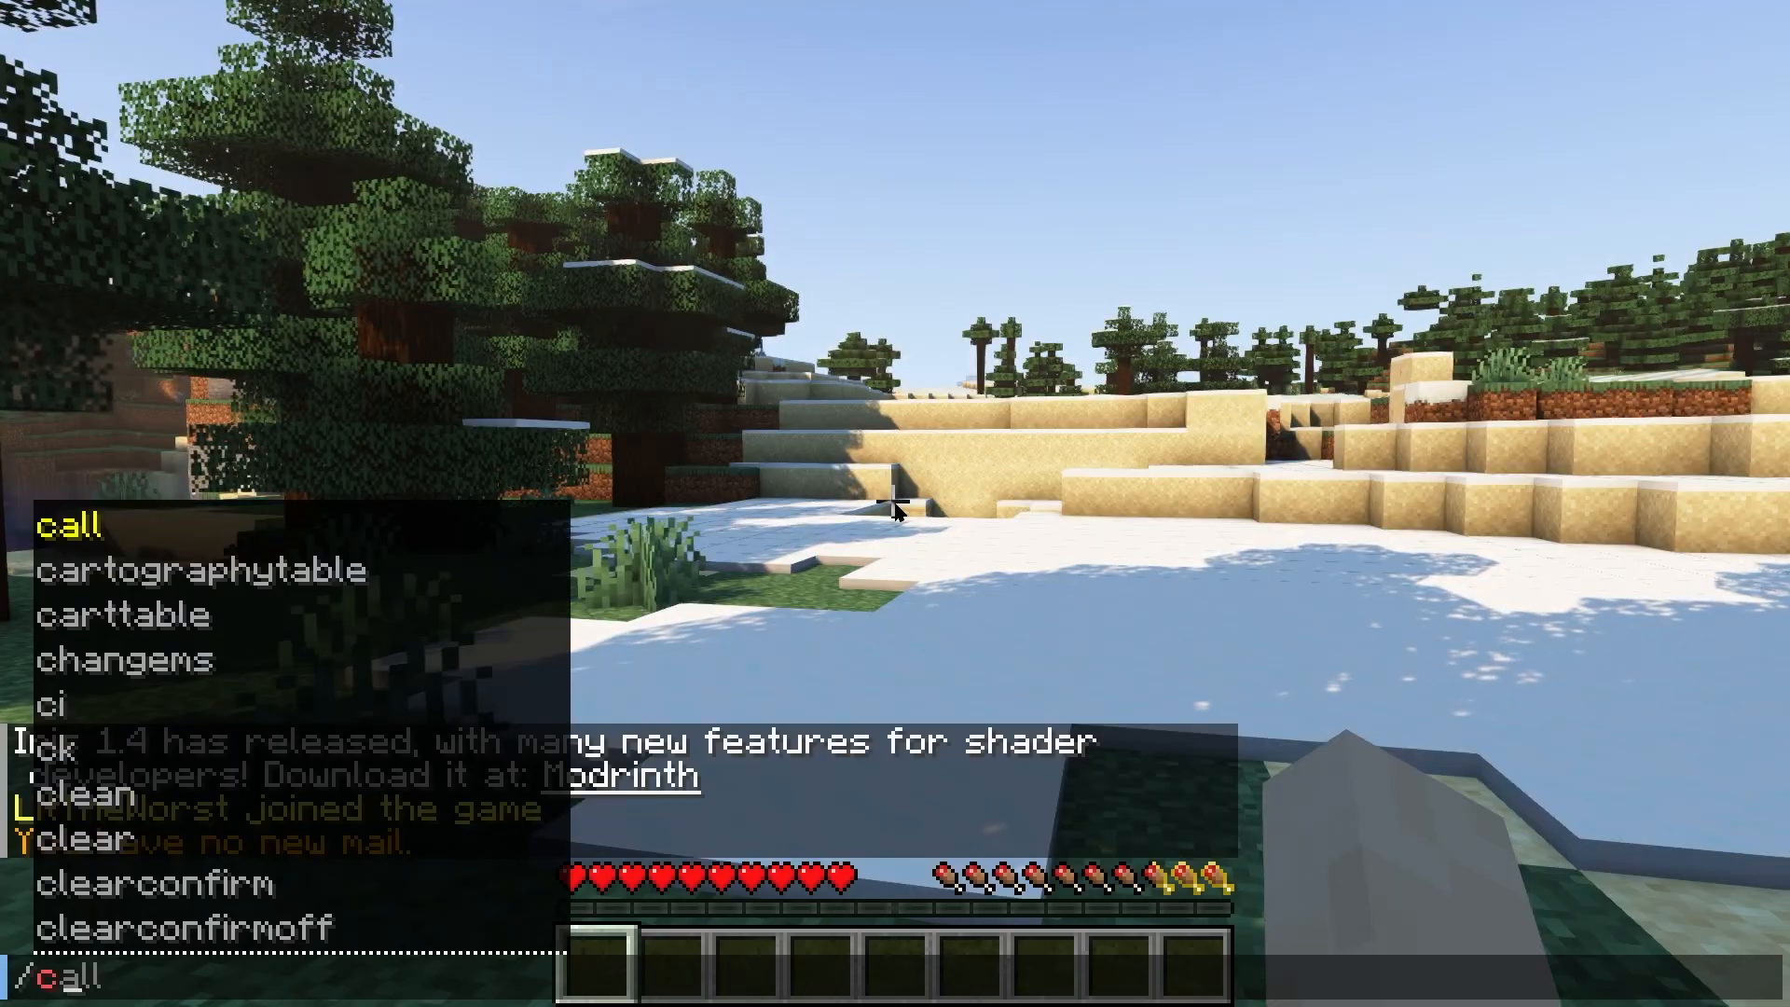
Type further chat text (createhome, LitTheWorst, gamers) while building the Debris kit command
type("createhome")
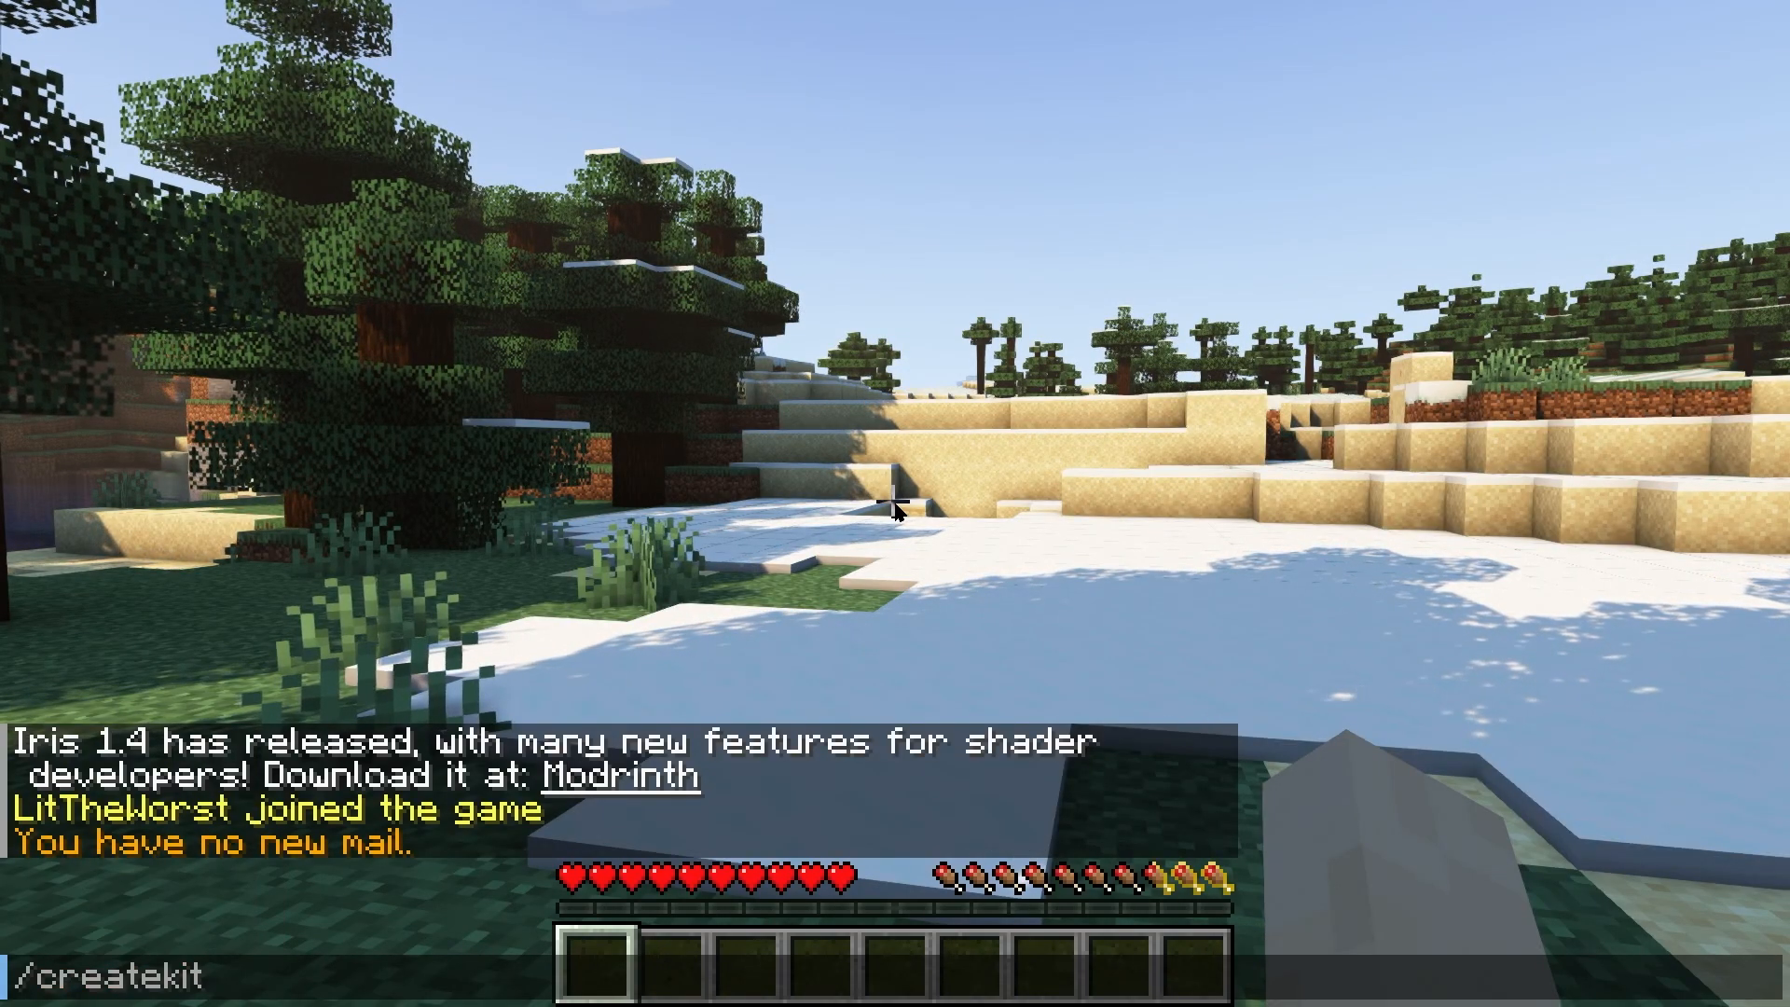
type("LitTheWorst")
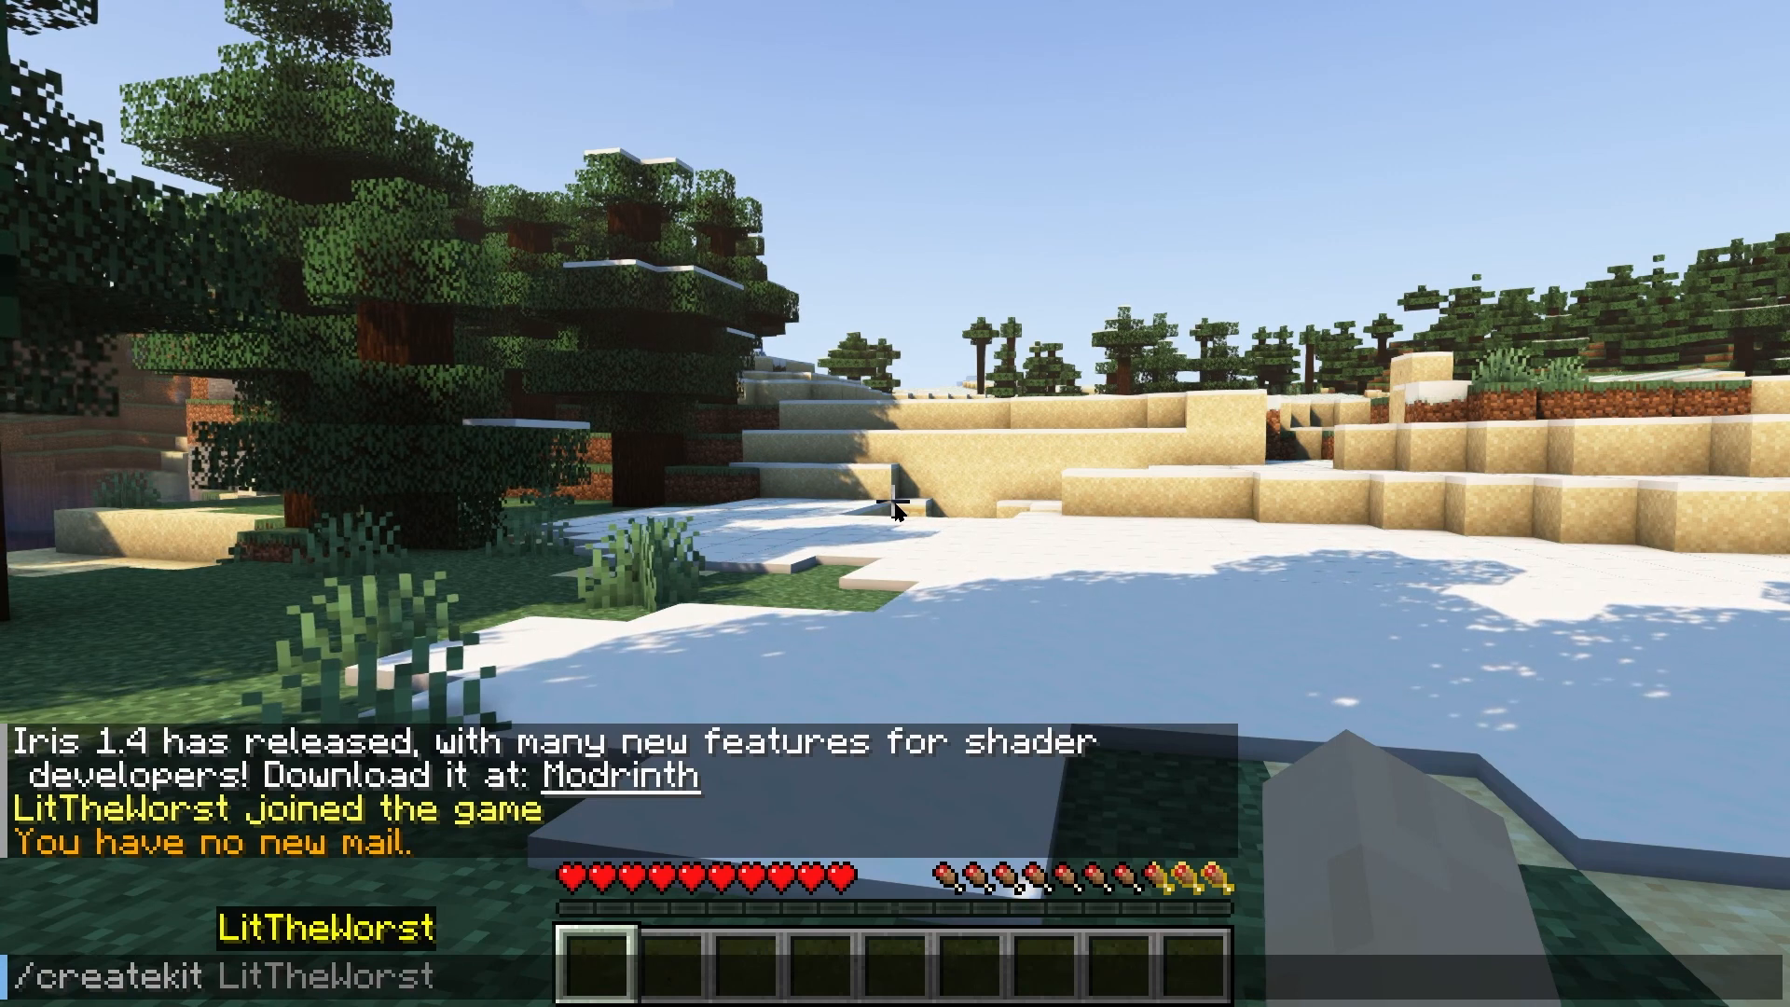
type("gamers")
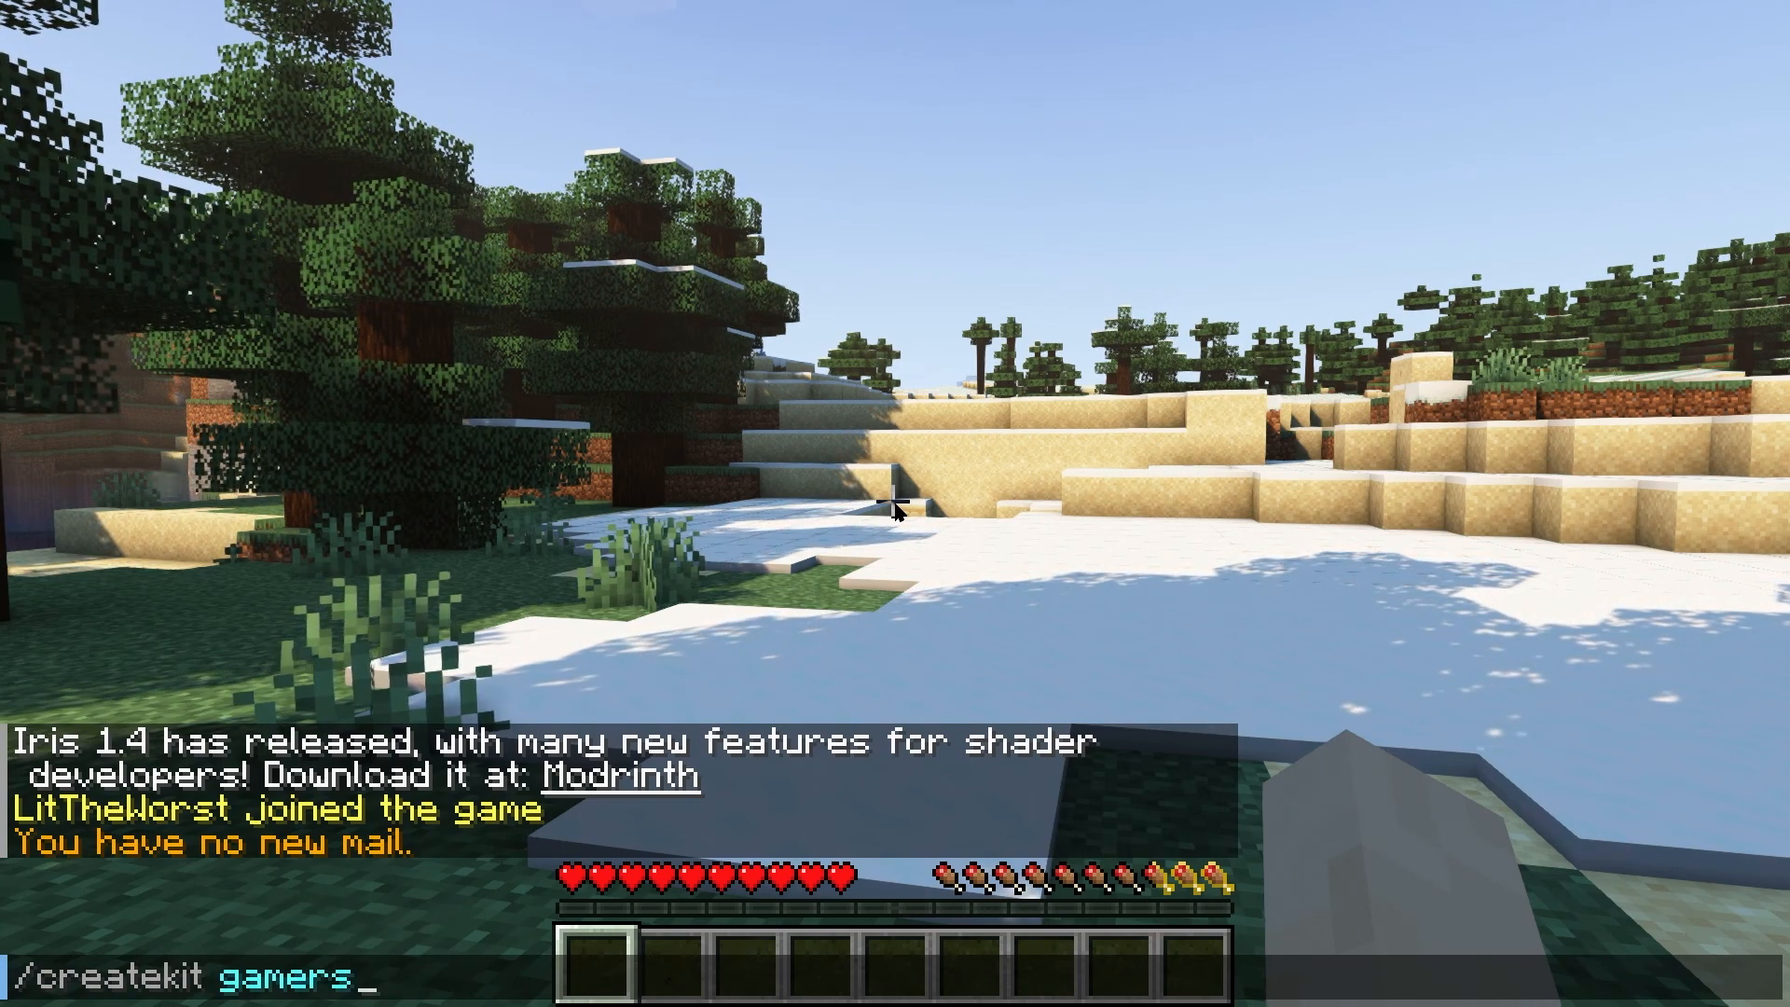
type("u")
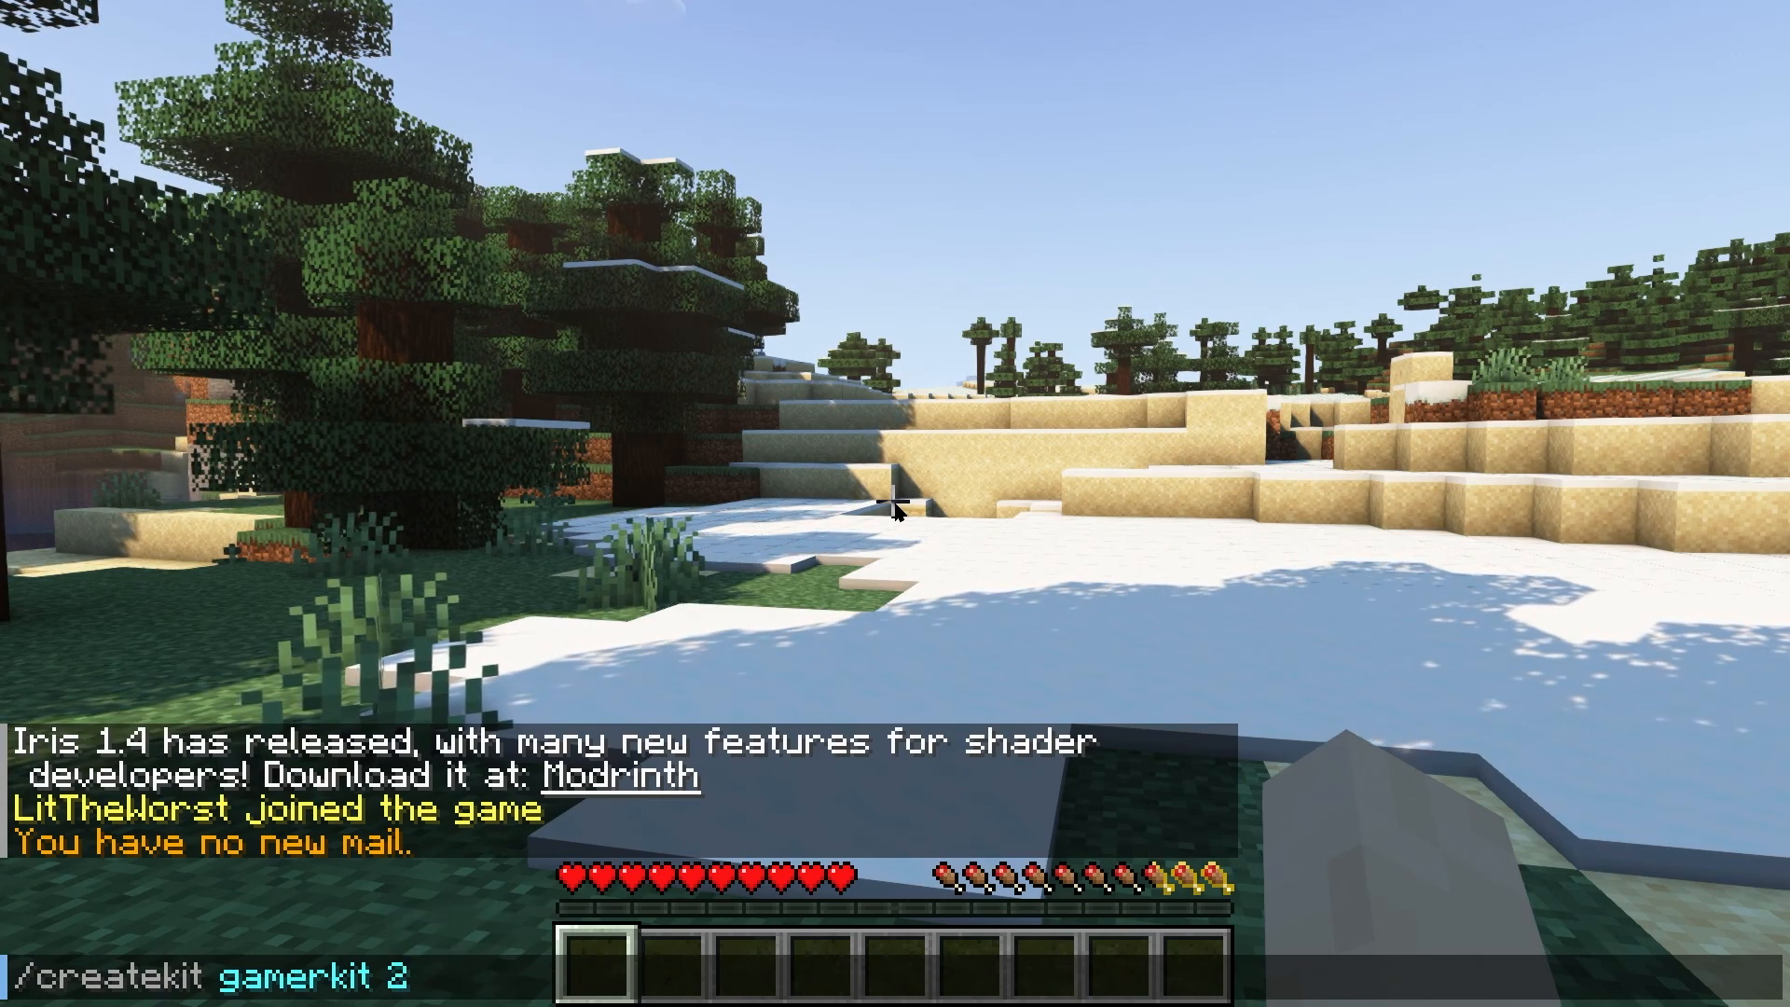
type("ee")
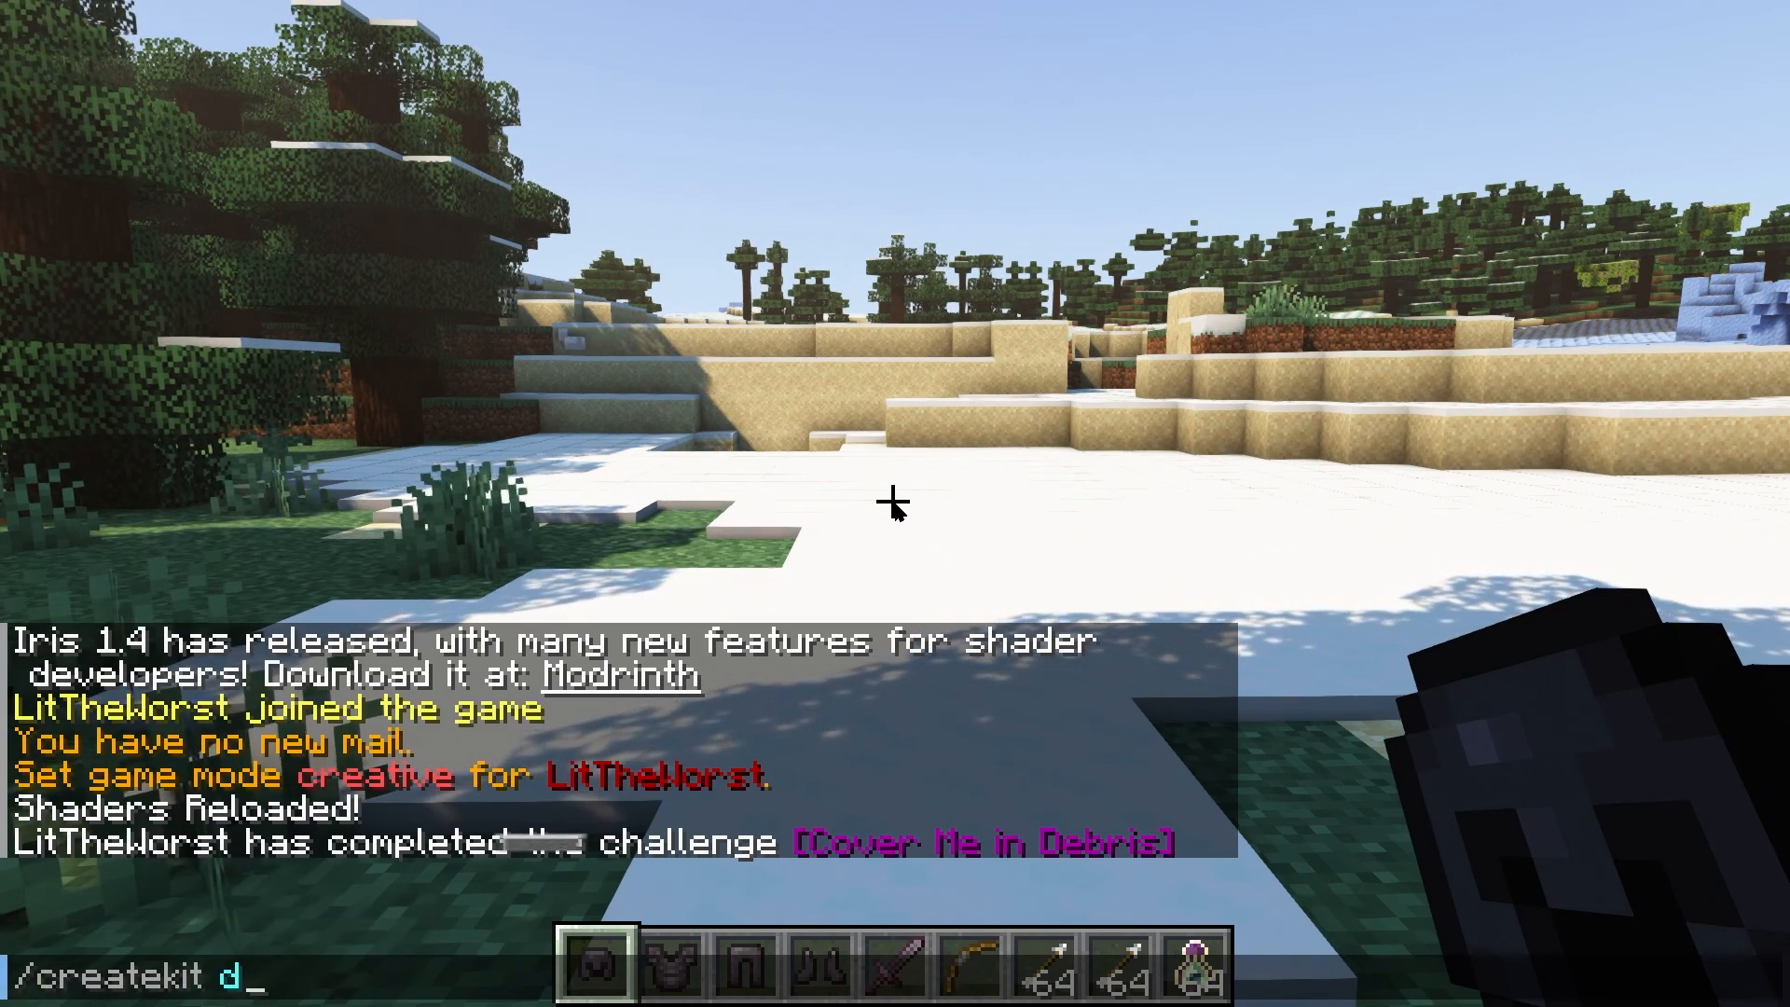
type("ebri")
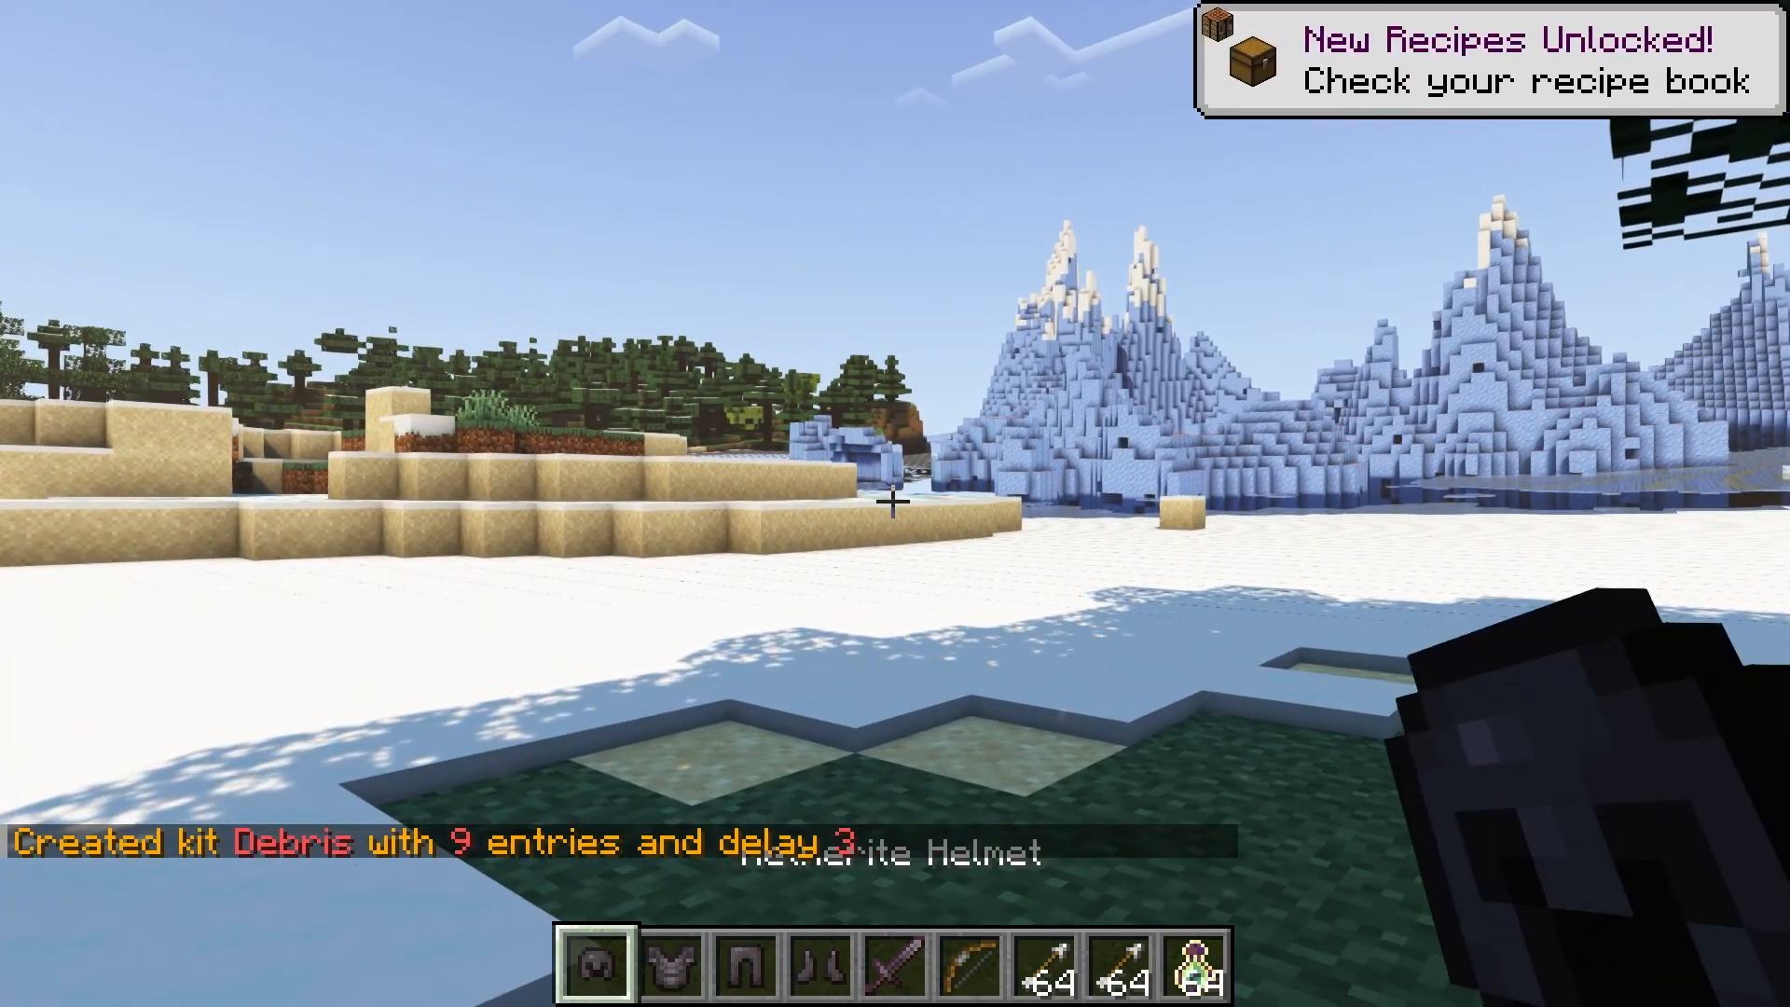
Check the Debris kit gear in the inventory, then open kits.yml in the hosting editor
key("e")
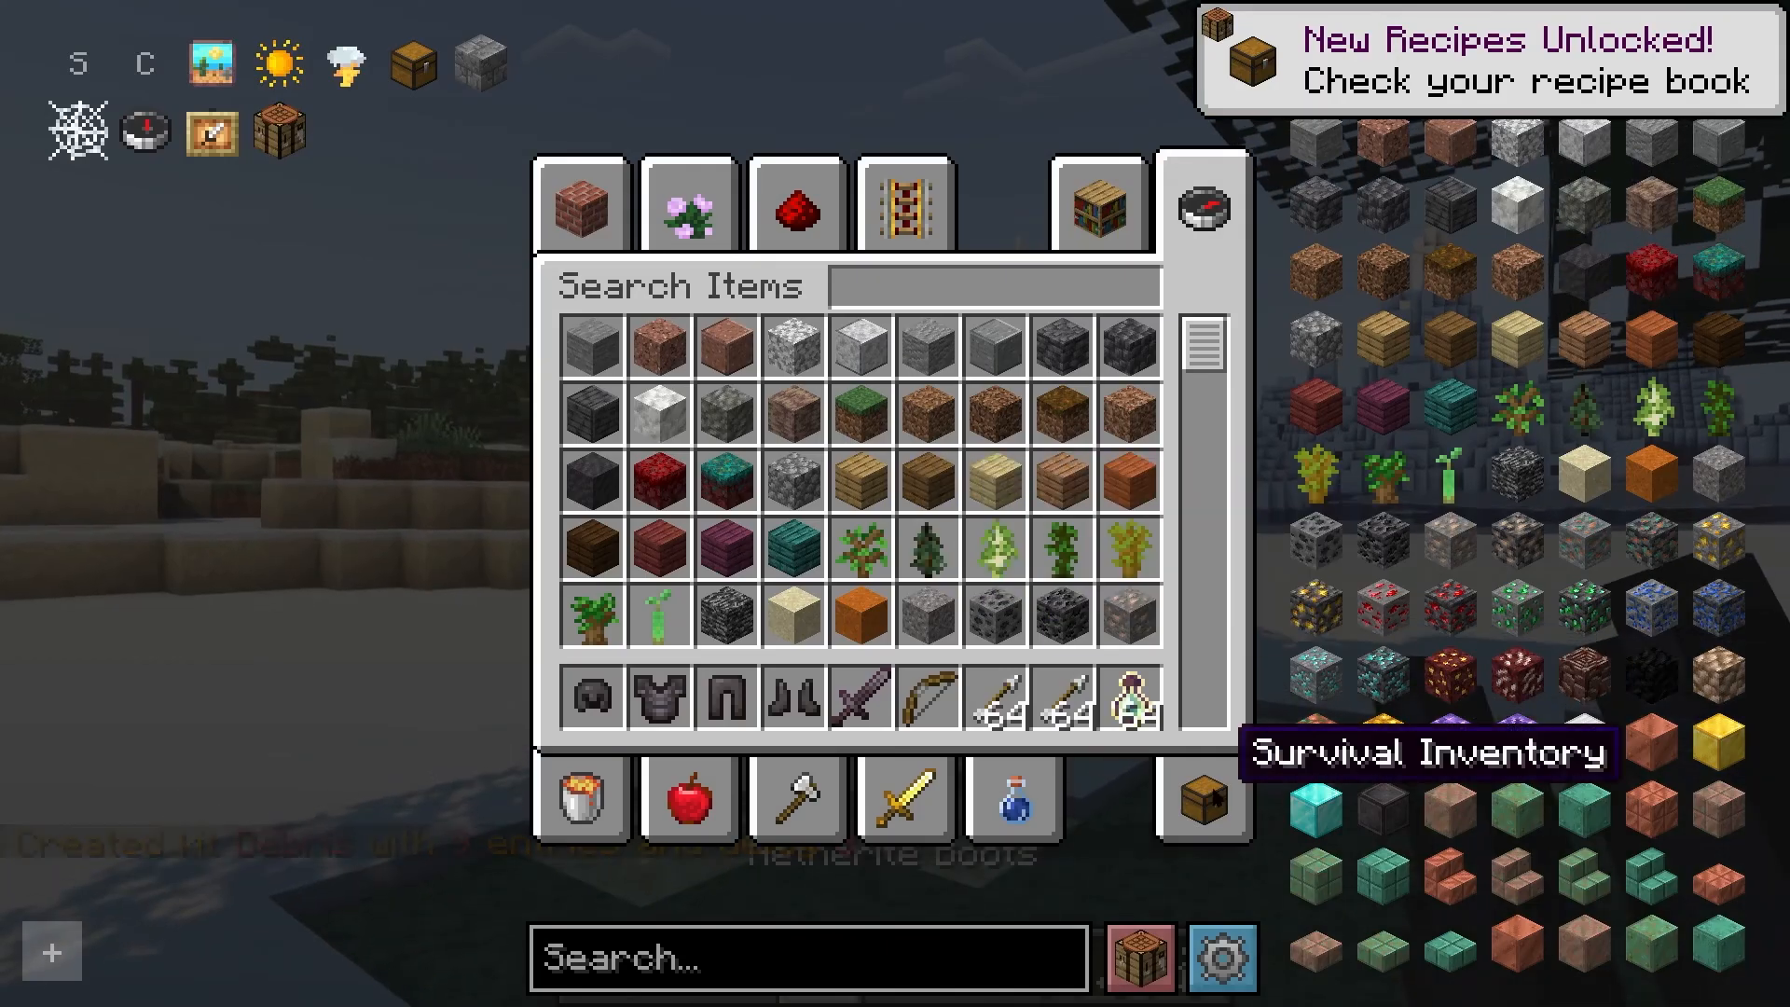
left_click(1199, 208)
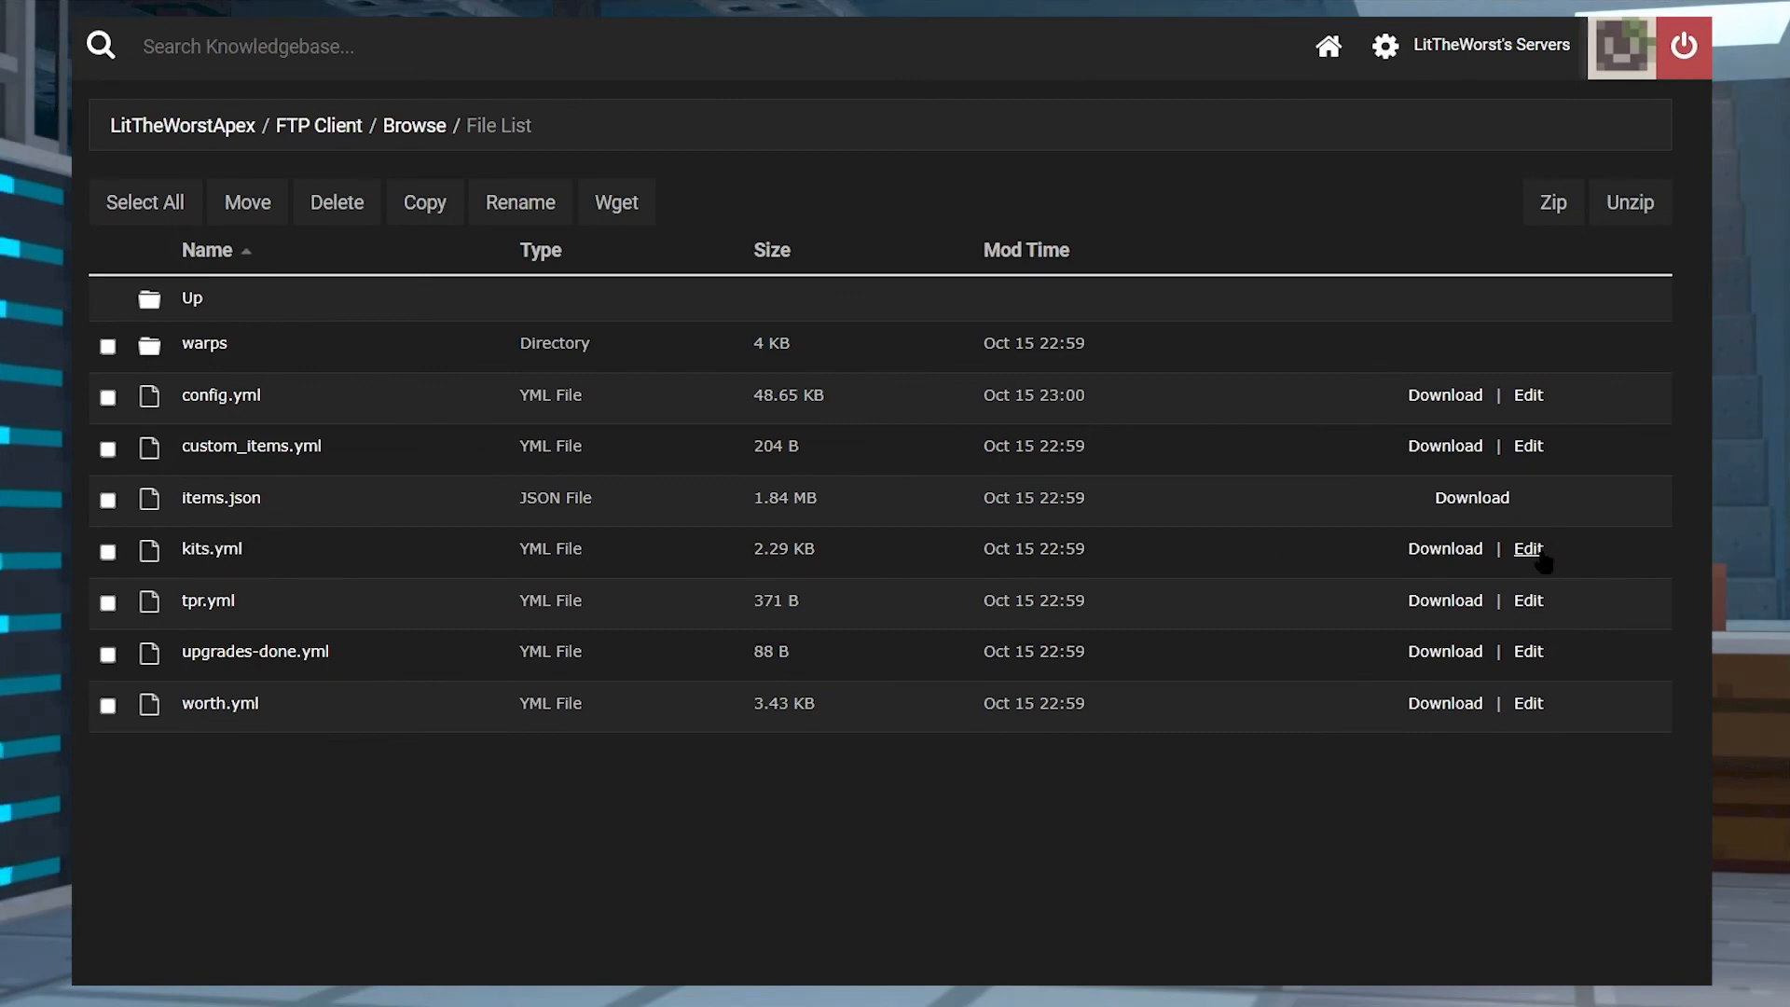
left_click(1527, 549)
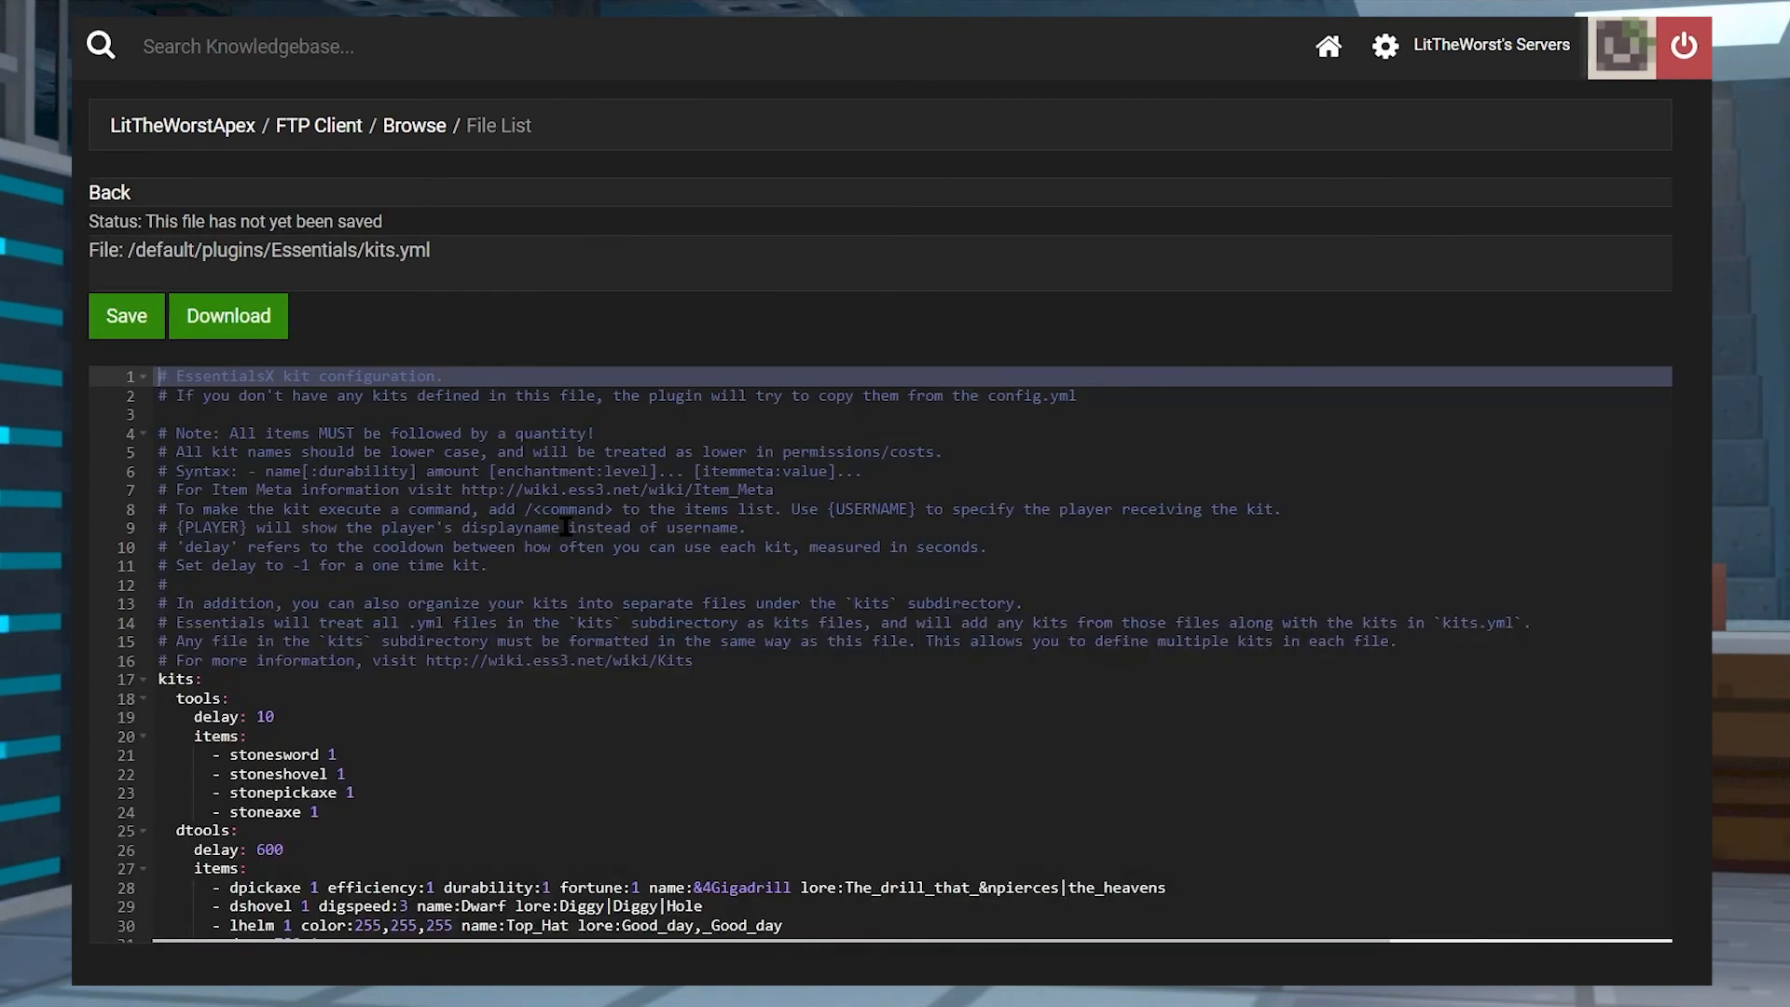
scroll("down", 3)
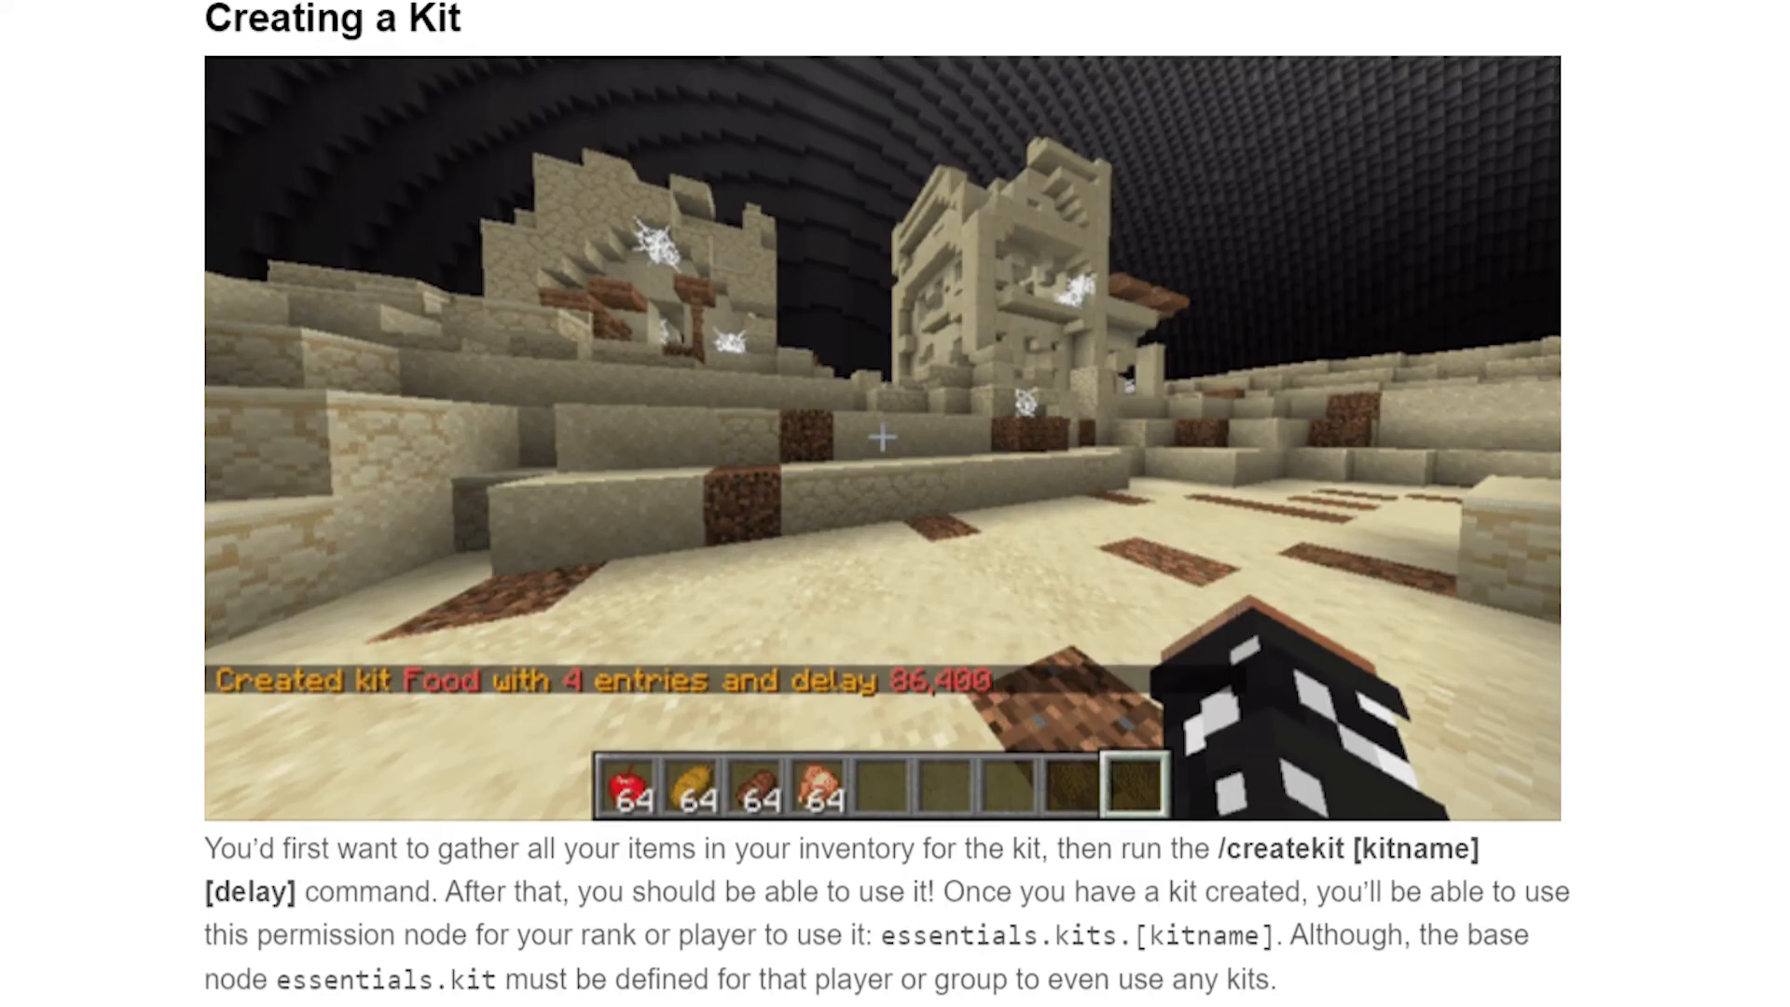
scroll("down", 3)
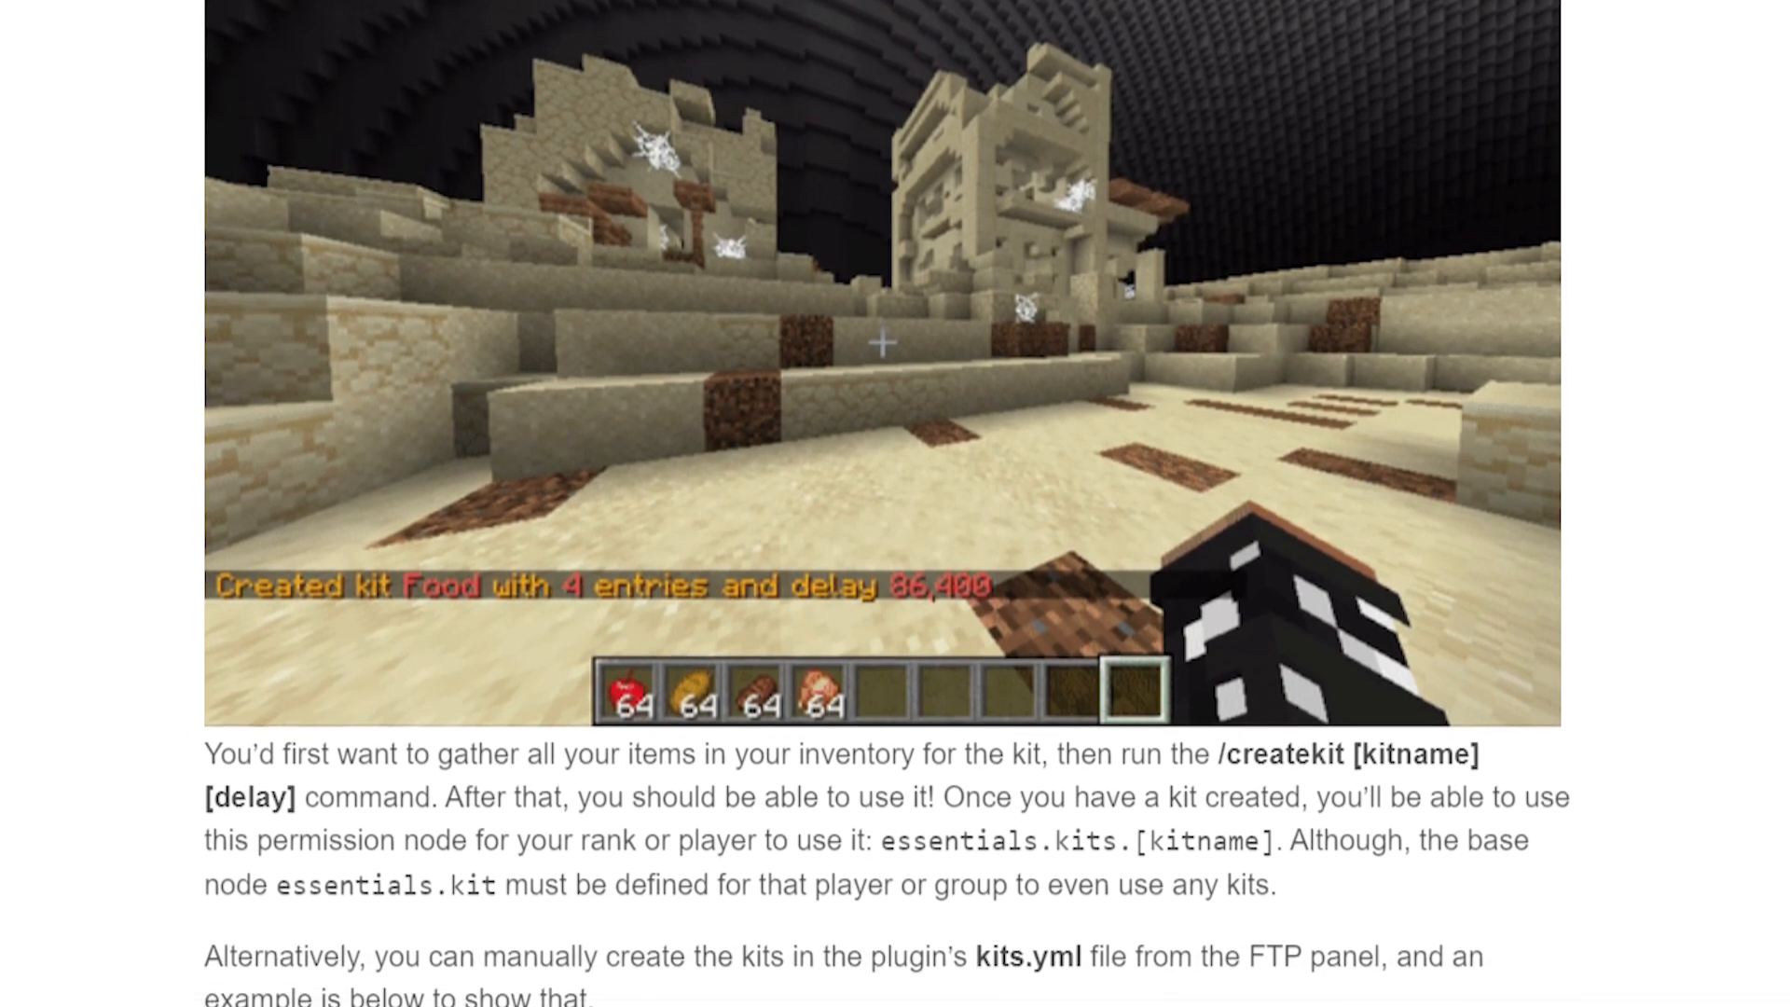
scroll("down", 3)
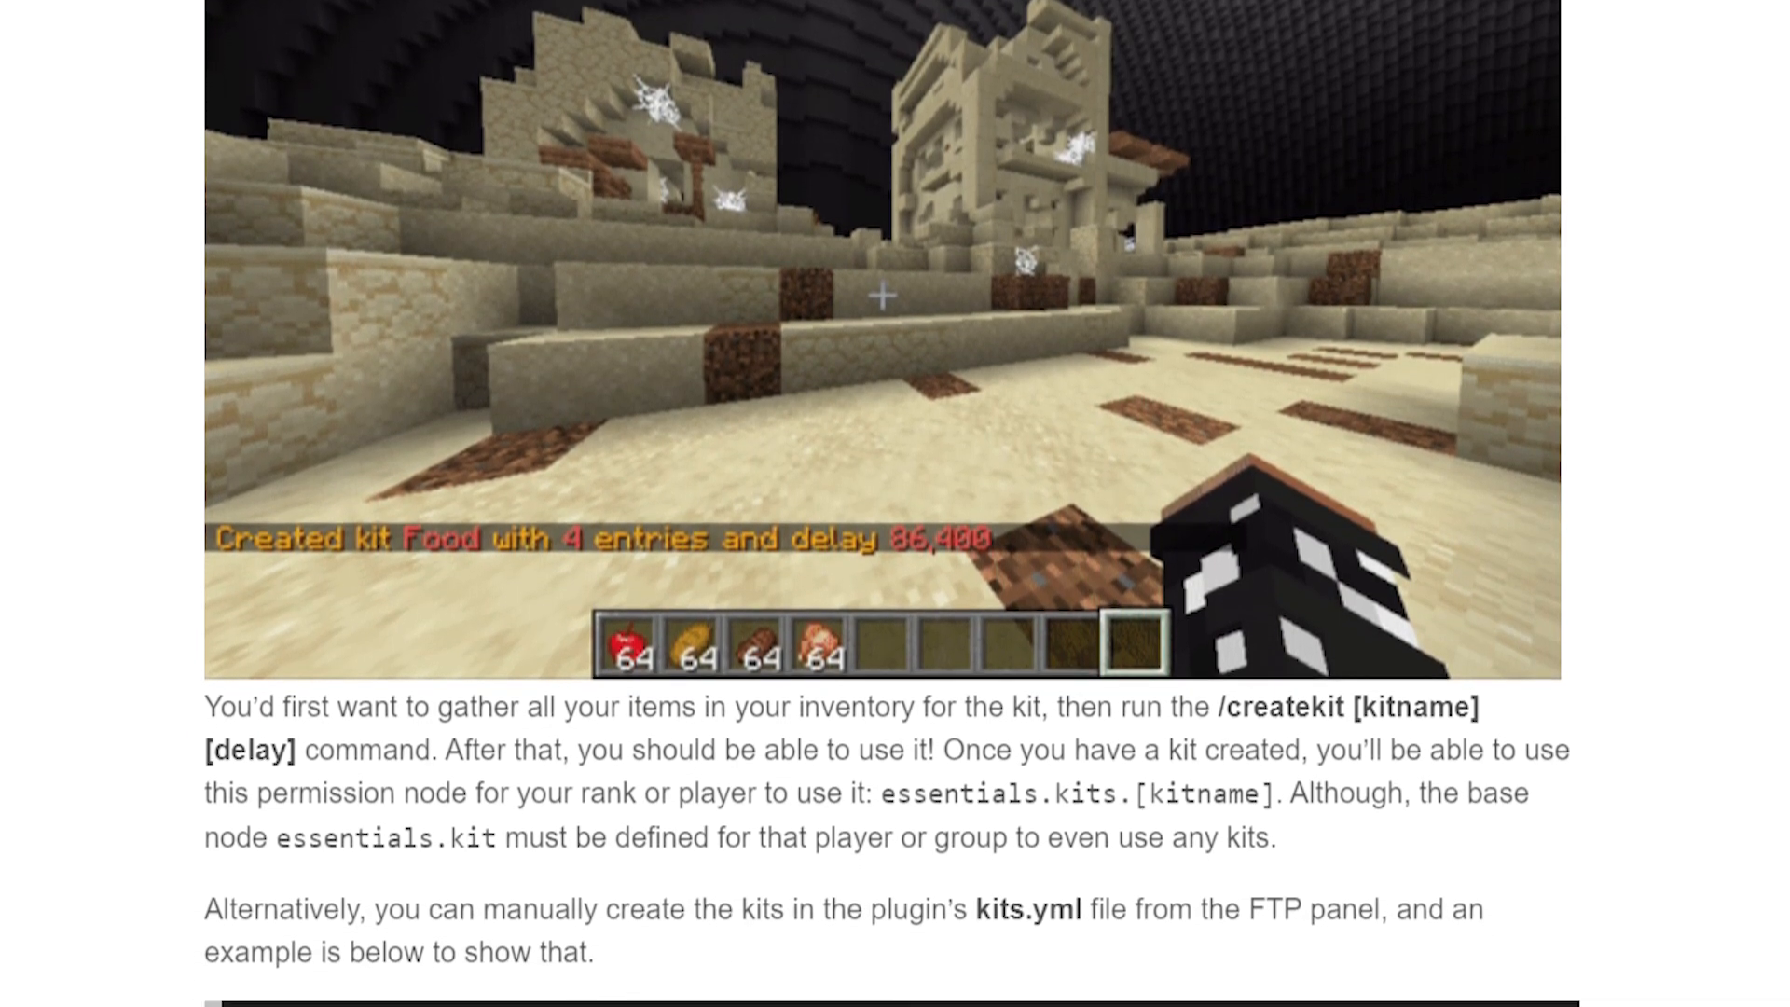
scroll("down", 3)
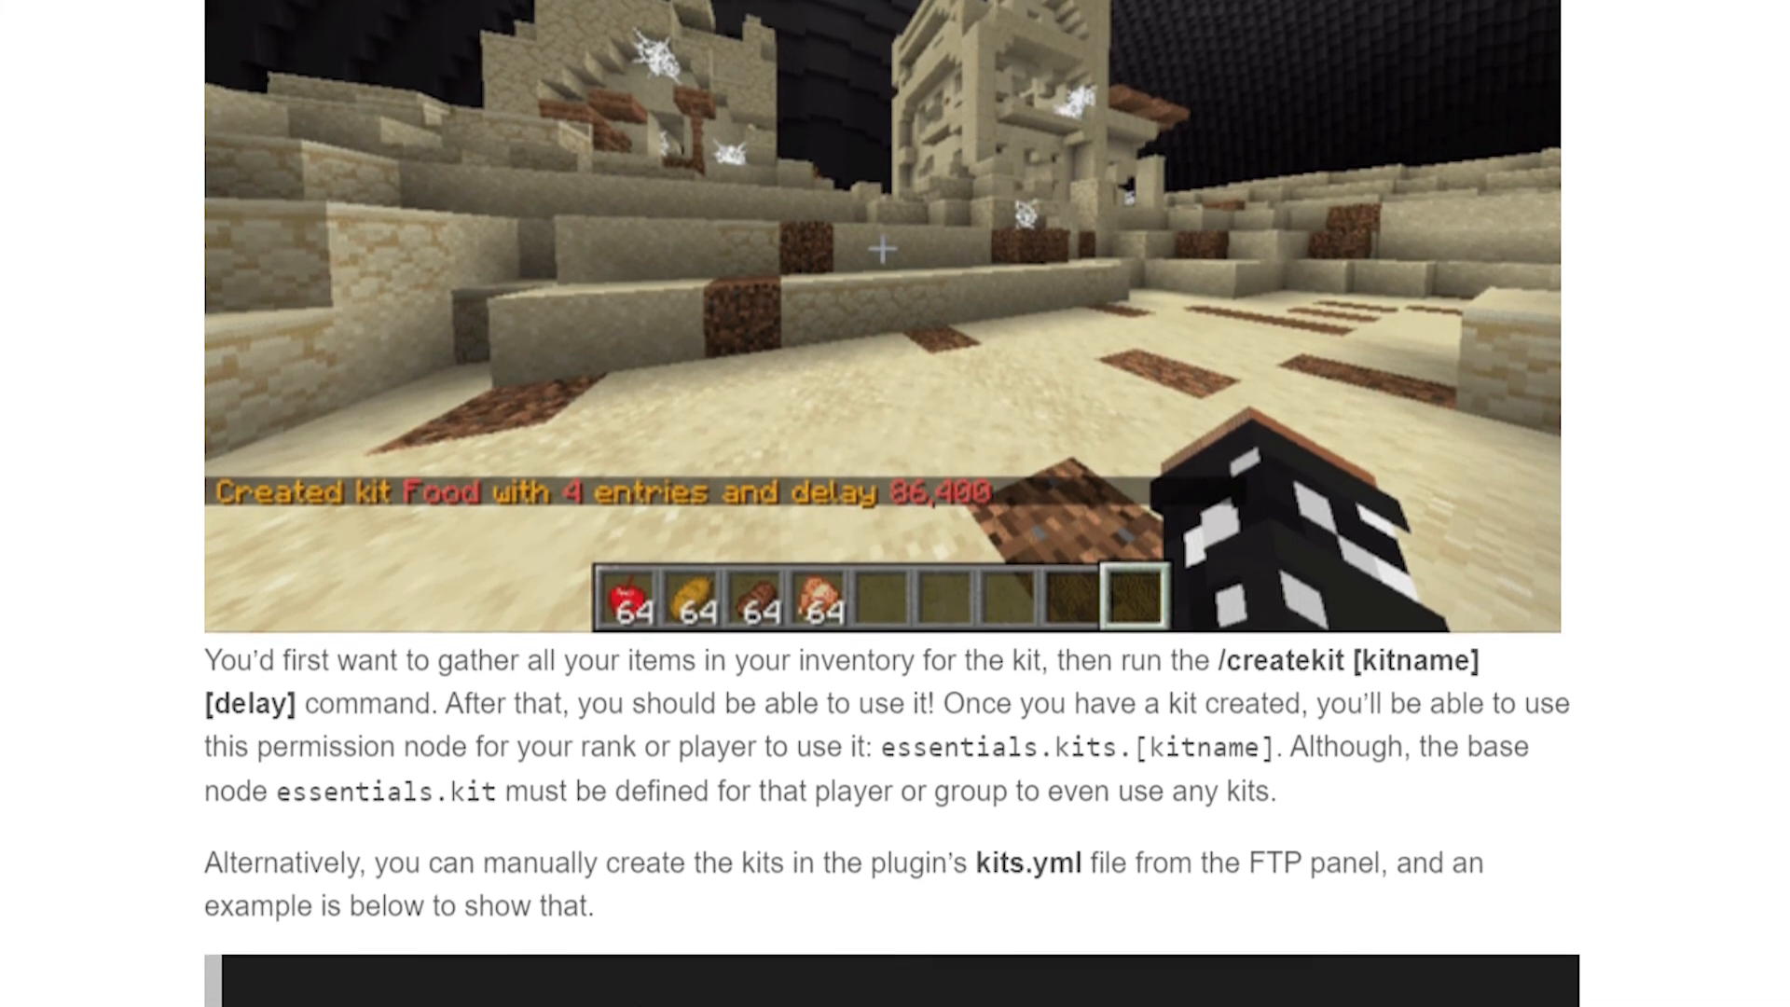
scroll("down", 3)
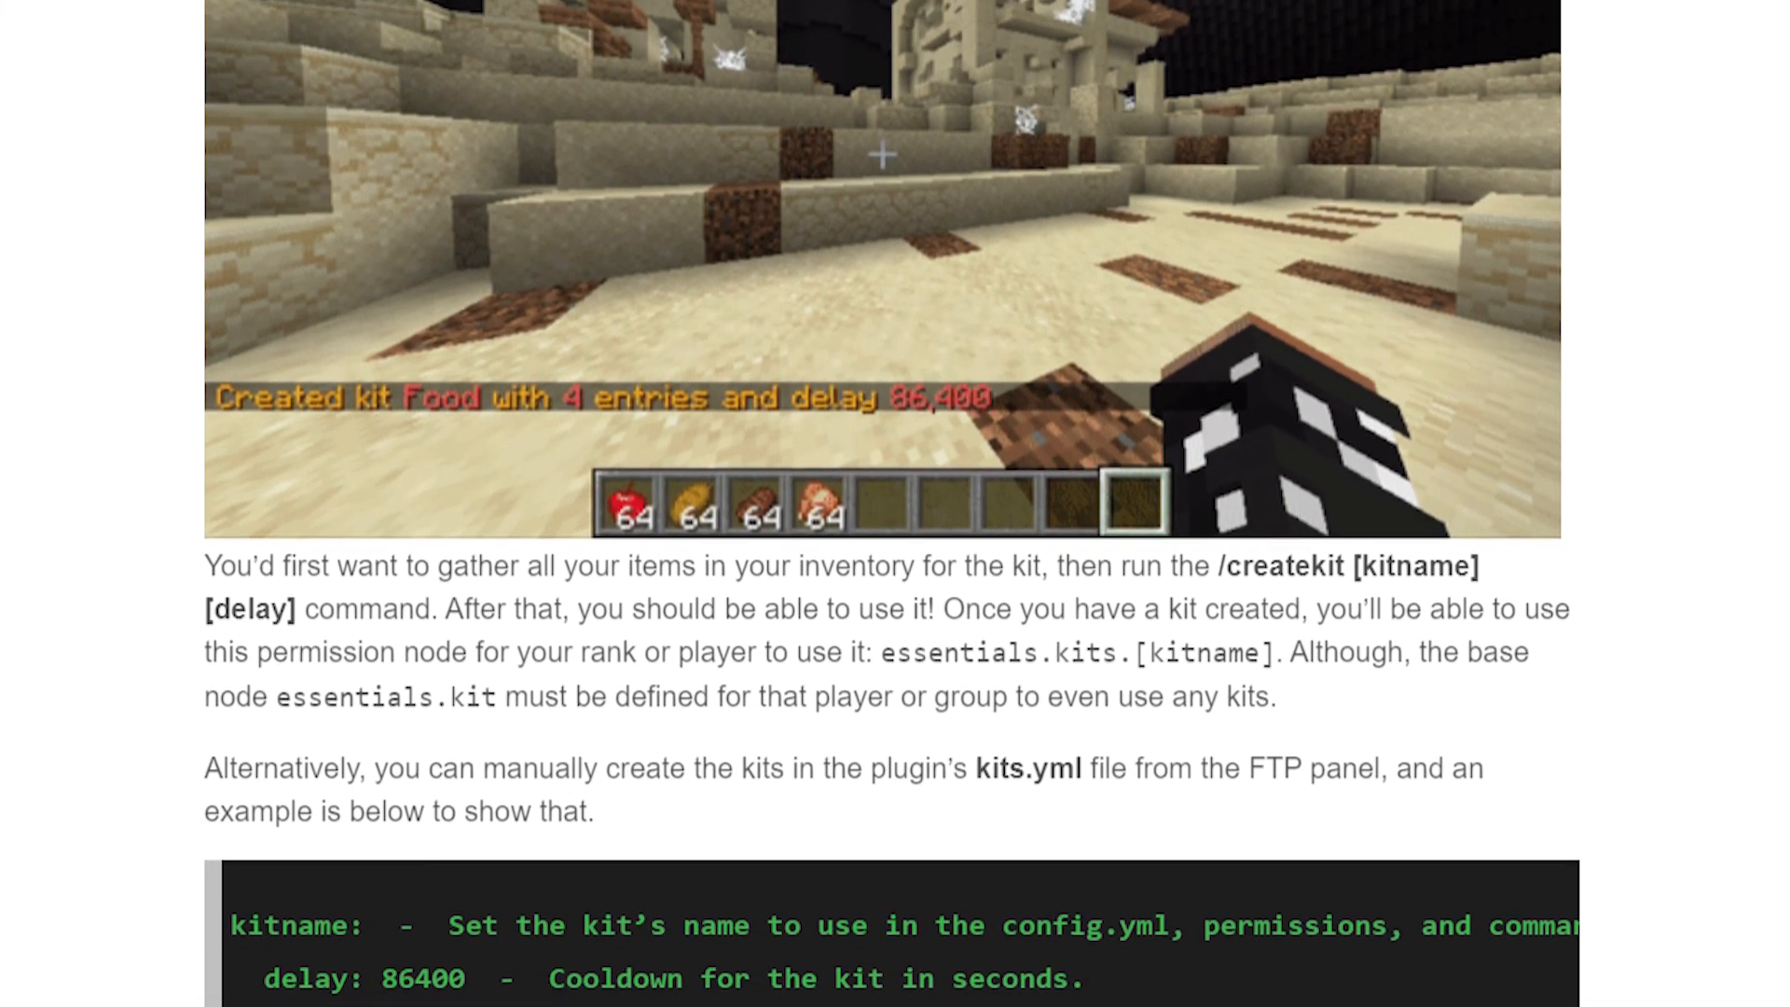
scroll("down", 3)
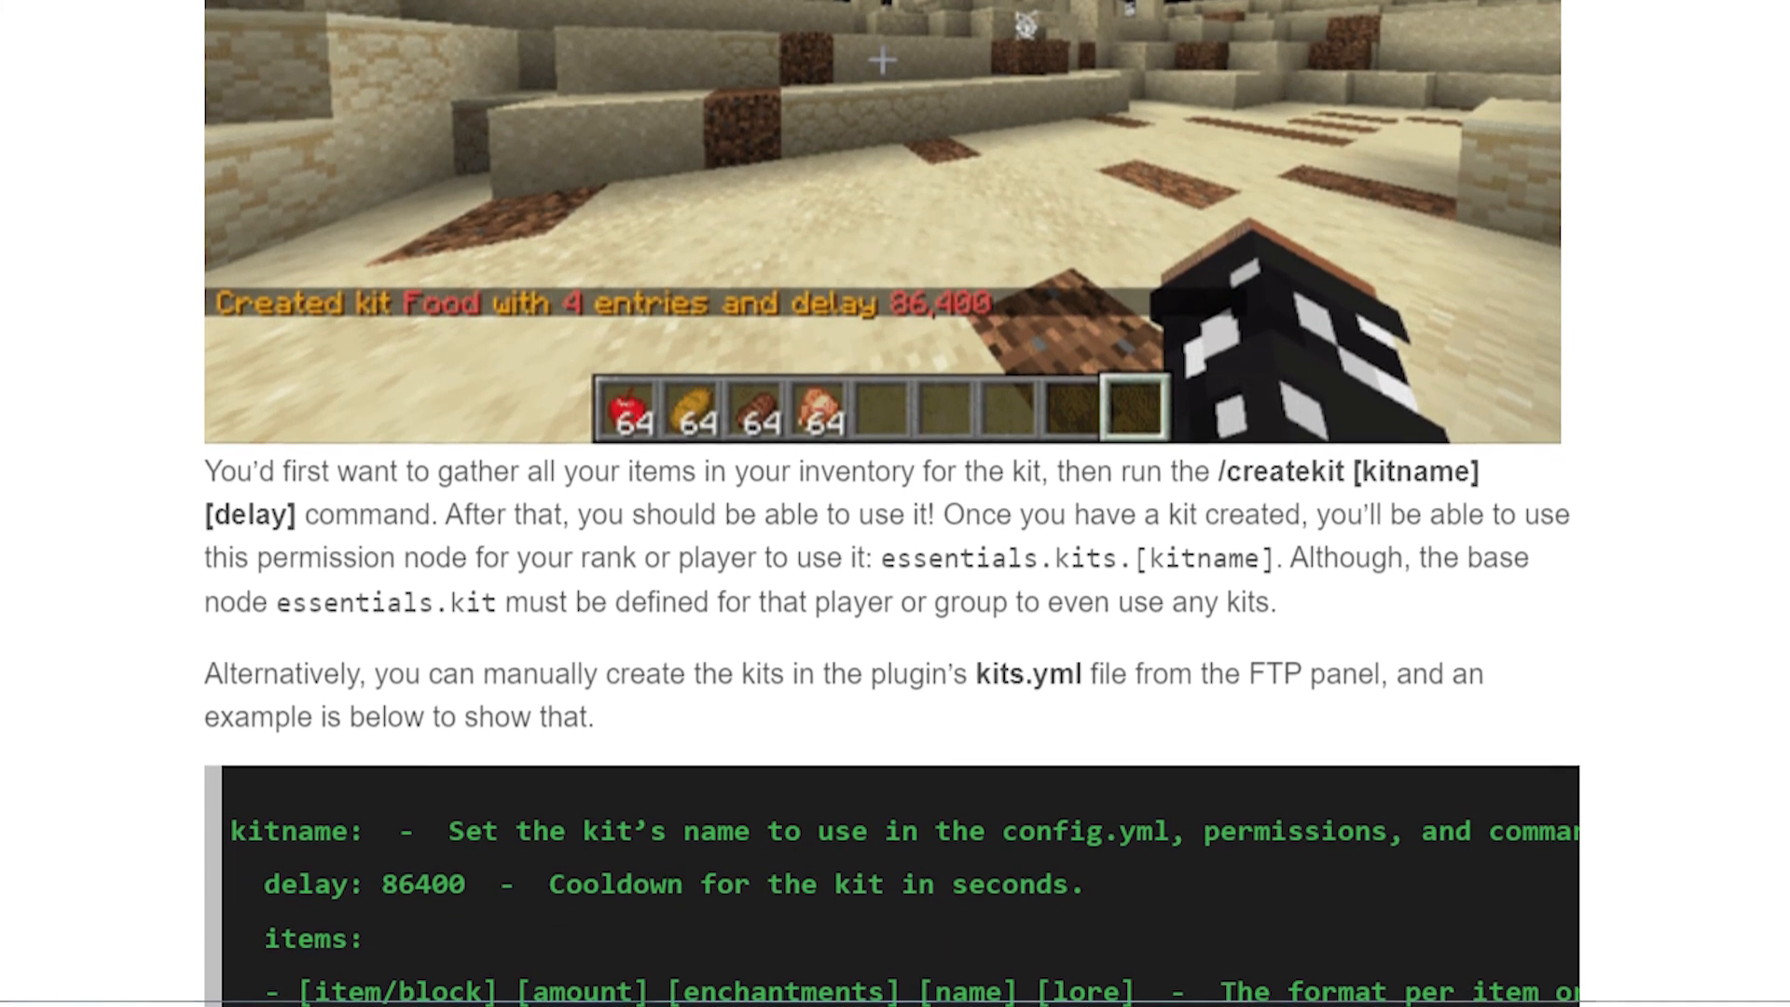
scroll("down", 3)
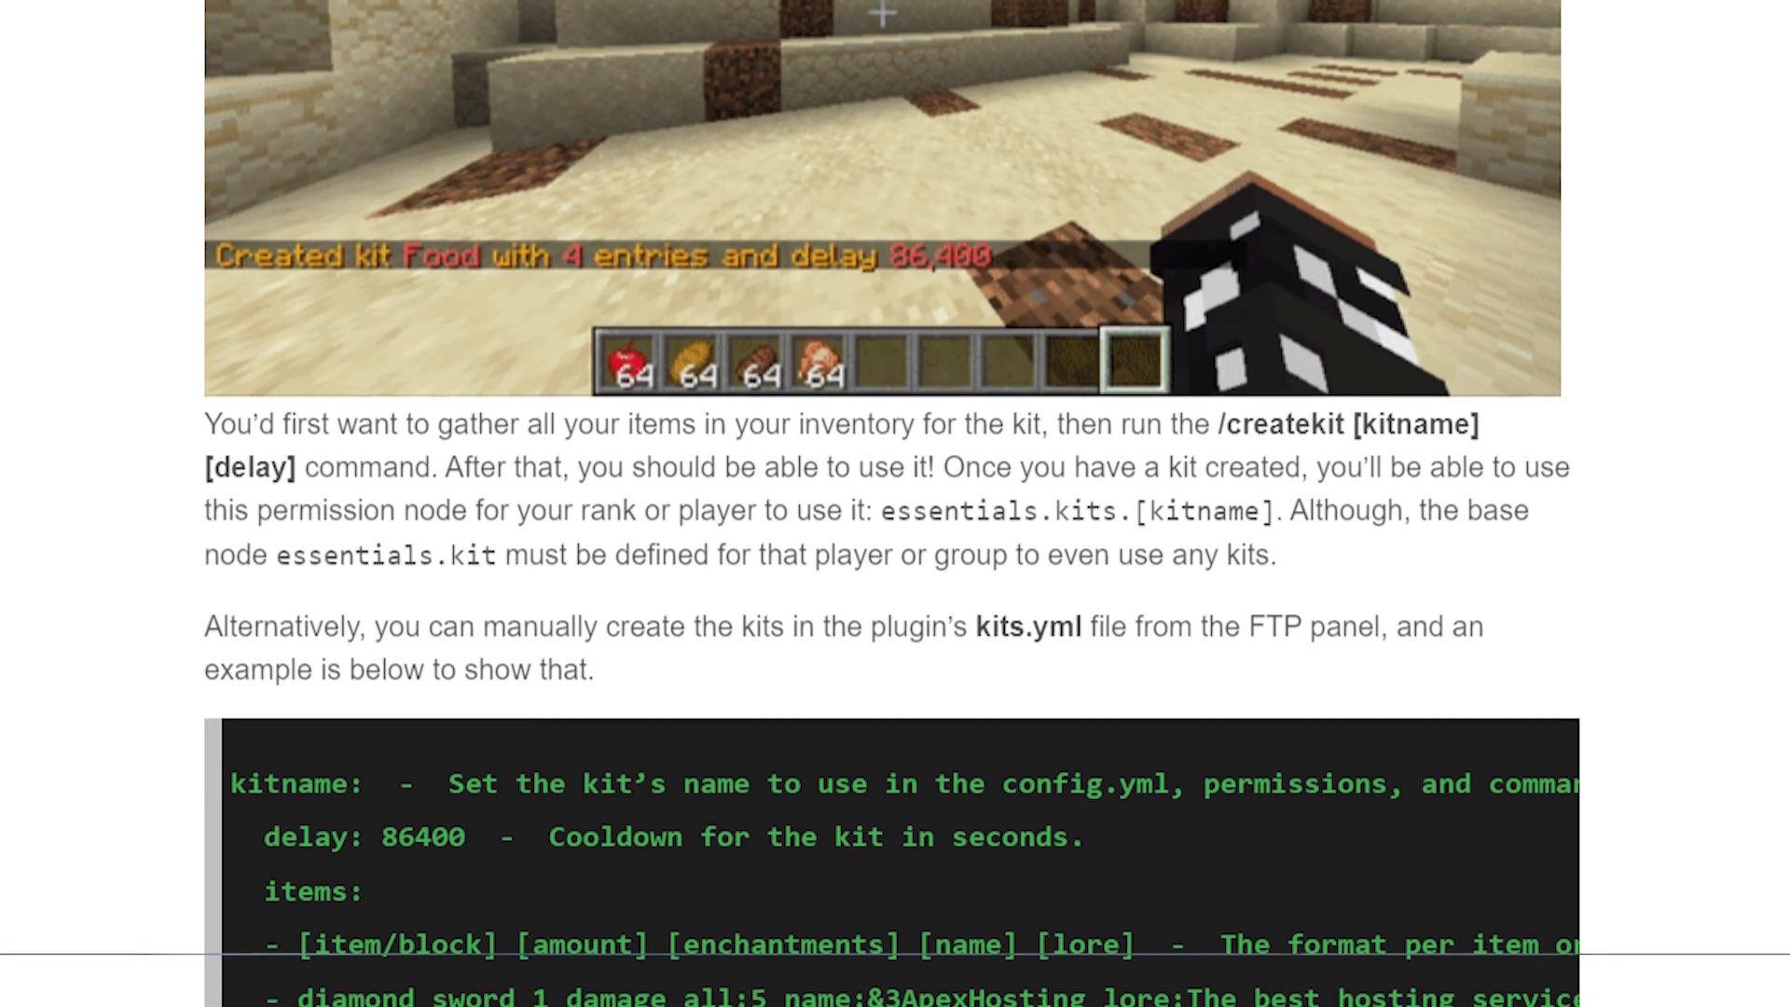
scroll("down", 3)
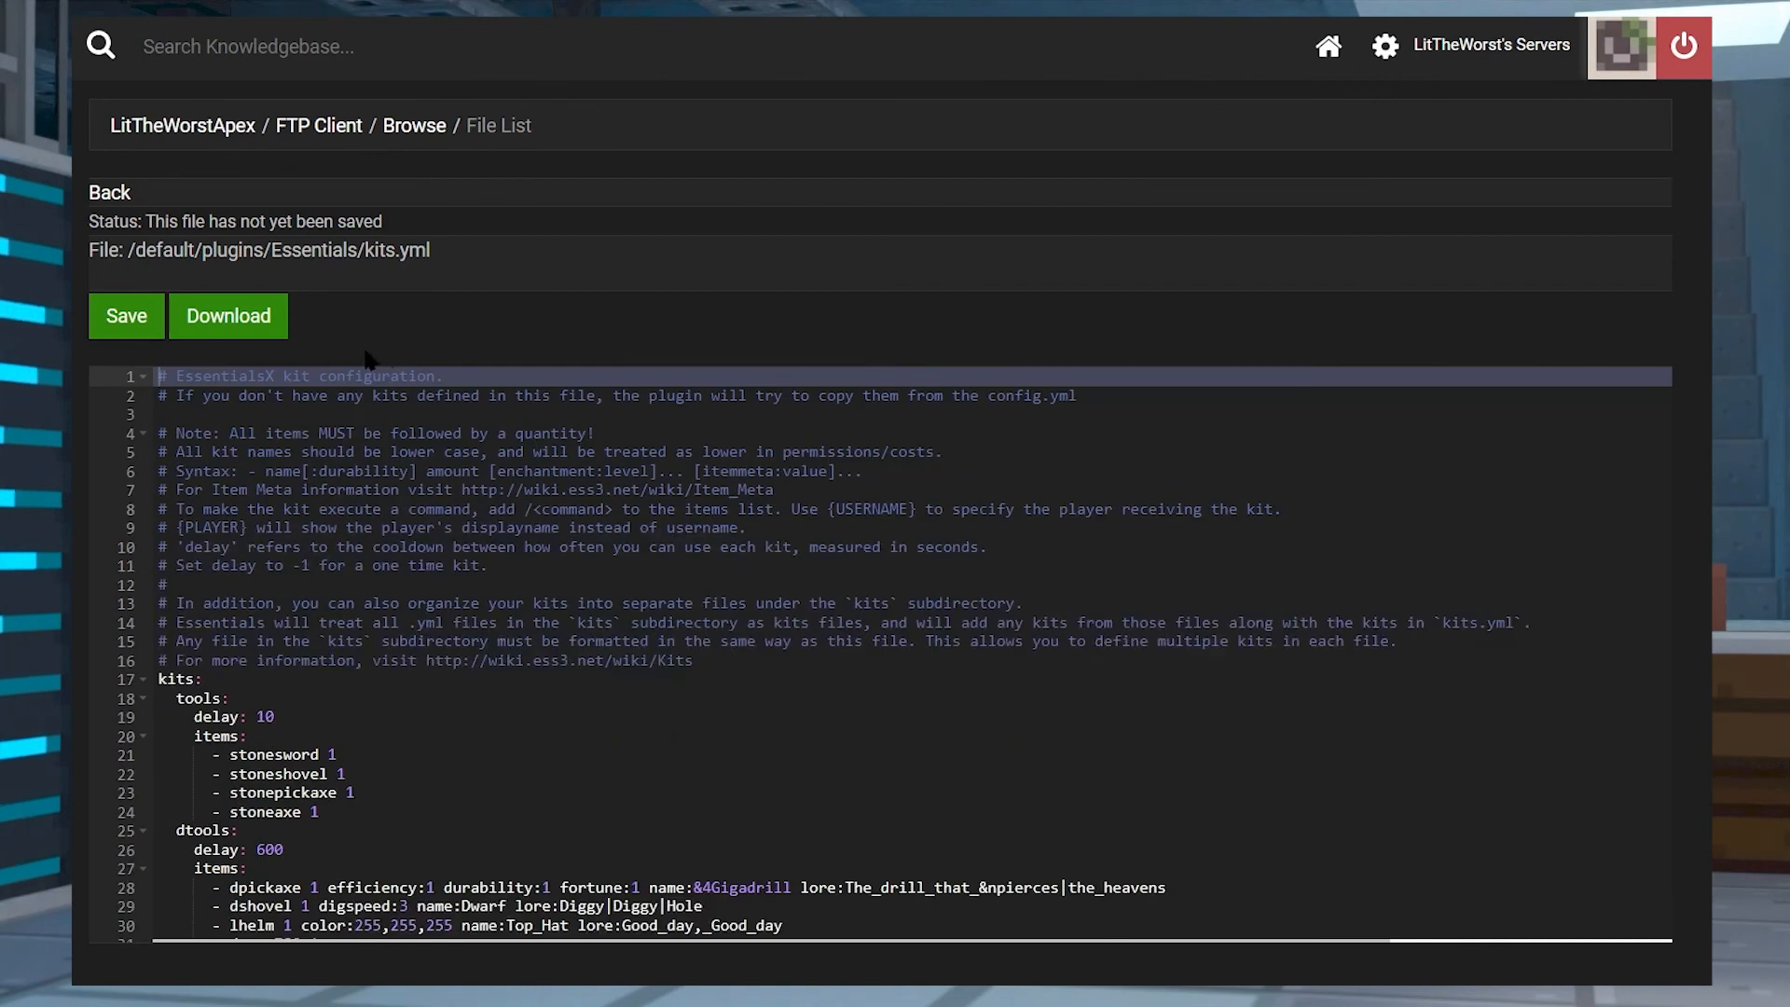
Open config.yml in the editor and scroll through its backup, list and economy settings
left_click_drag(159, 376, 323, 812)
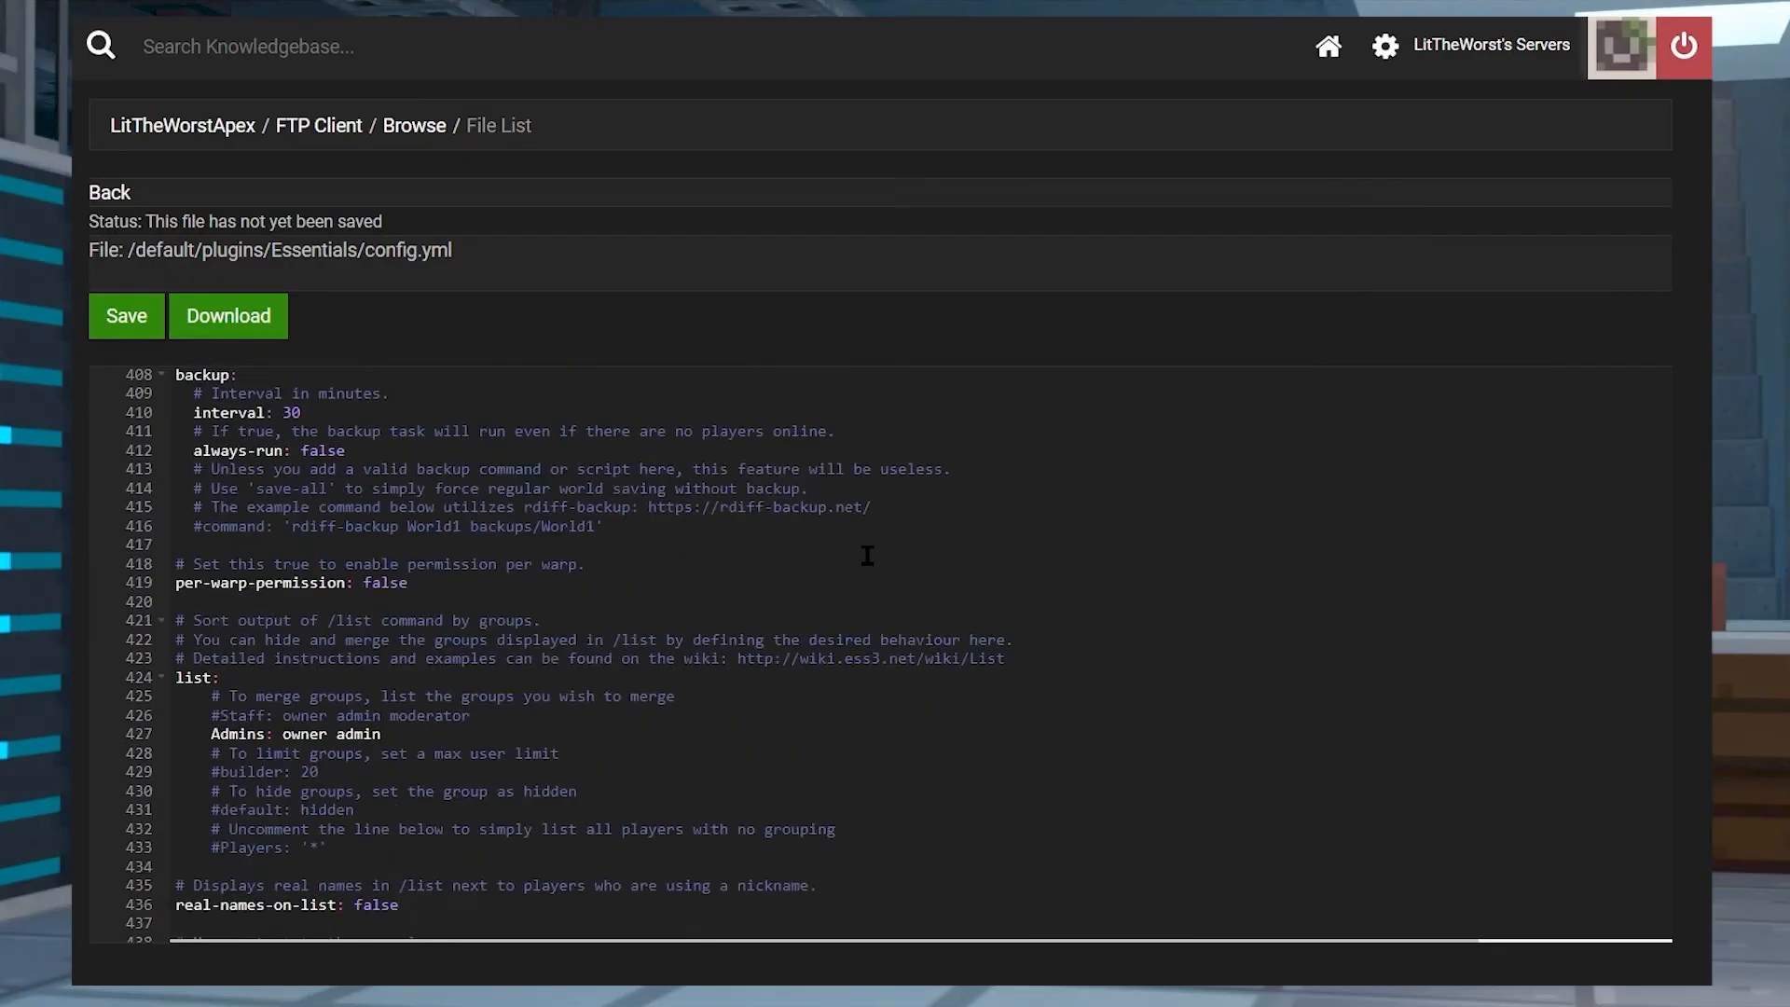
scroll("down", 3)
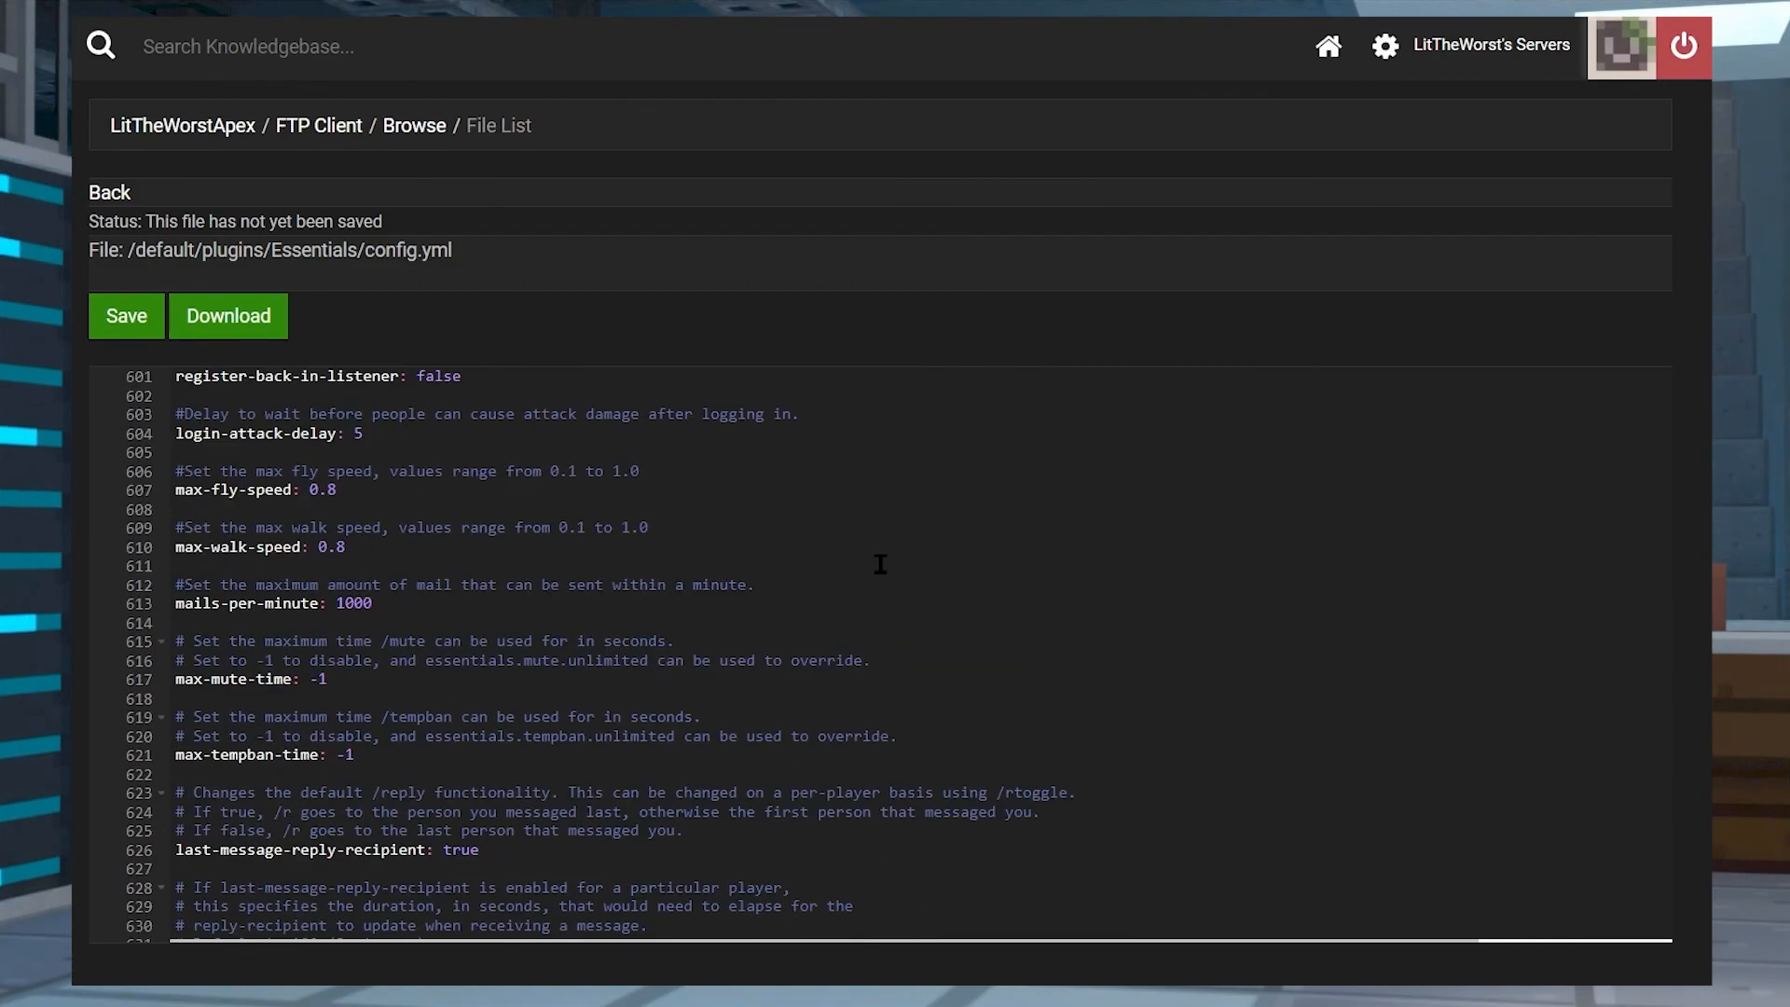
scroll("down", 3)
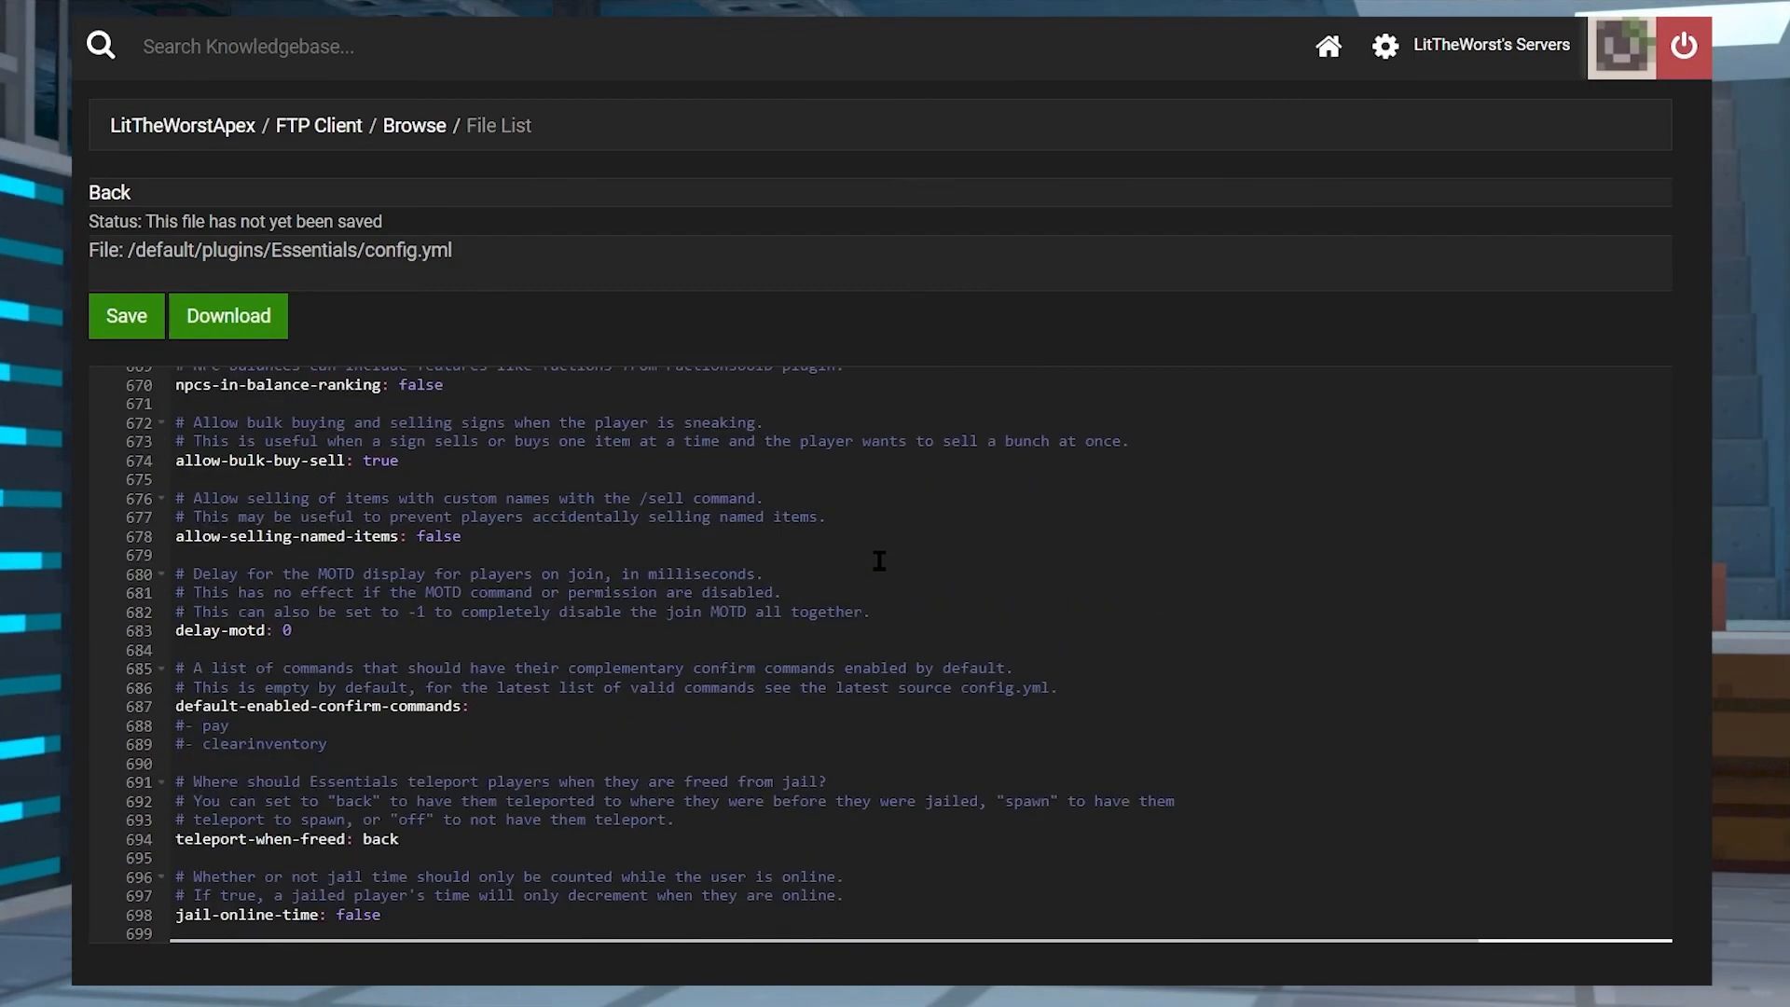
scroll("down", 3)
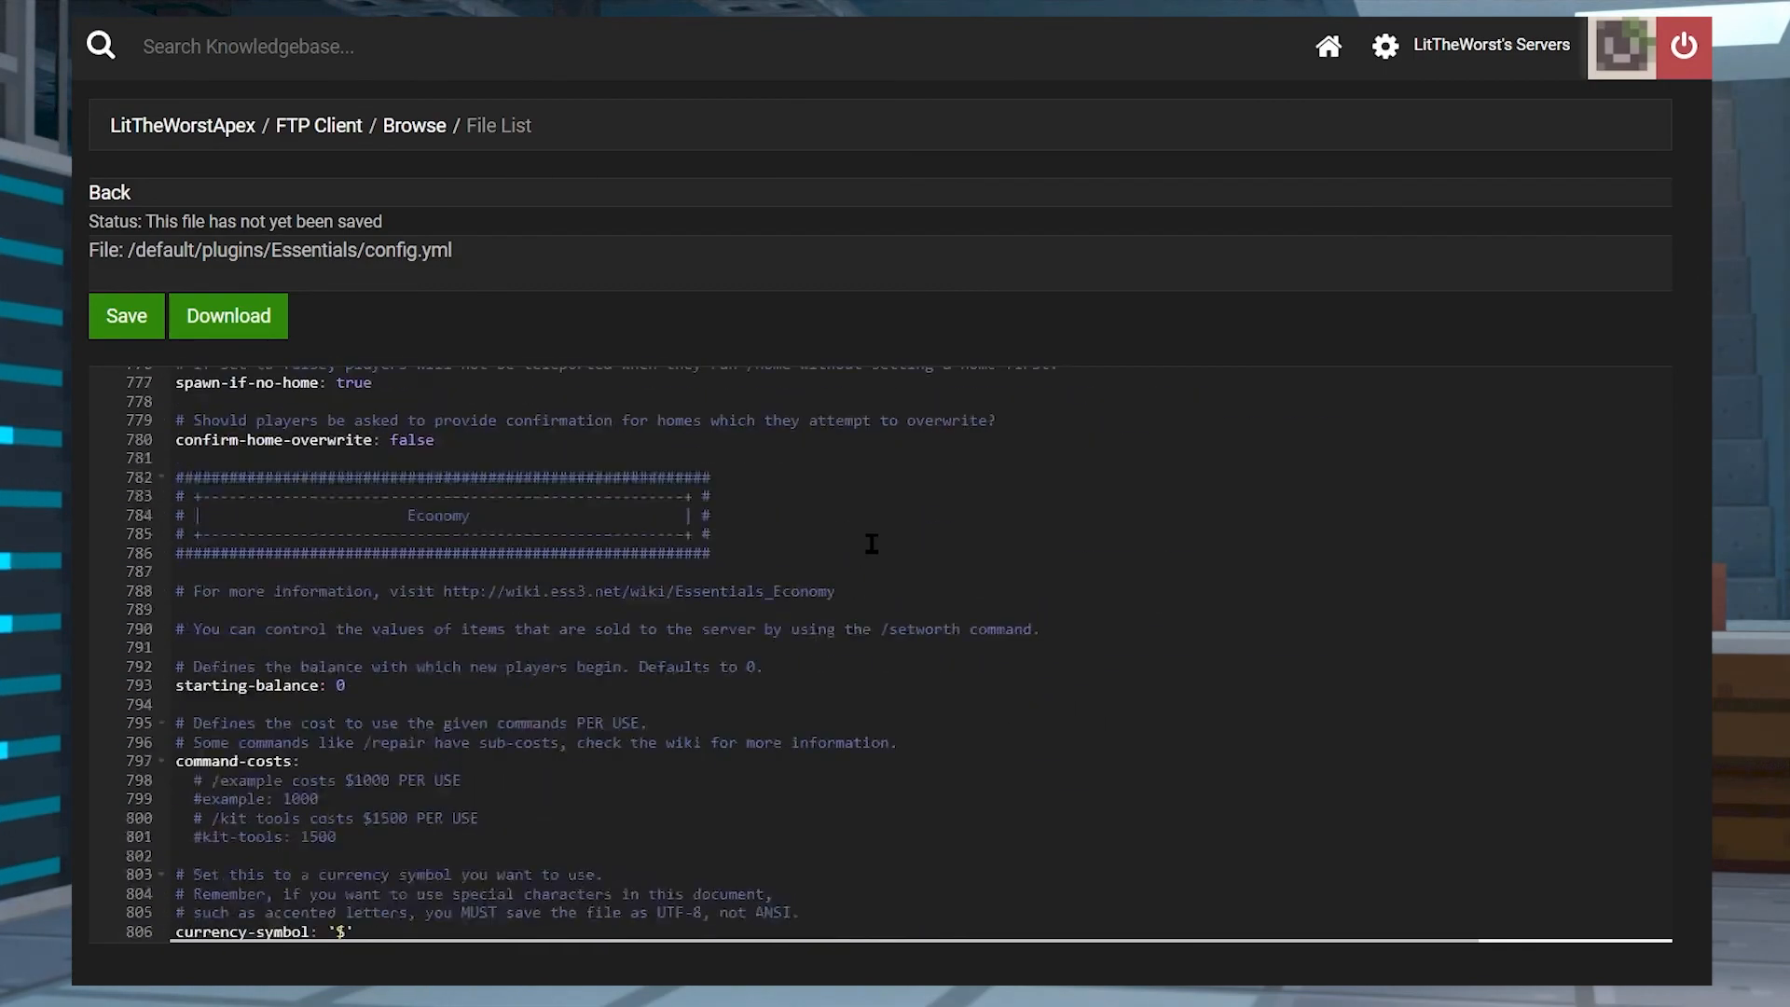
scroll("down", 3)
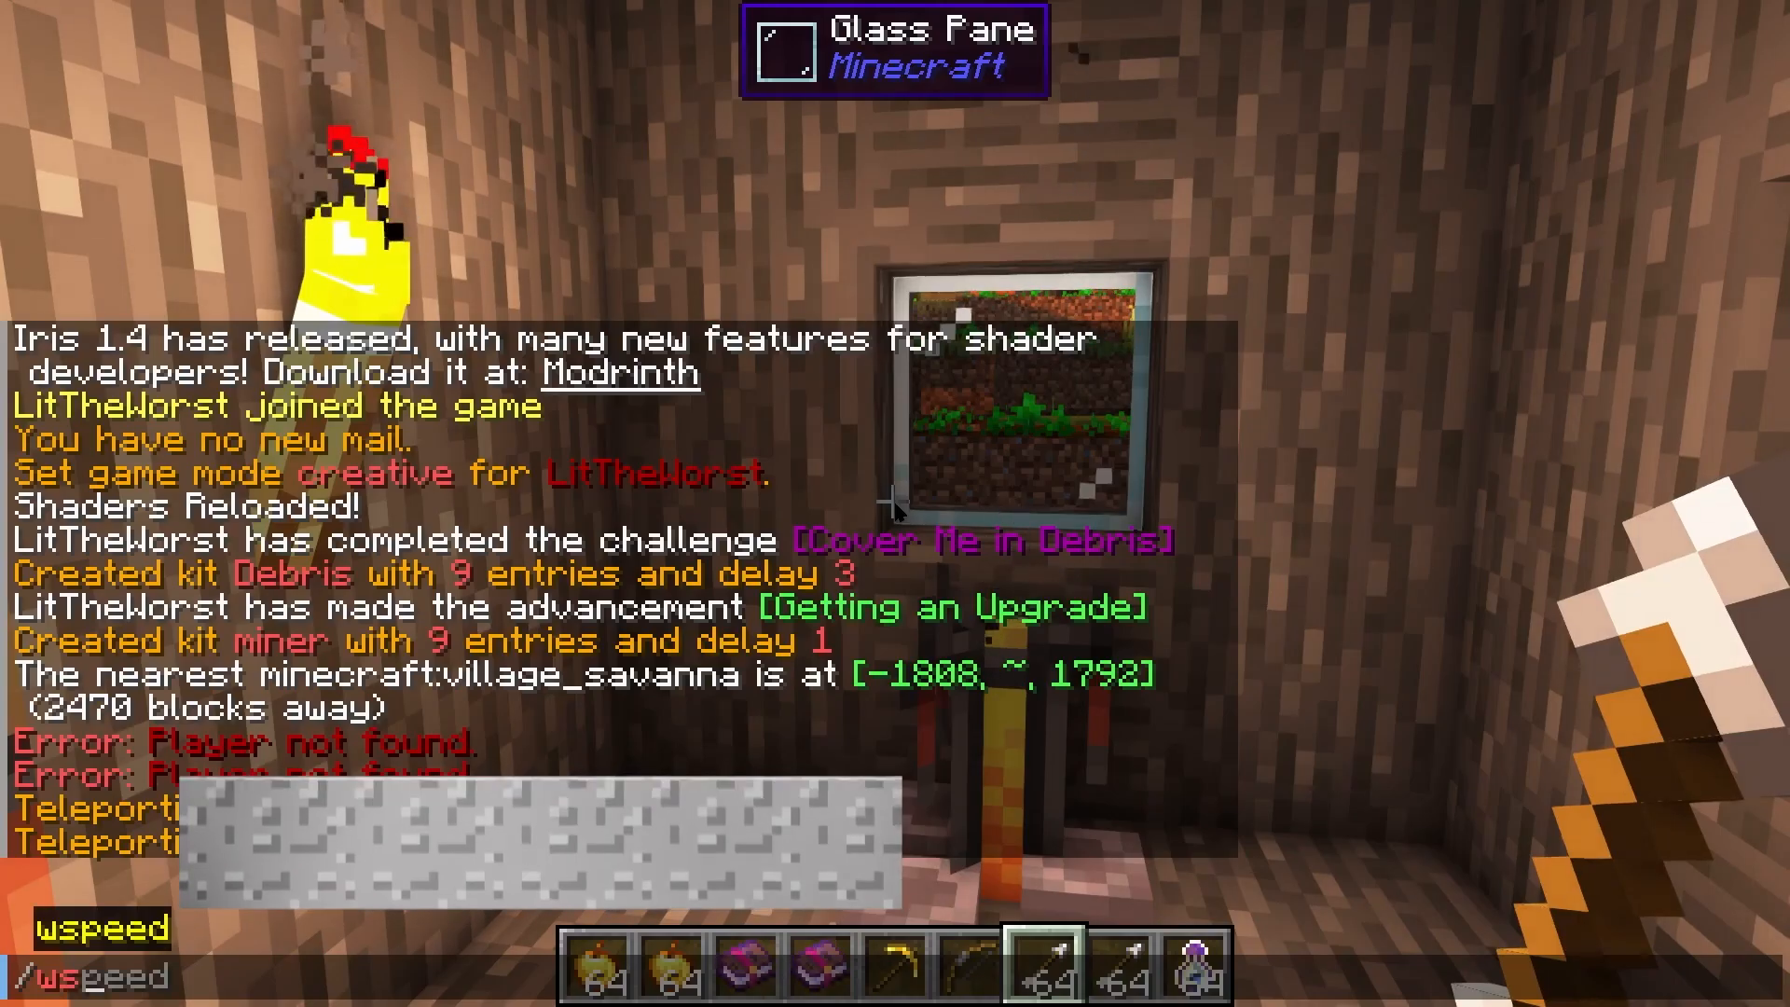
Set a home in Minecraft with /sethome
type("/sethome")
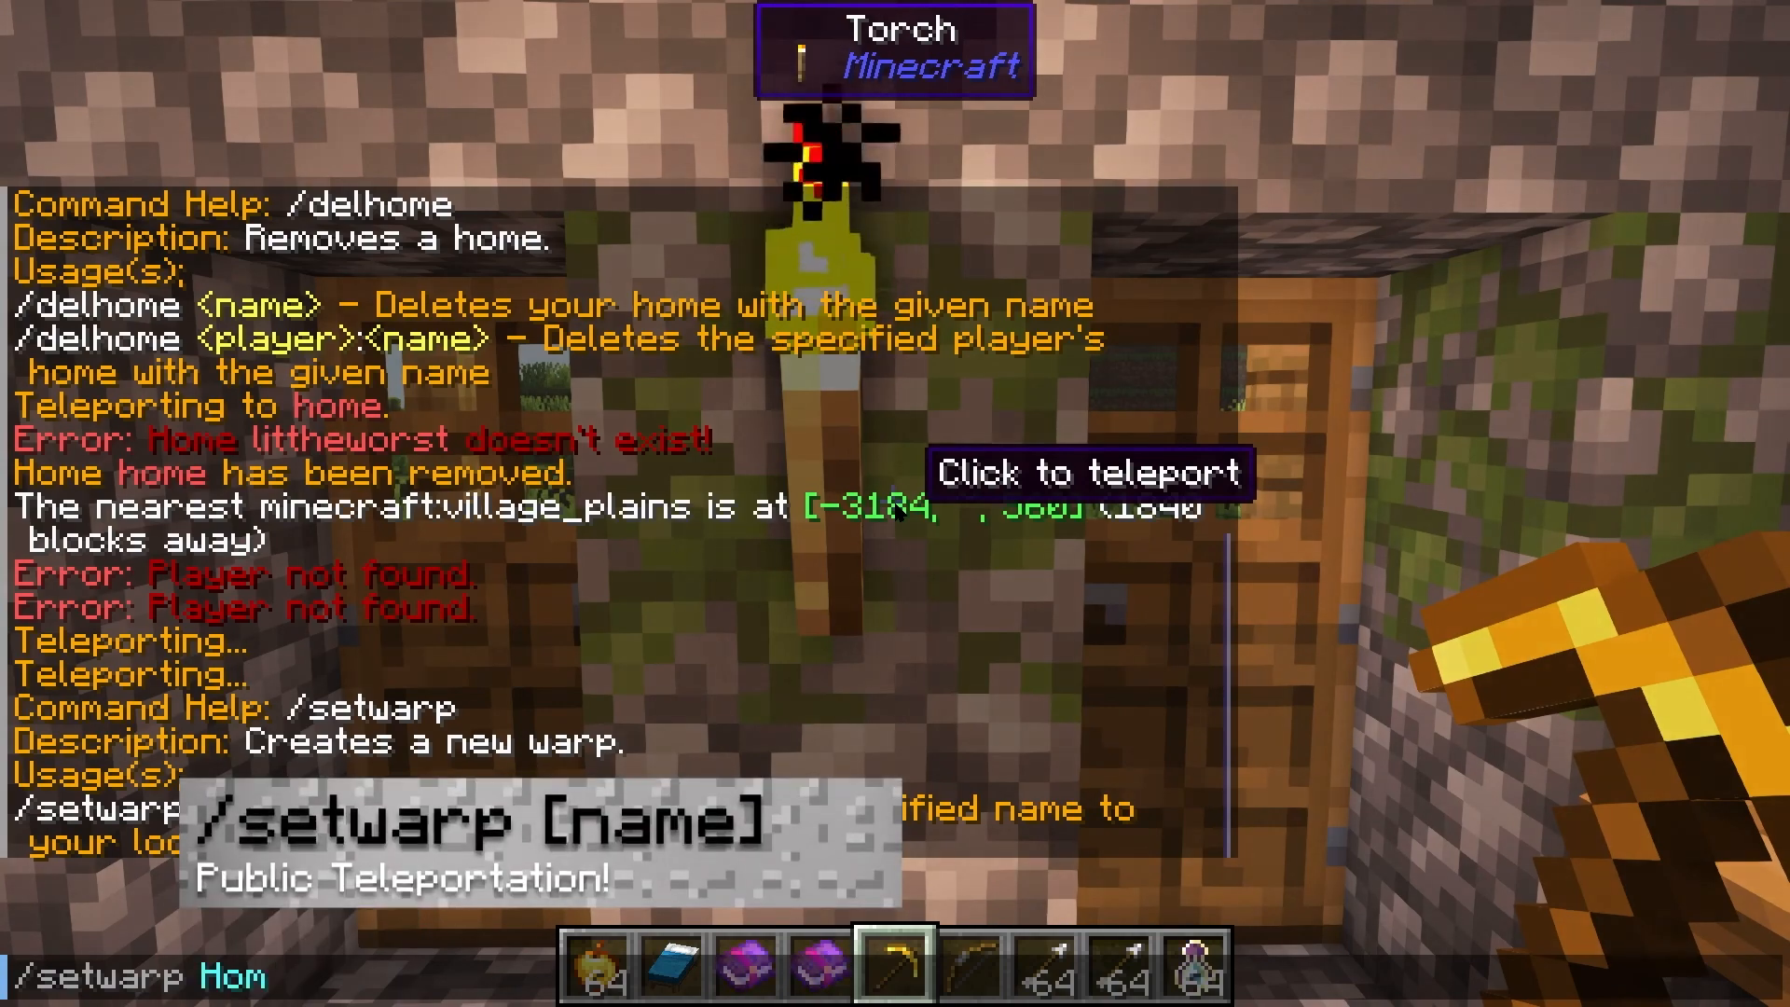
Create the Home warp, then type a delwarp command and reopen chat for the teleport request
key("enter")
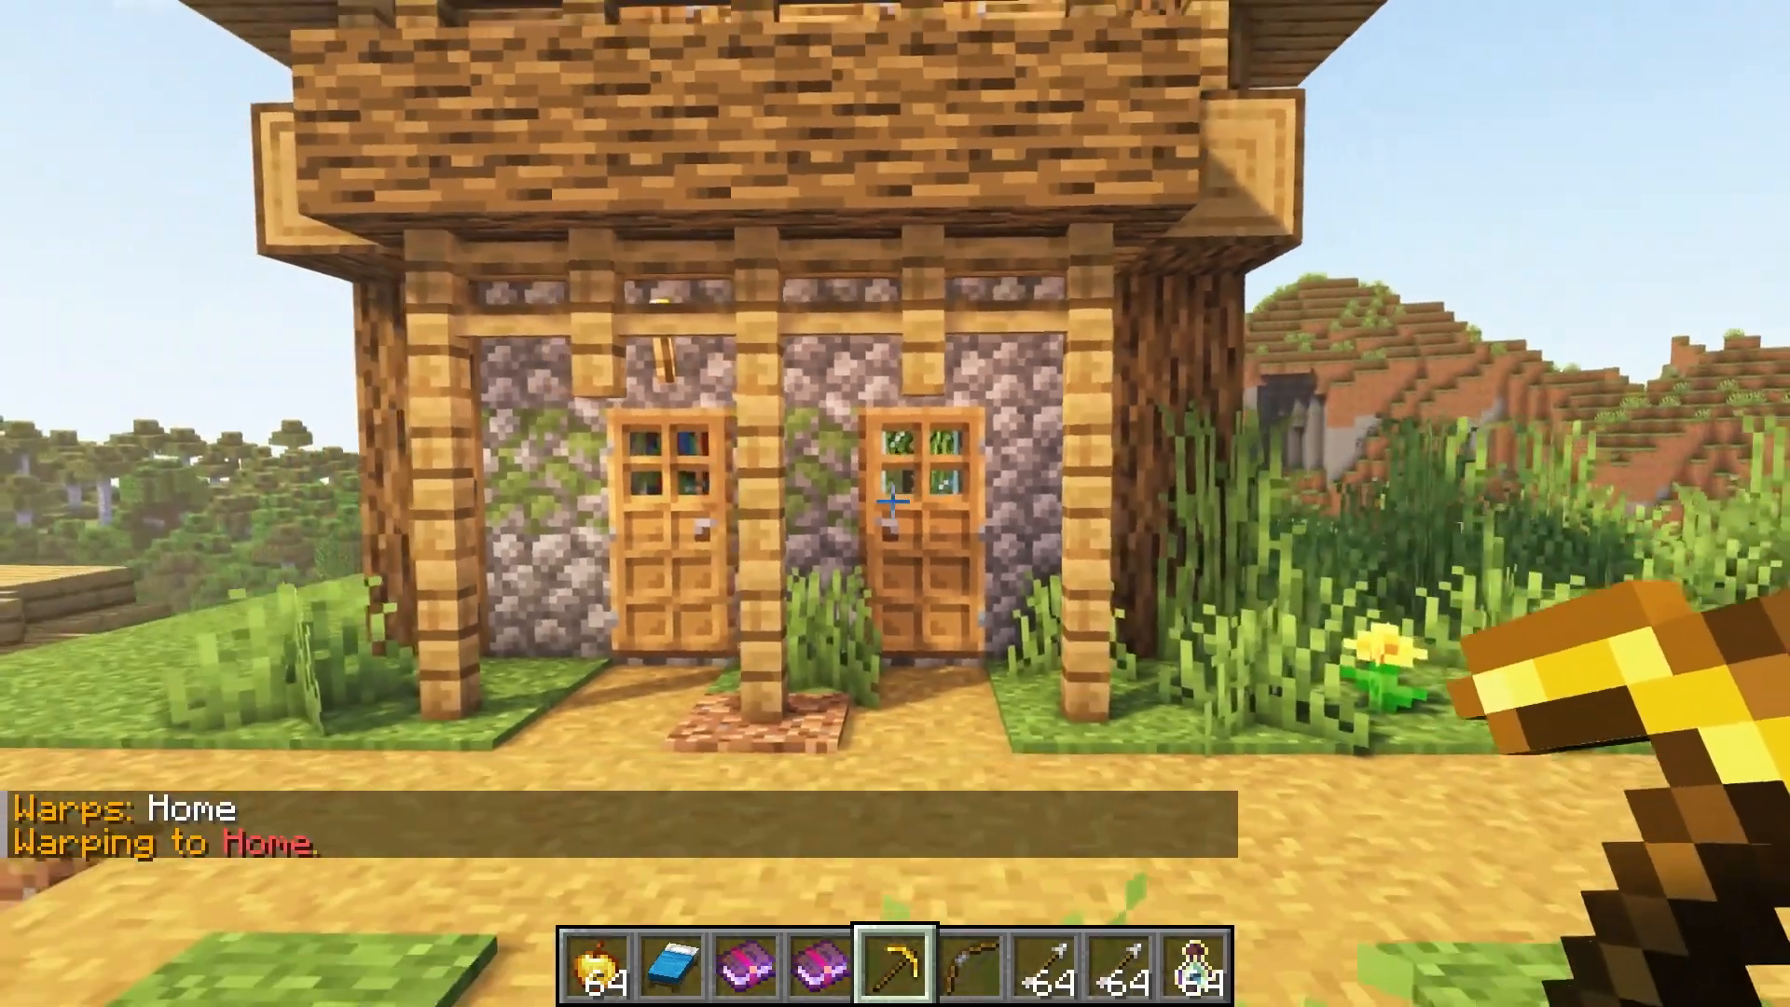
key("t")
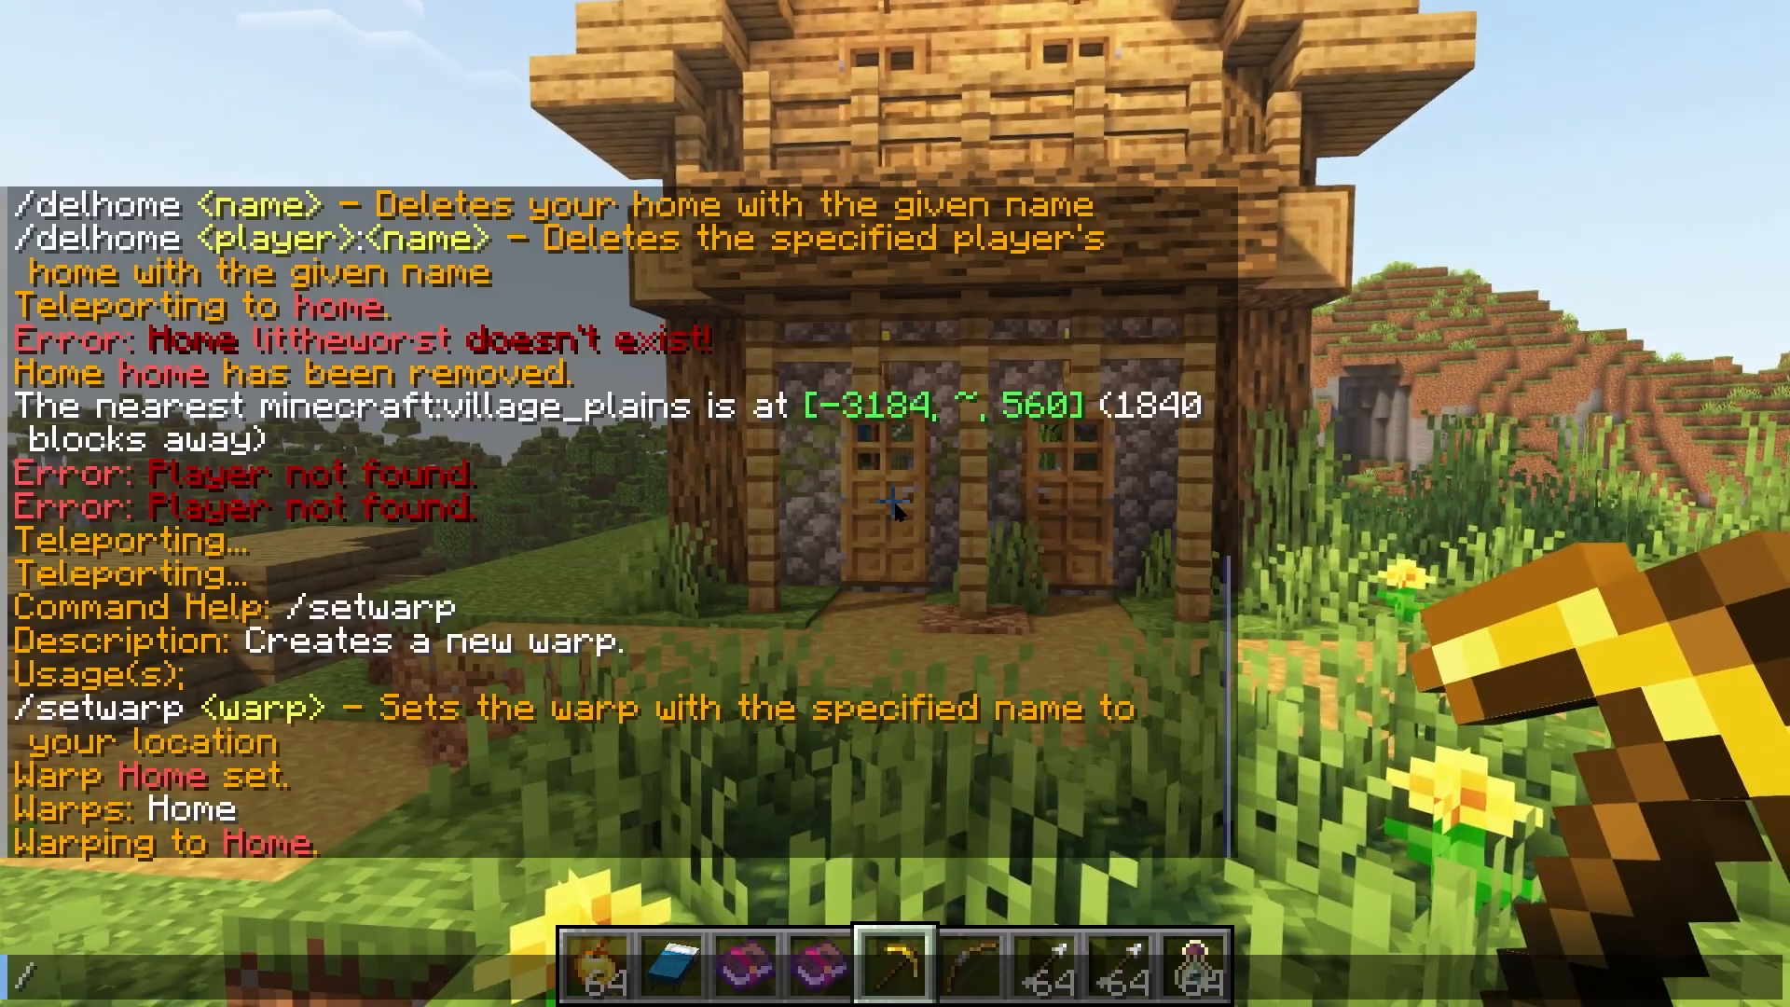
type("delwarp")
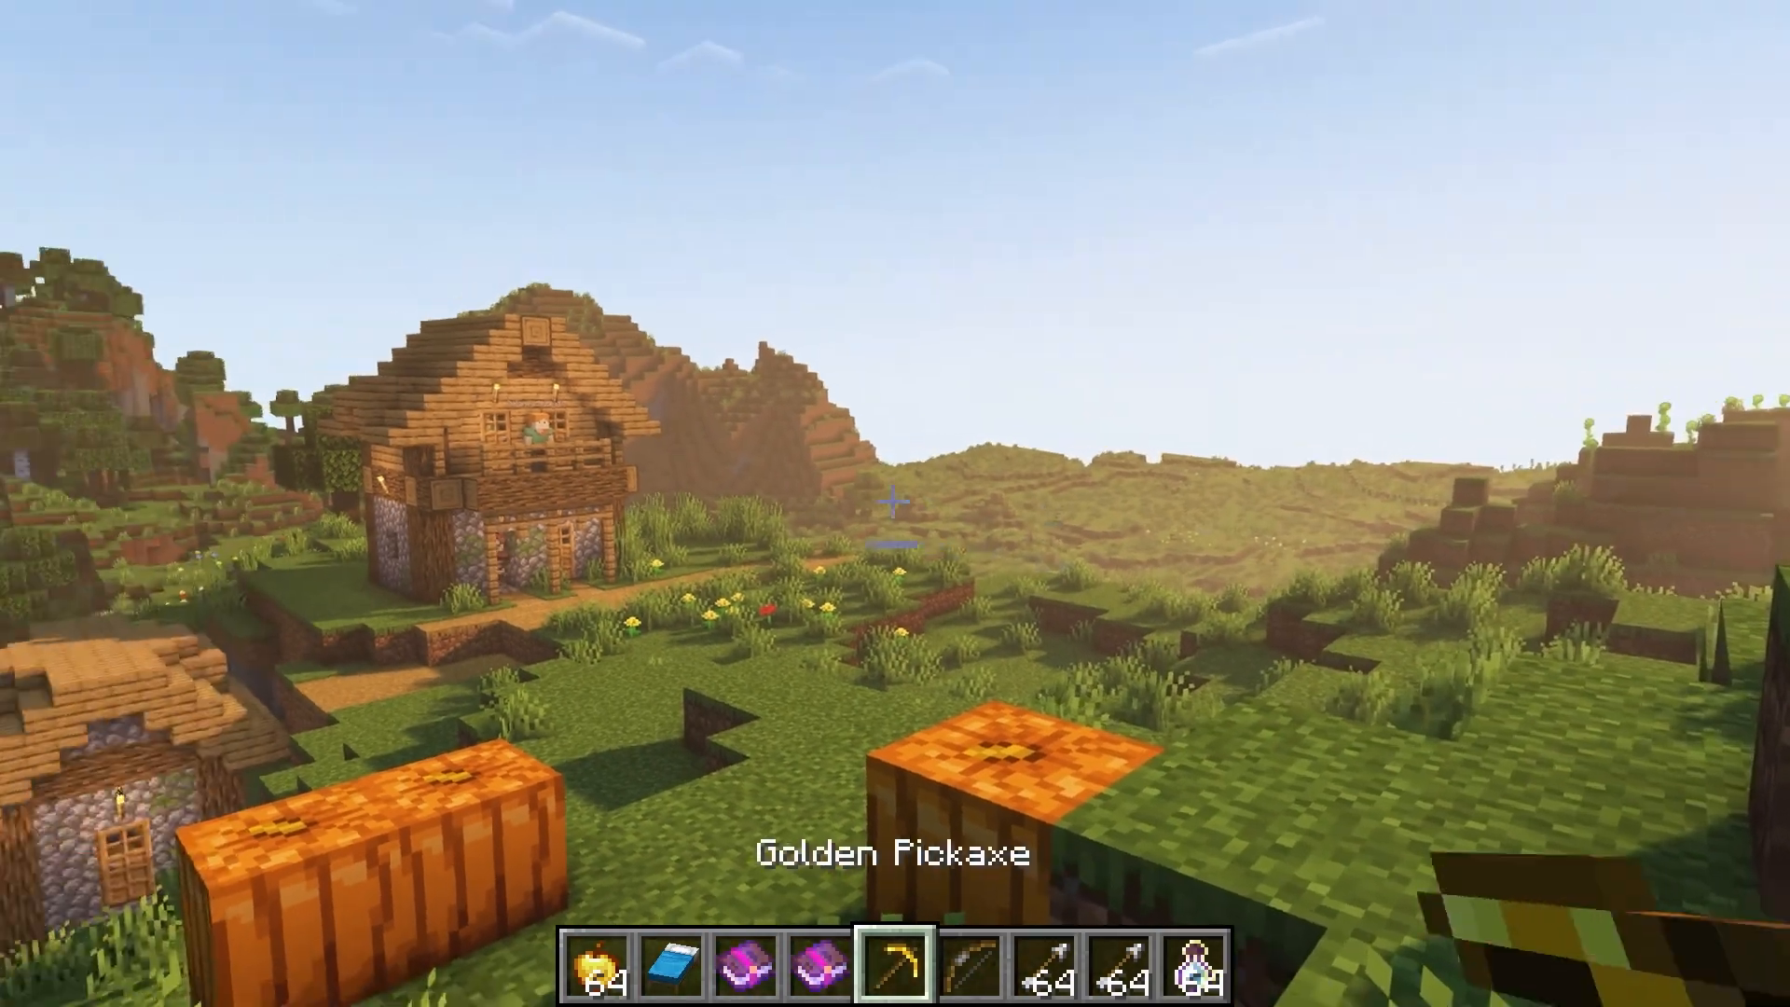
key("t")
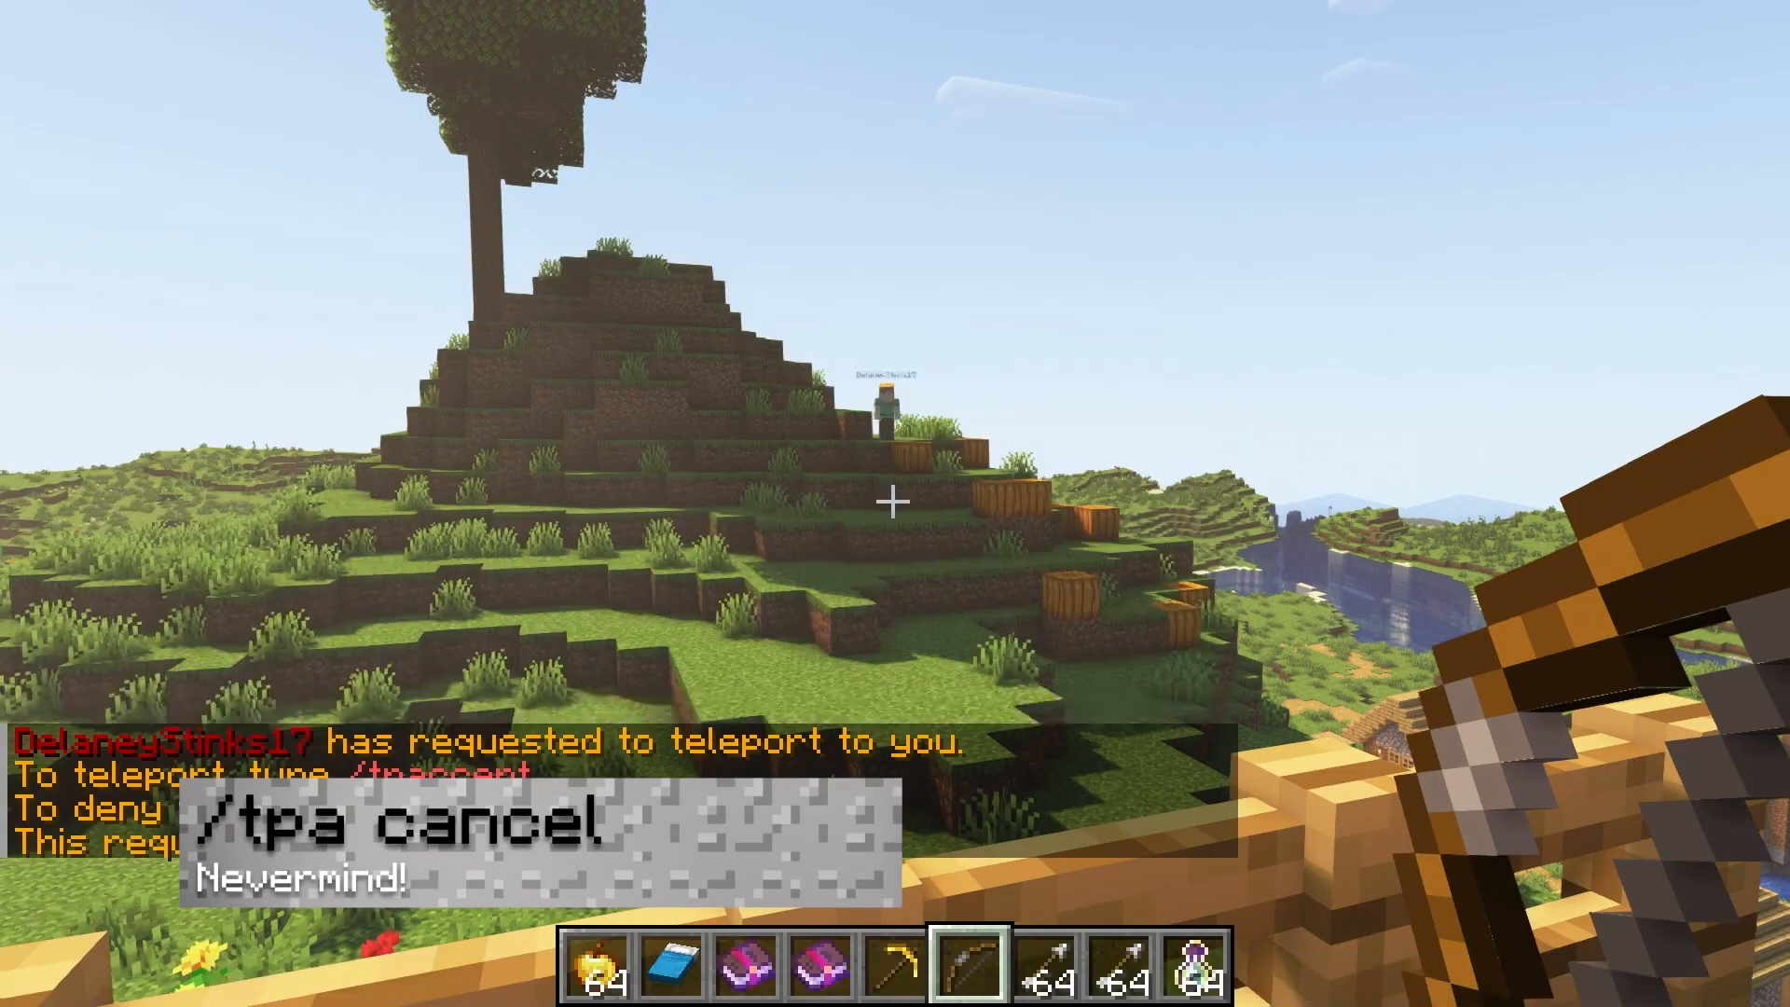
Send the pending chat command, switch to the netherite boots and begin typing /tag
key("Enter")
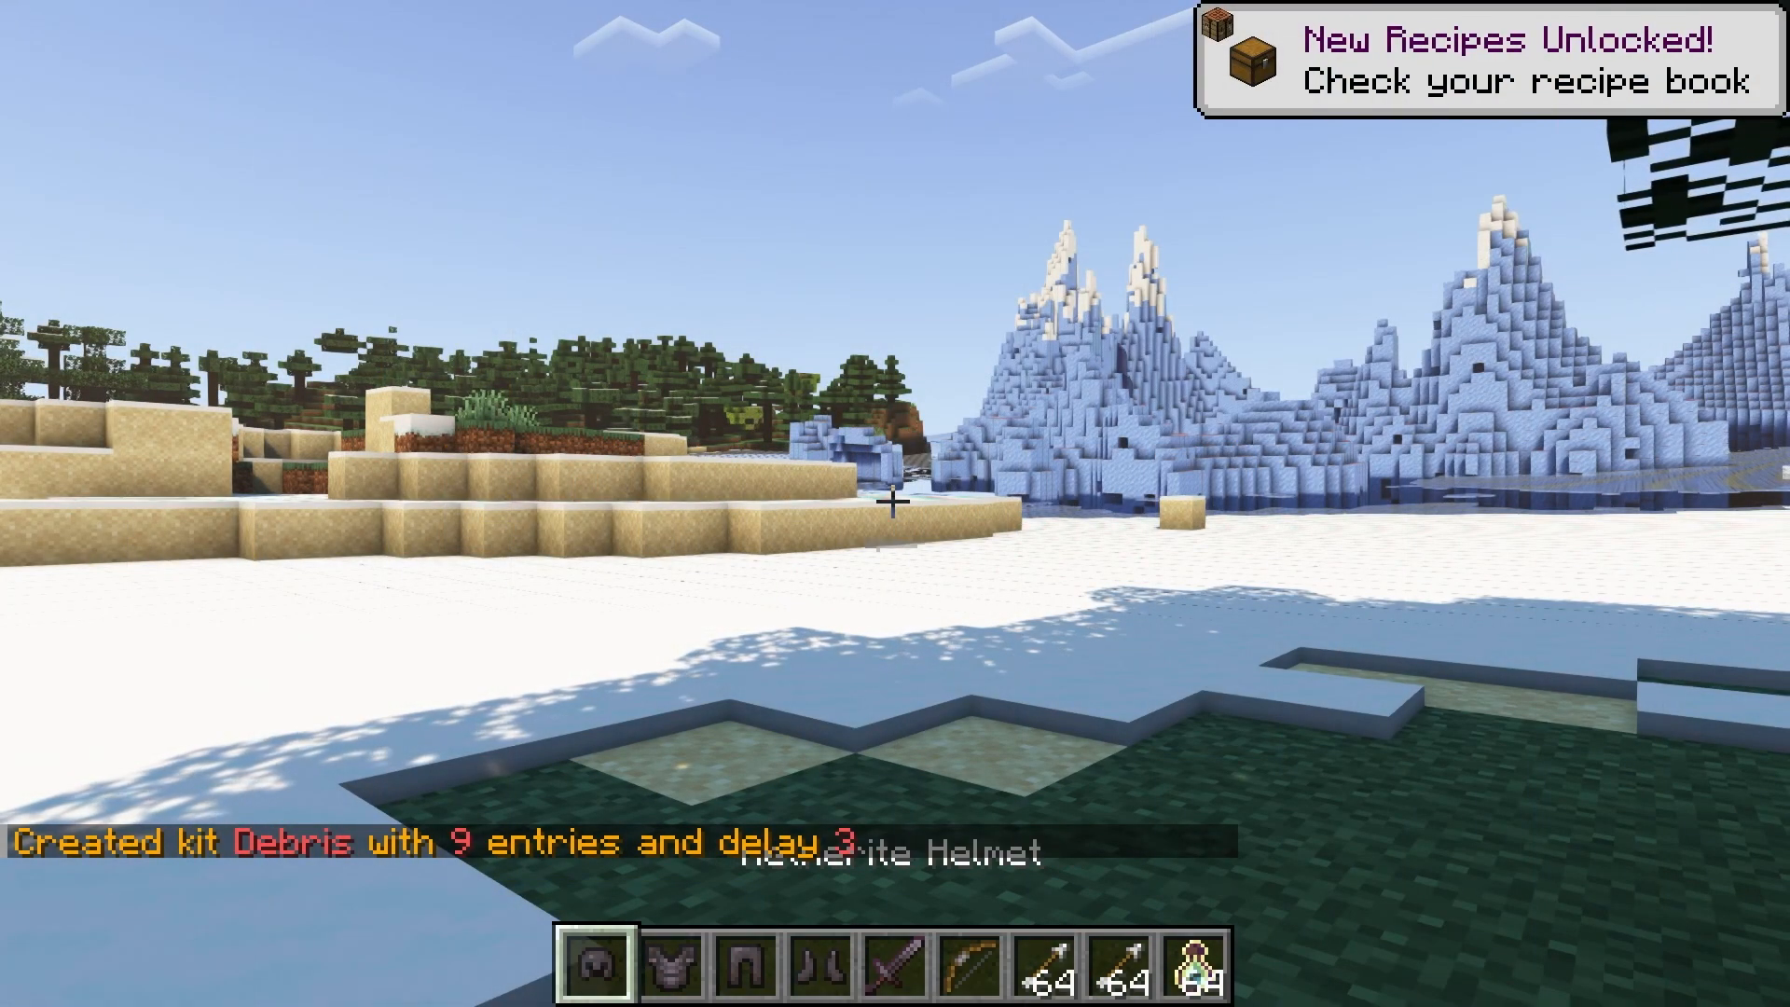
key("4")
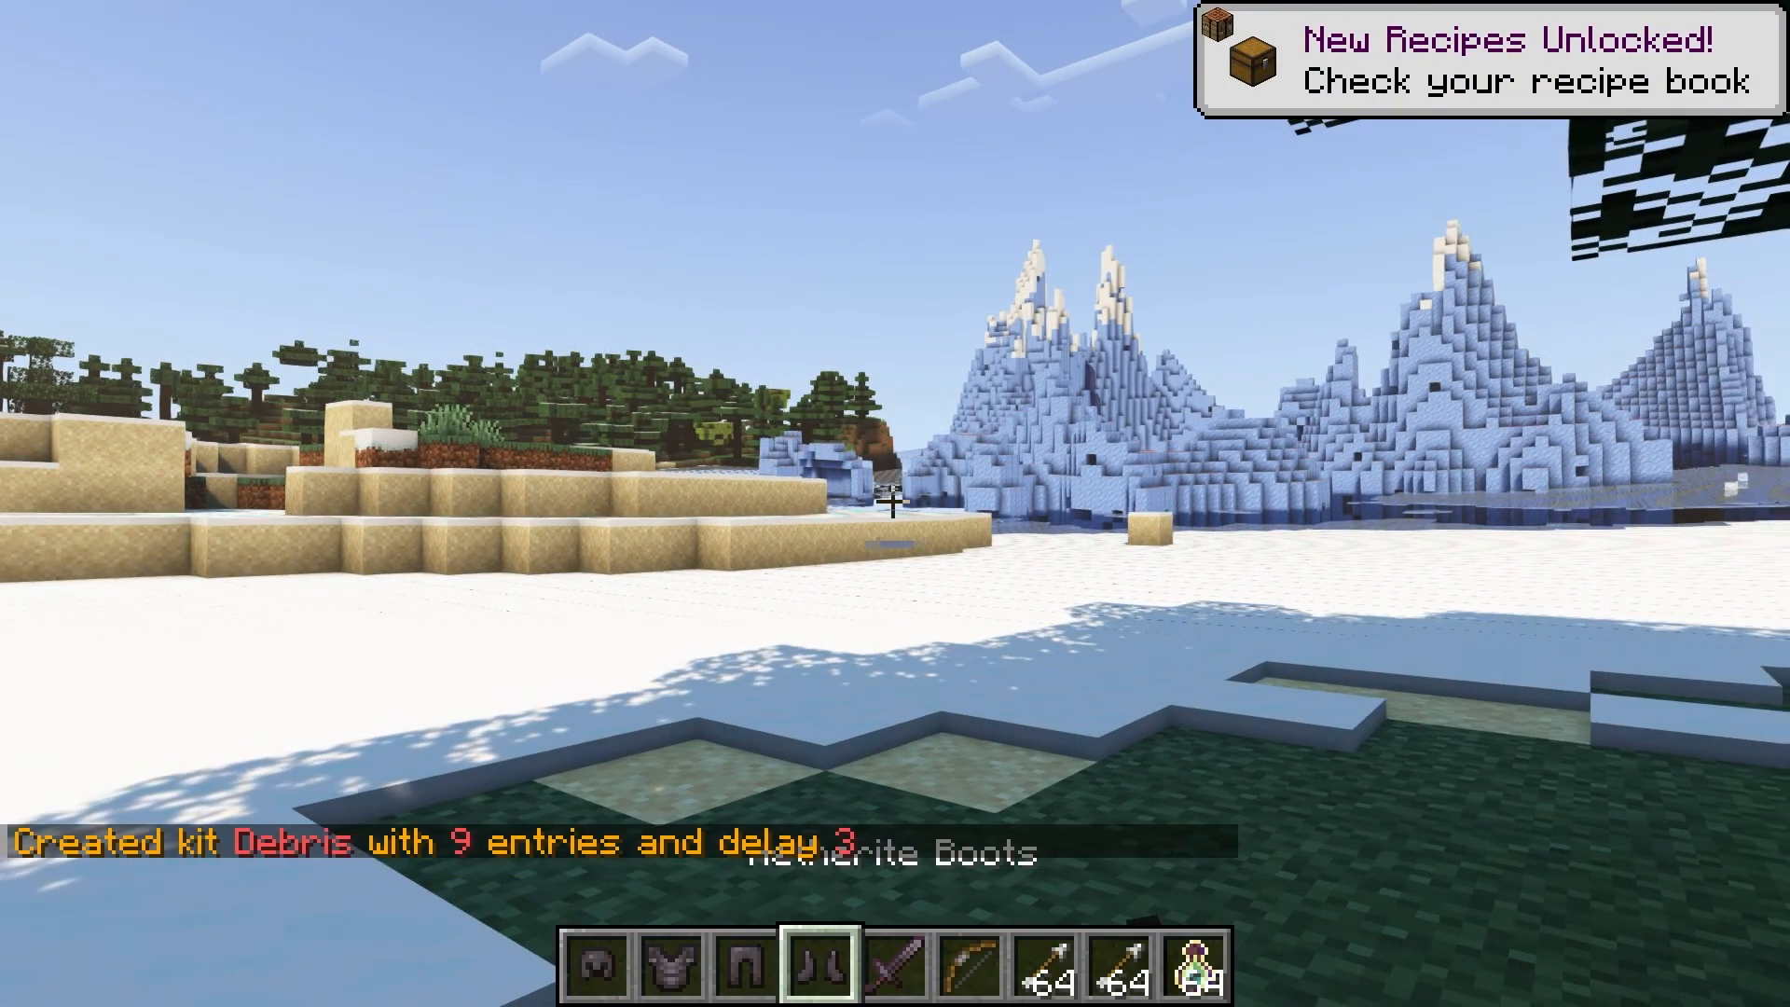
type("/tag")
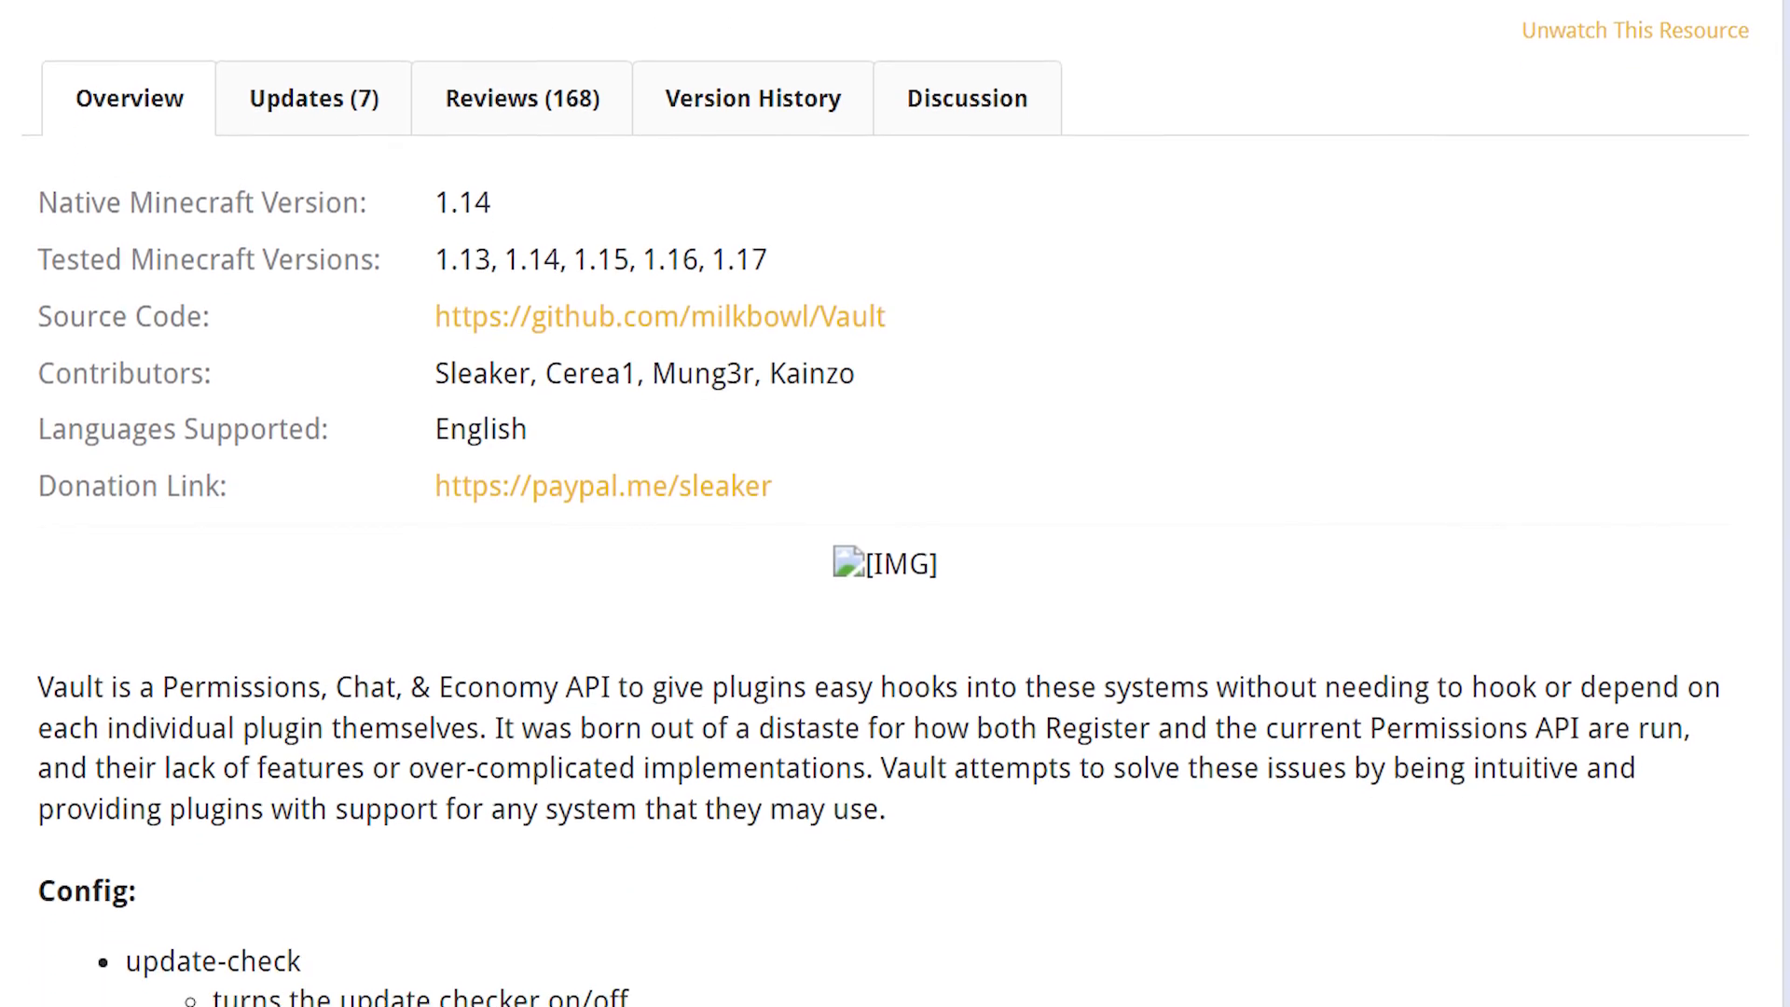
scroll("down", 3)
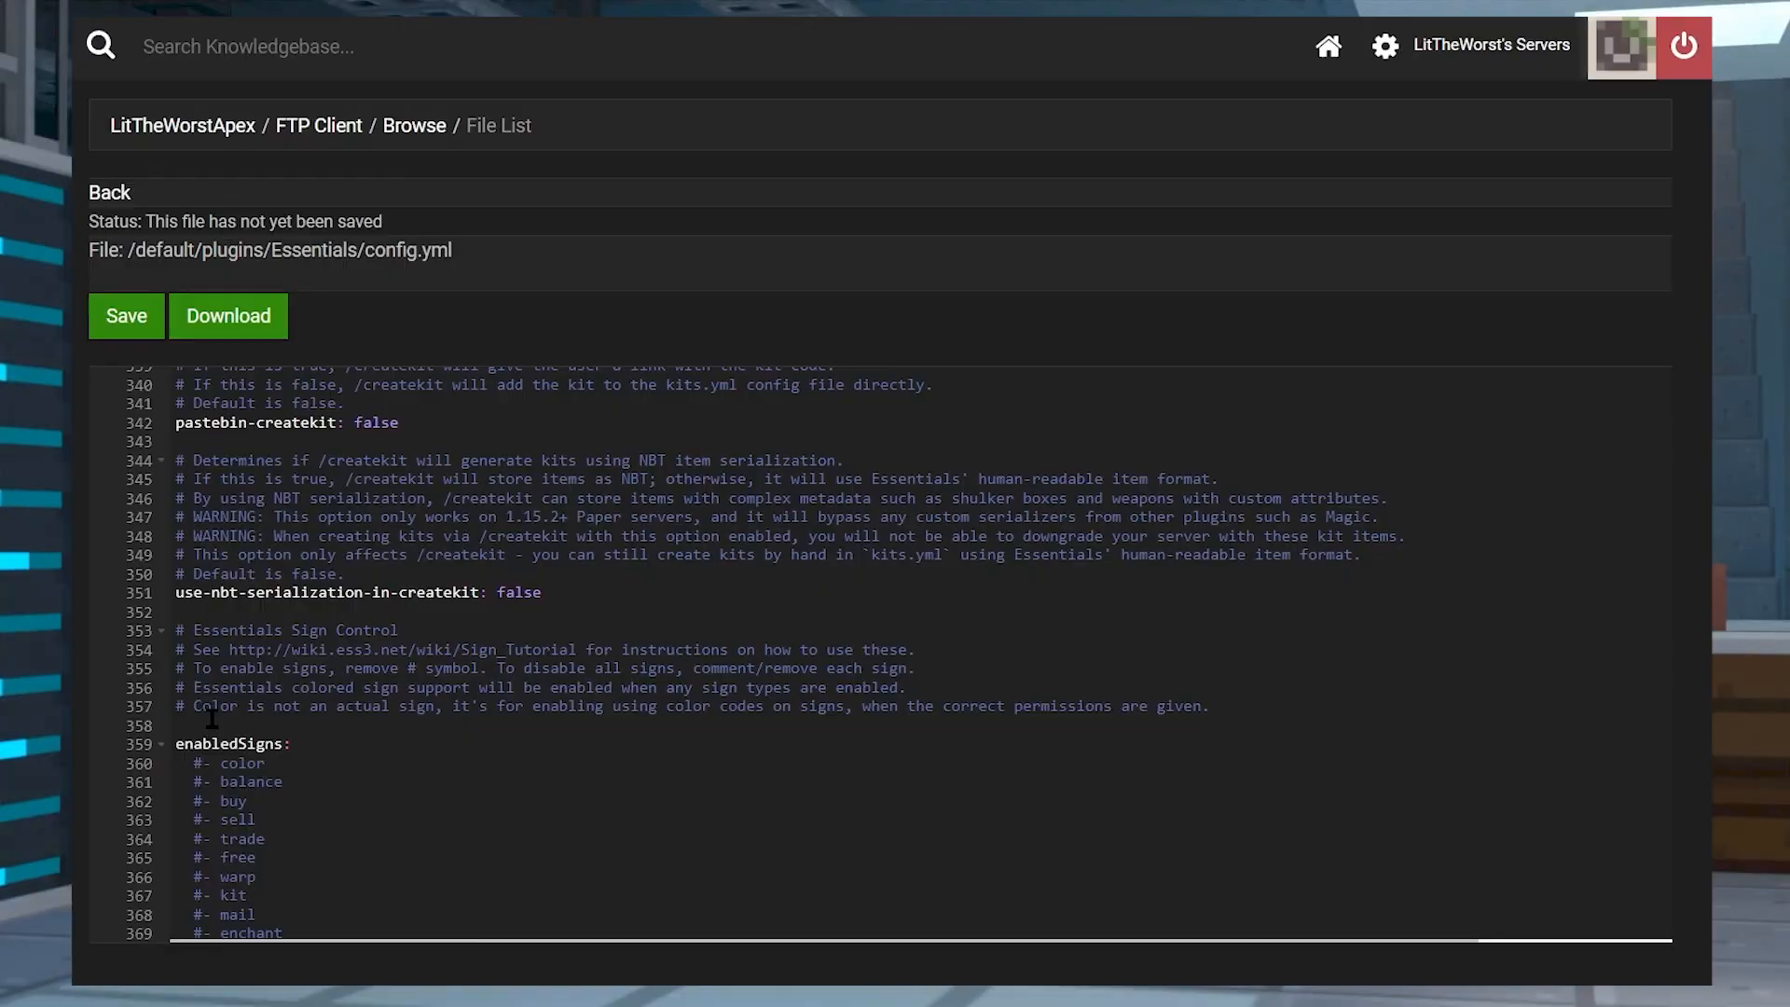
mouse_move(374, 777)
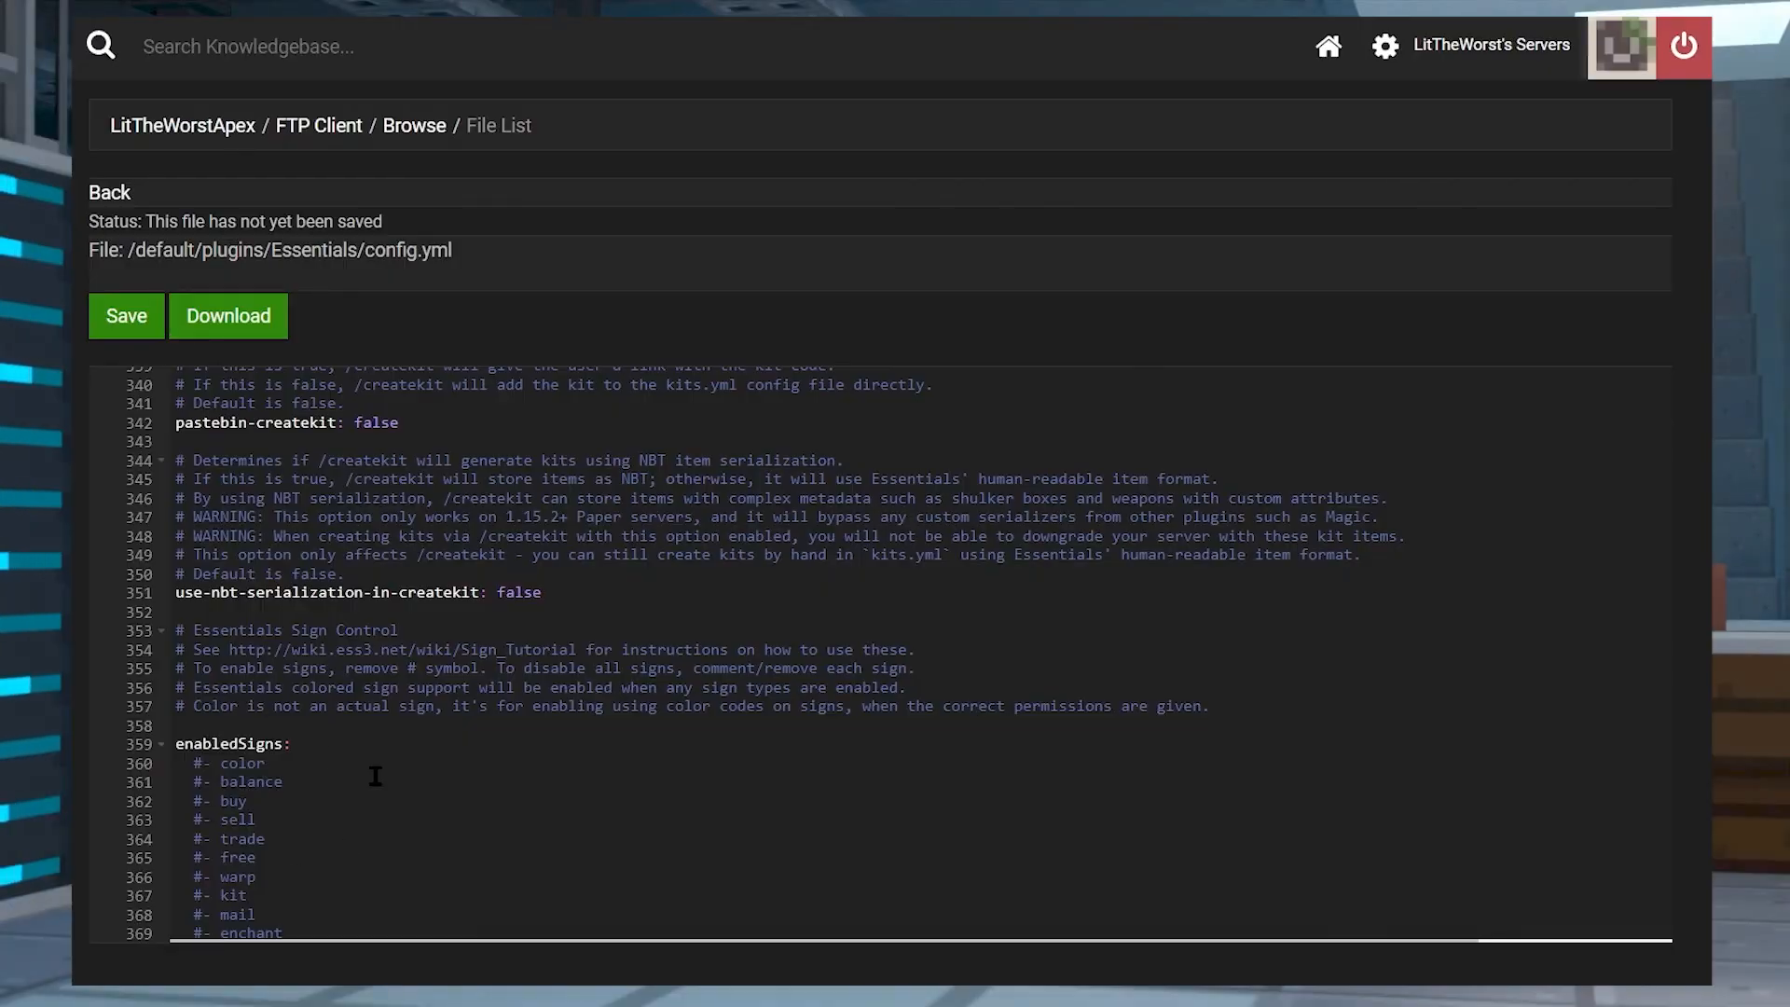
Review config.yml's createkit and enabledSigns sections, then open Minecraft chat for a teleport command
scroll("down", 3)
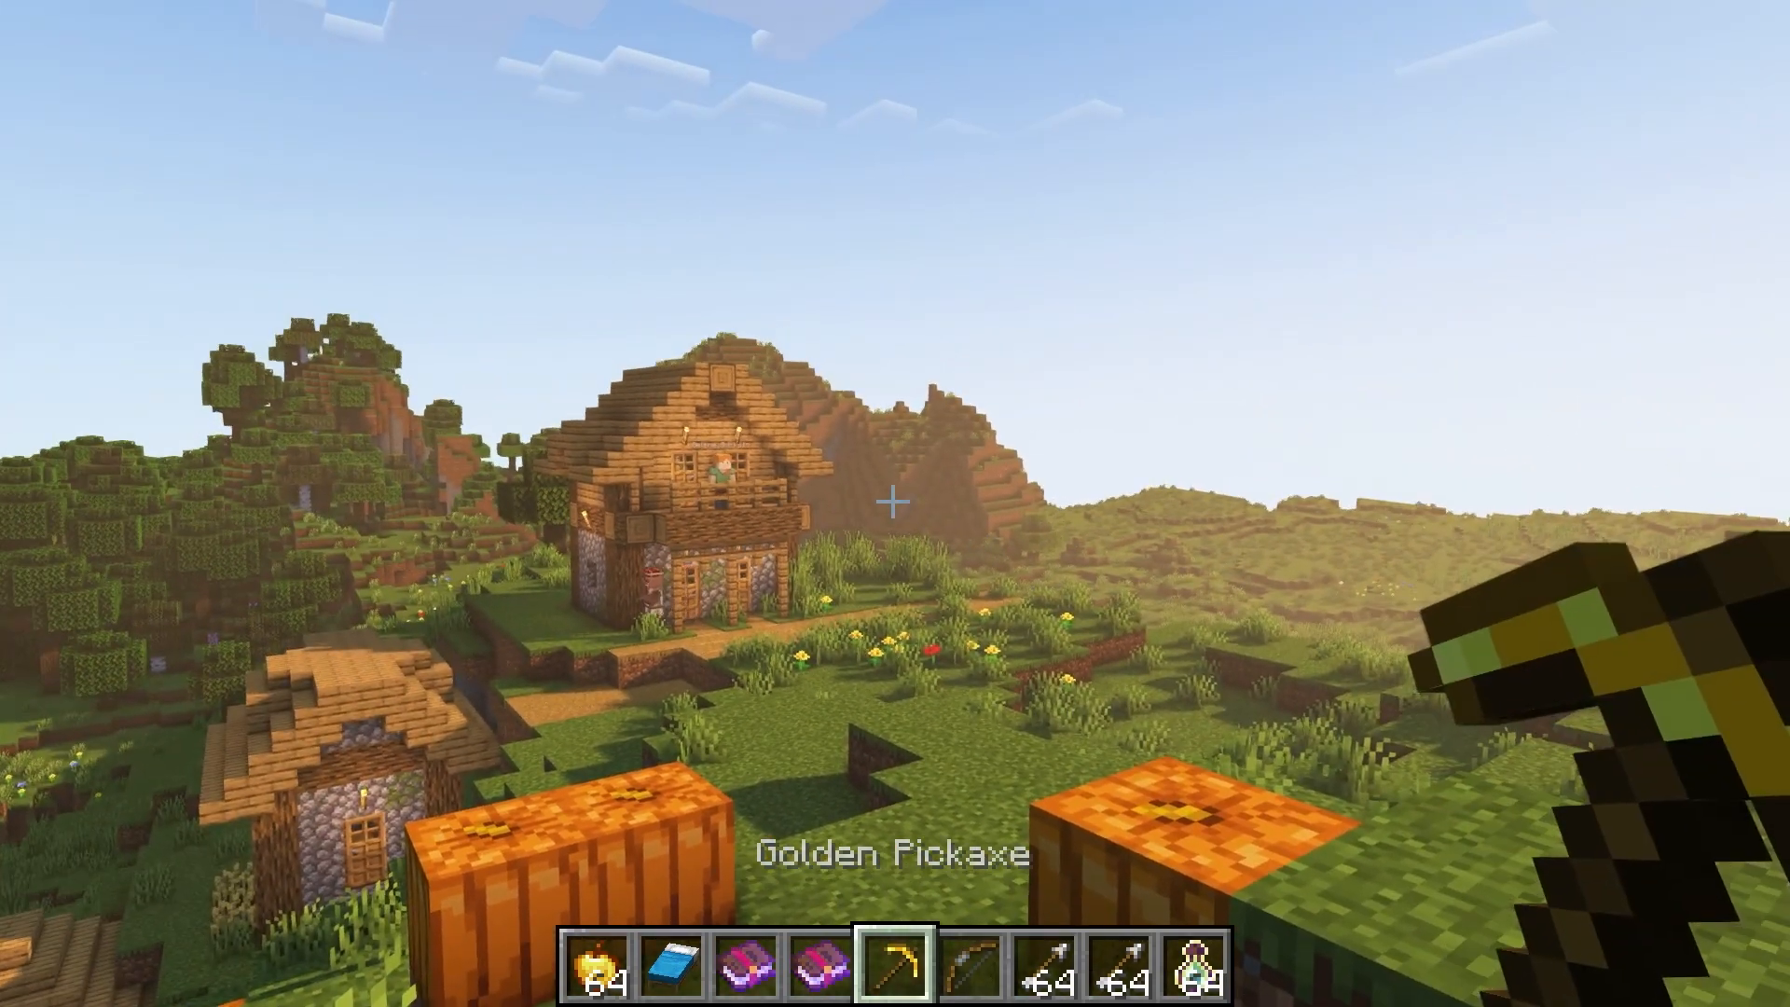
key("t")
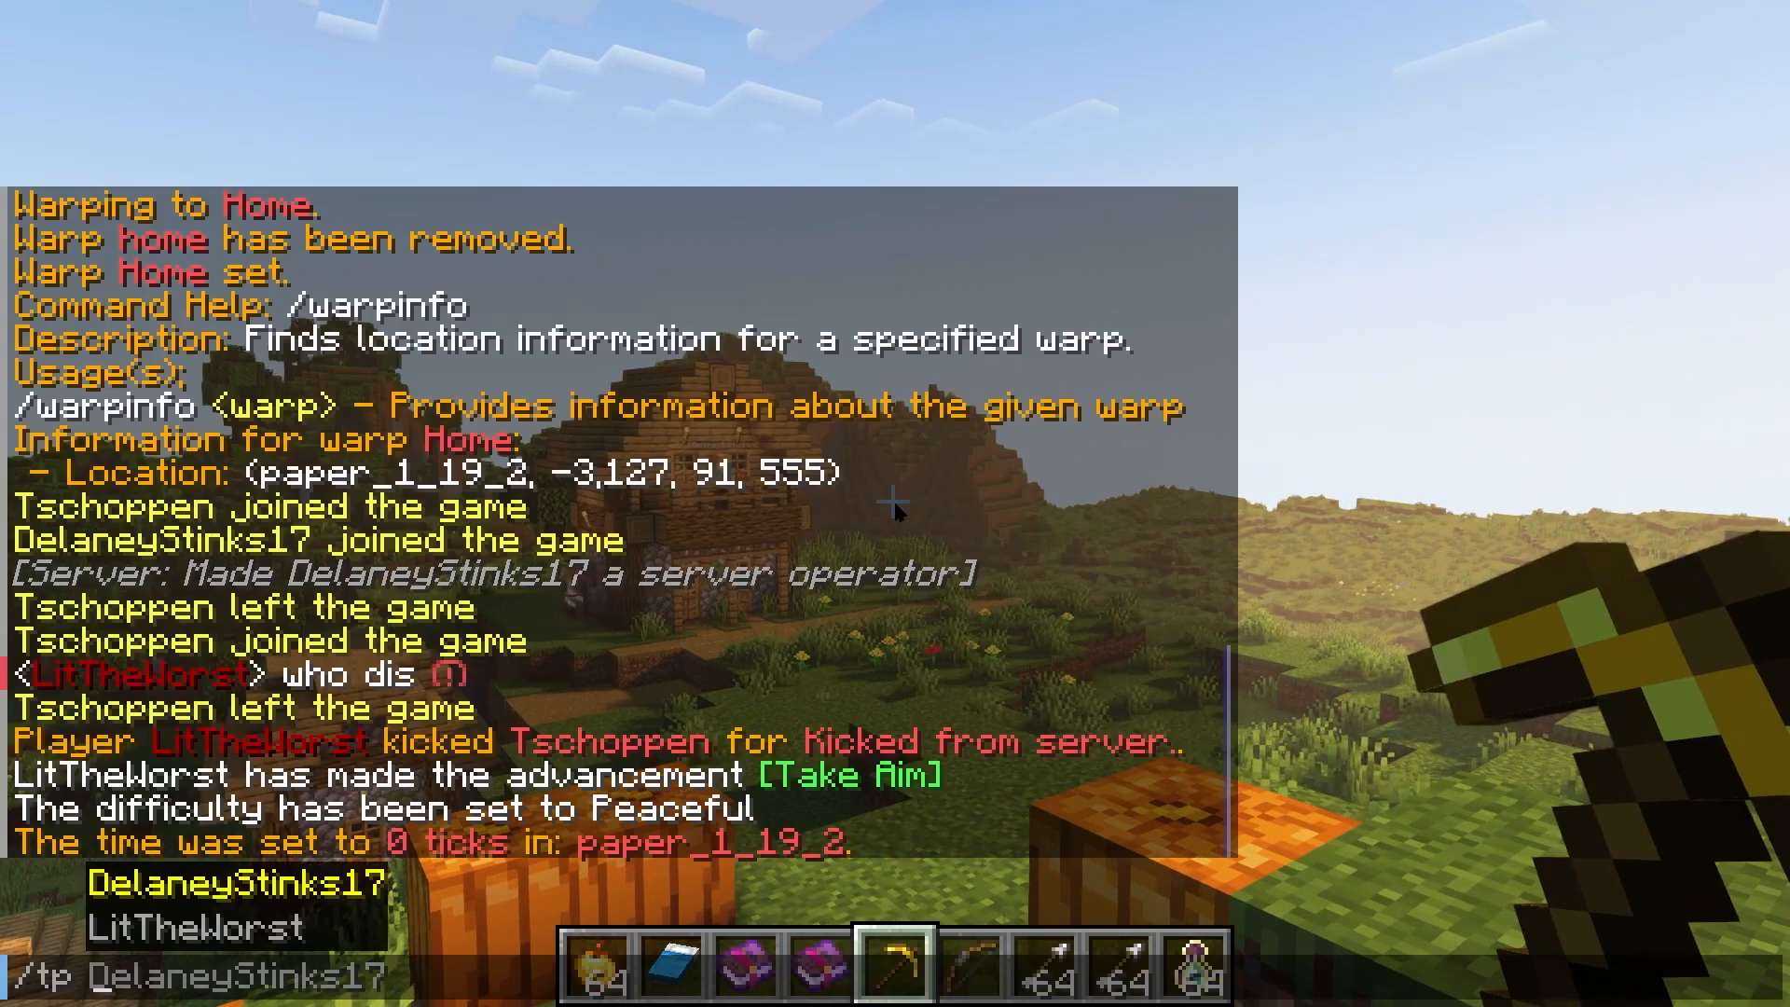